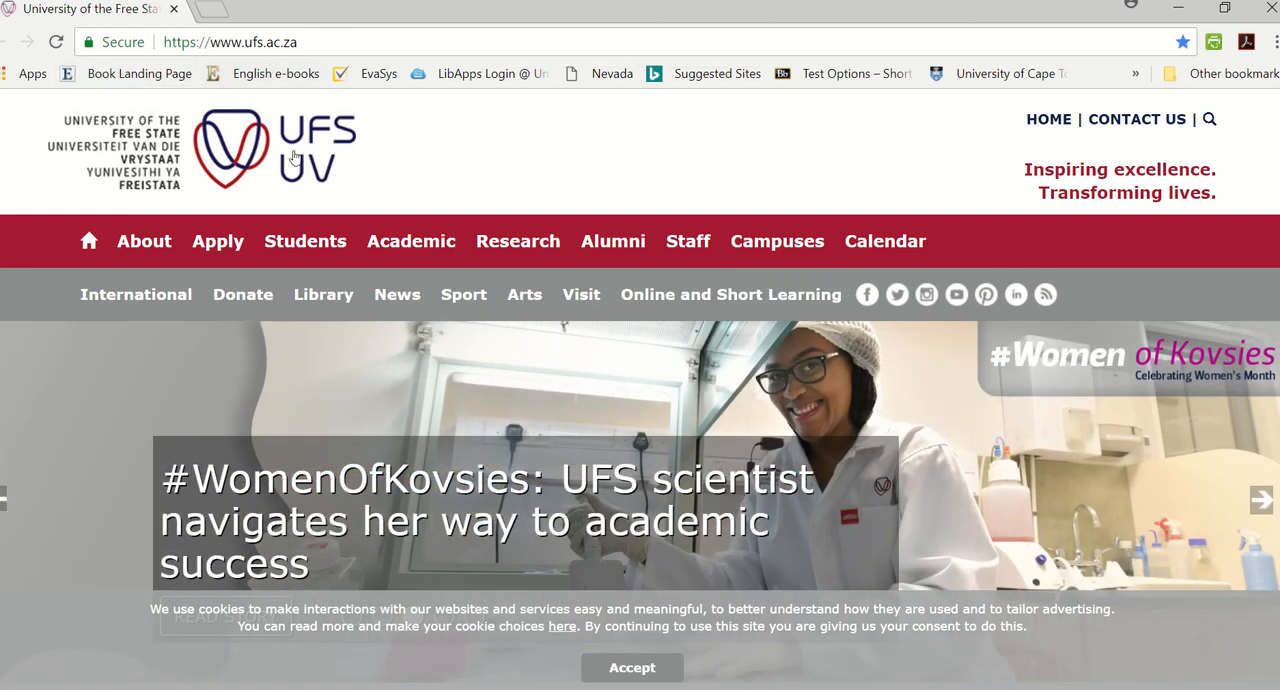
# Step: Go from the UFS homepage to the Library's Electronic Resources section via the Resources menu
pyautogui.click(324, 294)
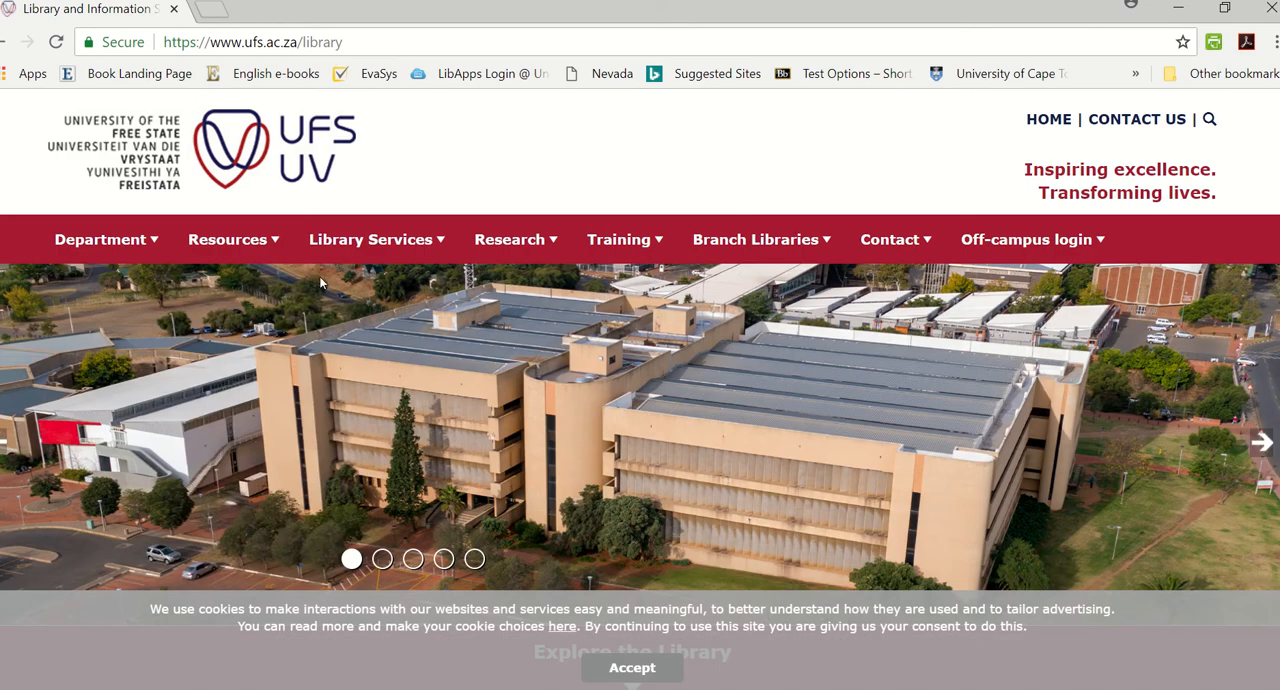
pyautogui.click(228, 240)
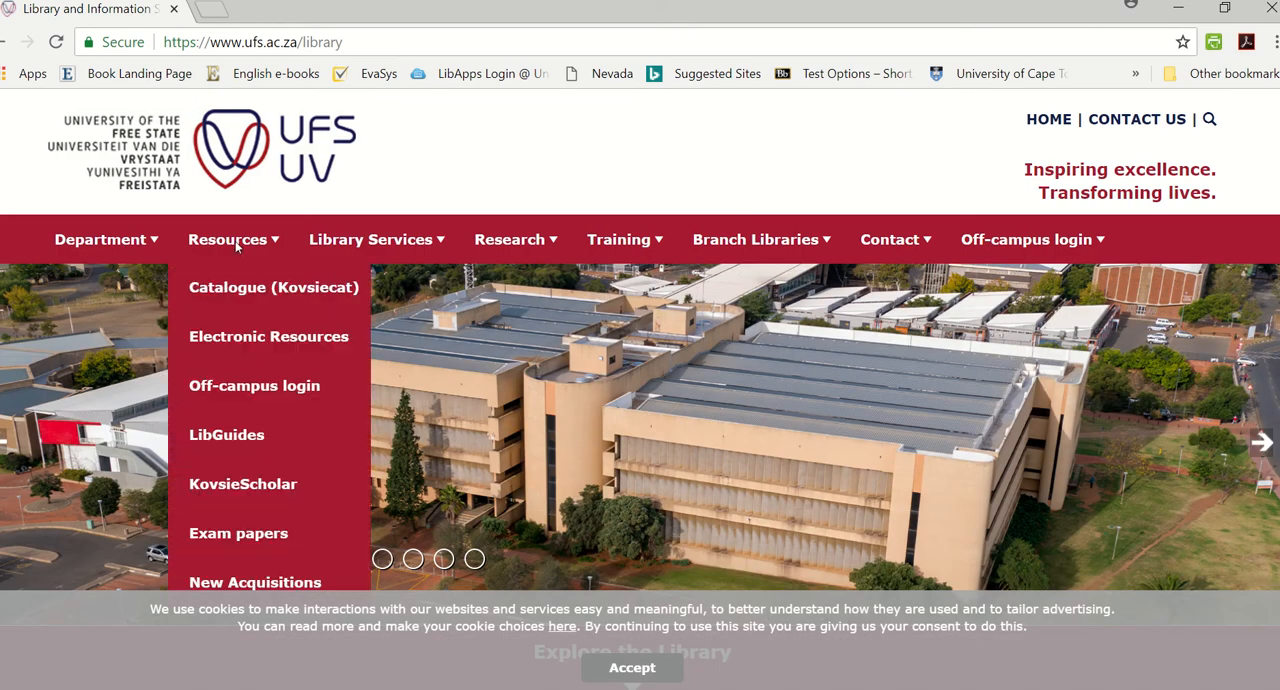
pyautogui.moveTo(268, 336)
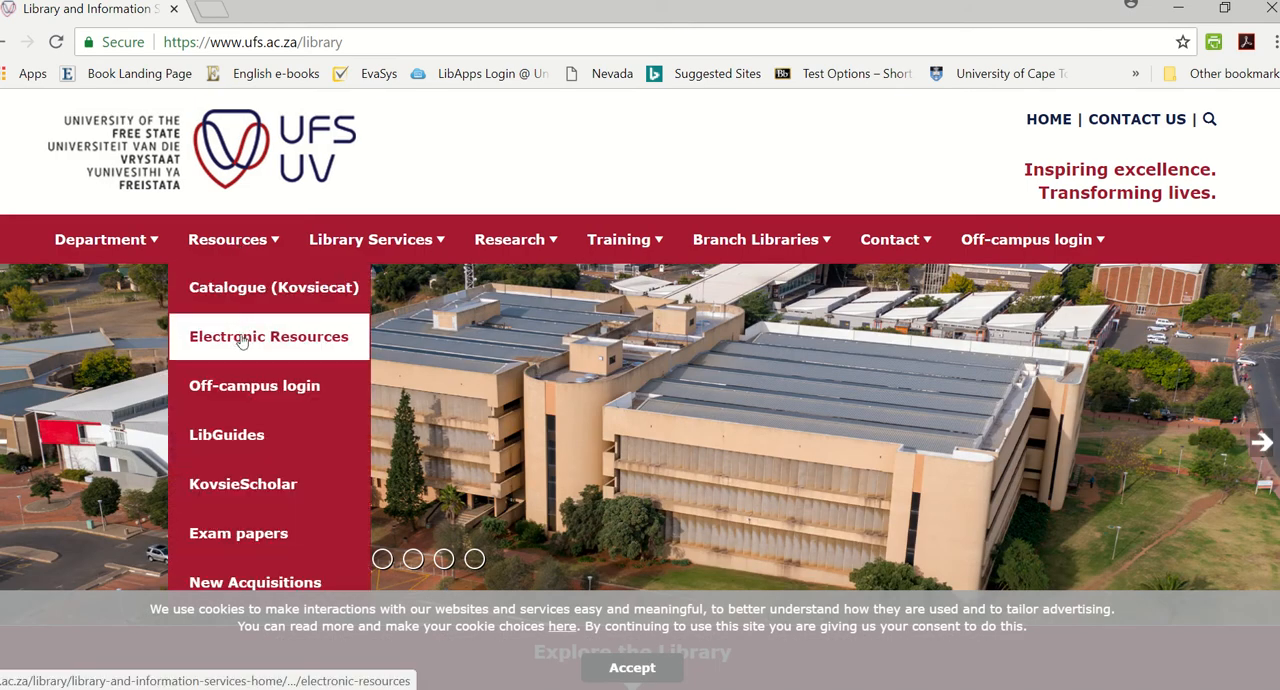
pyautogui.click(268, 336)
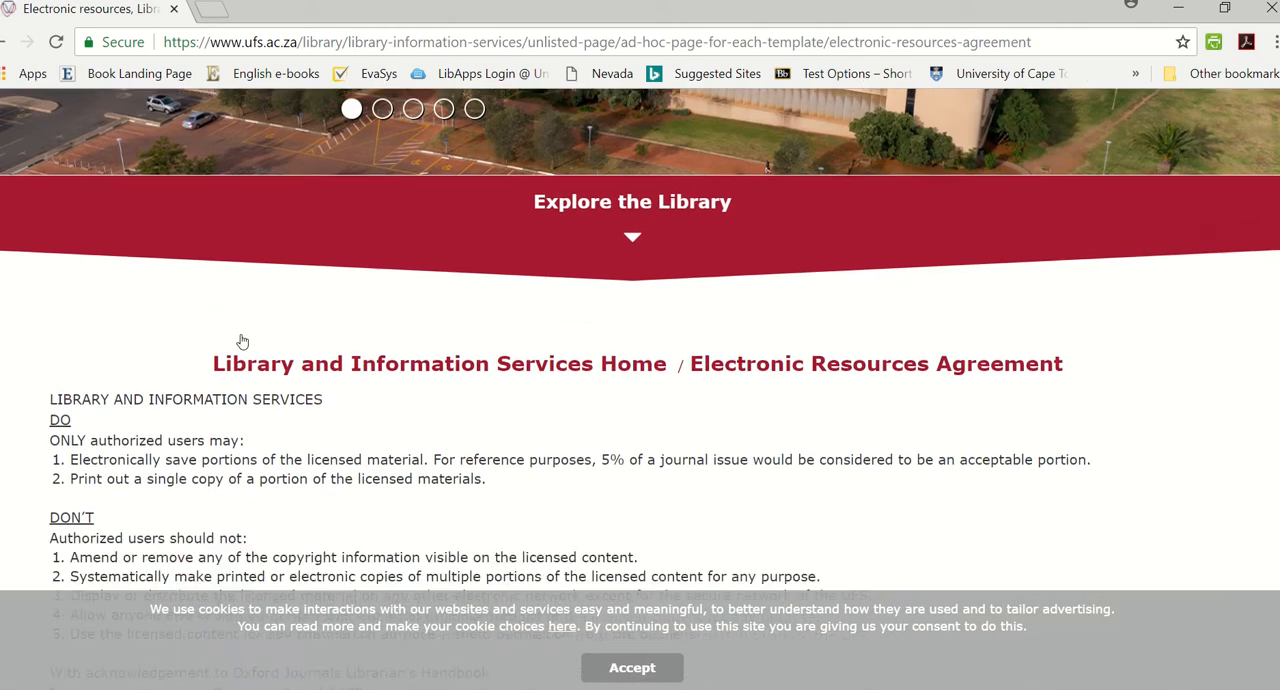
# Step: Accept the electronic resources usage agreement to load the Electronic Resources page
pyautogui.scroll(-3)
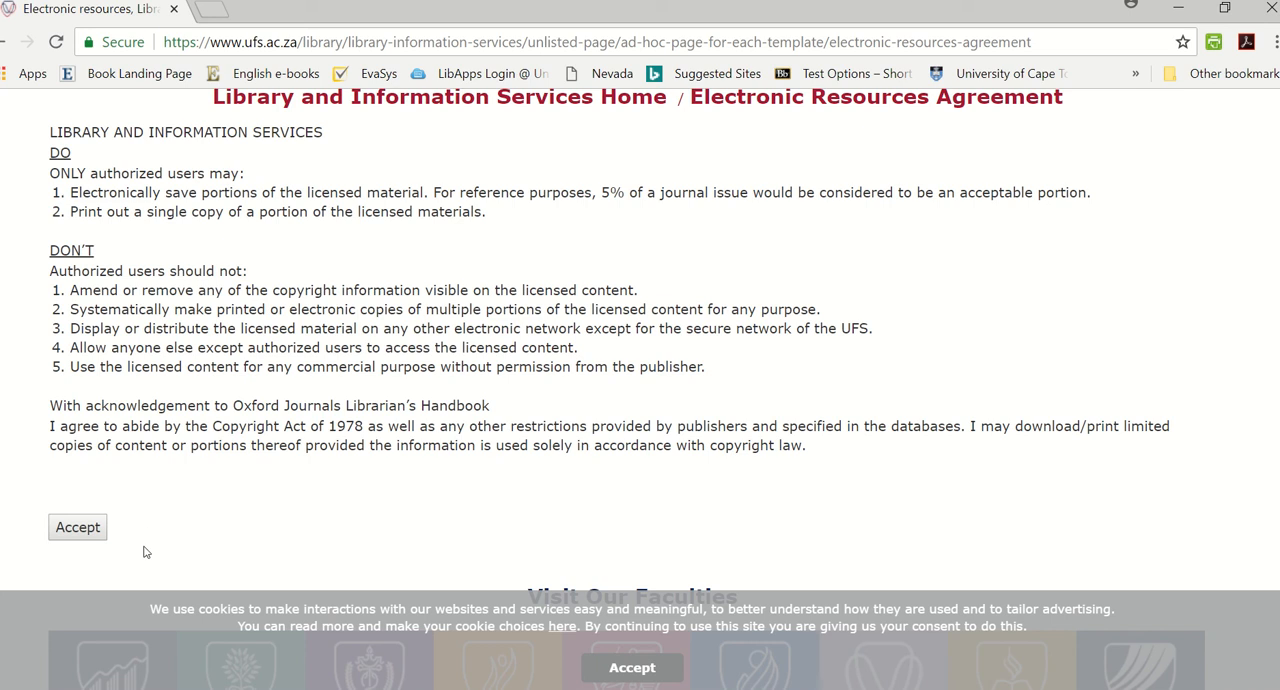
pyautogui.click(76, 528)
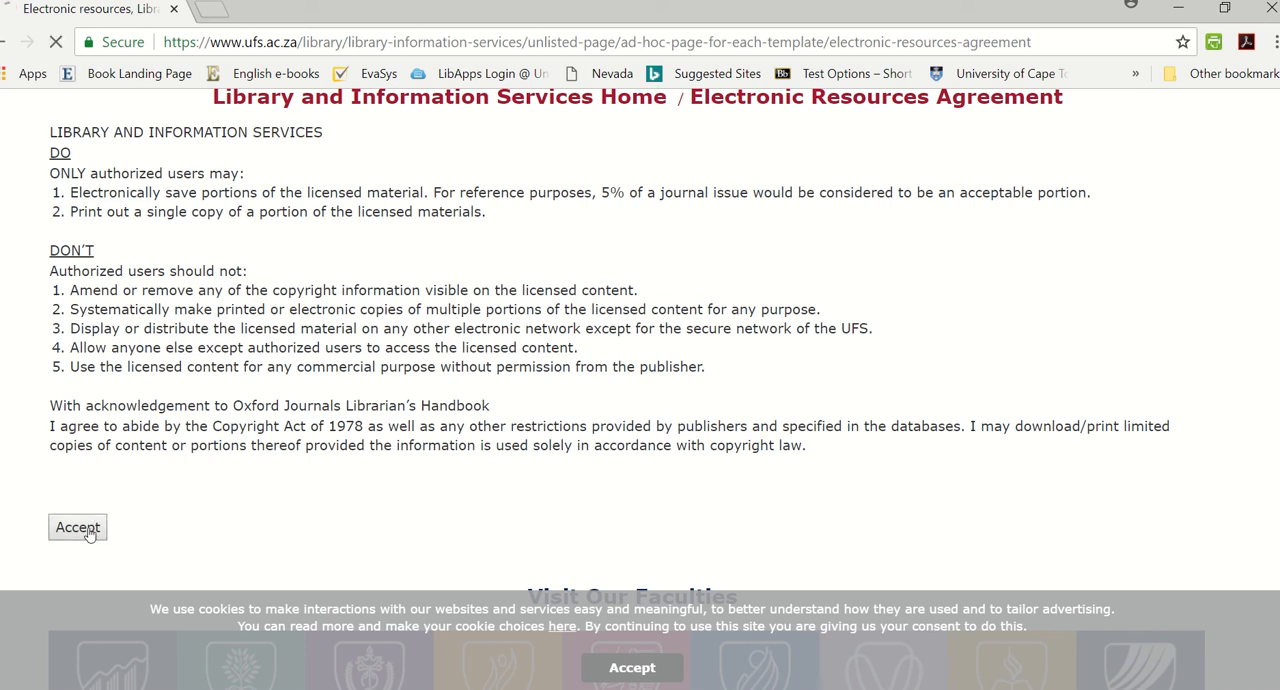
pyautogui.click(76, 528)
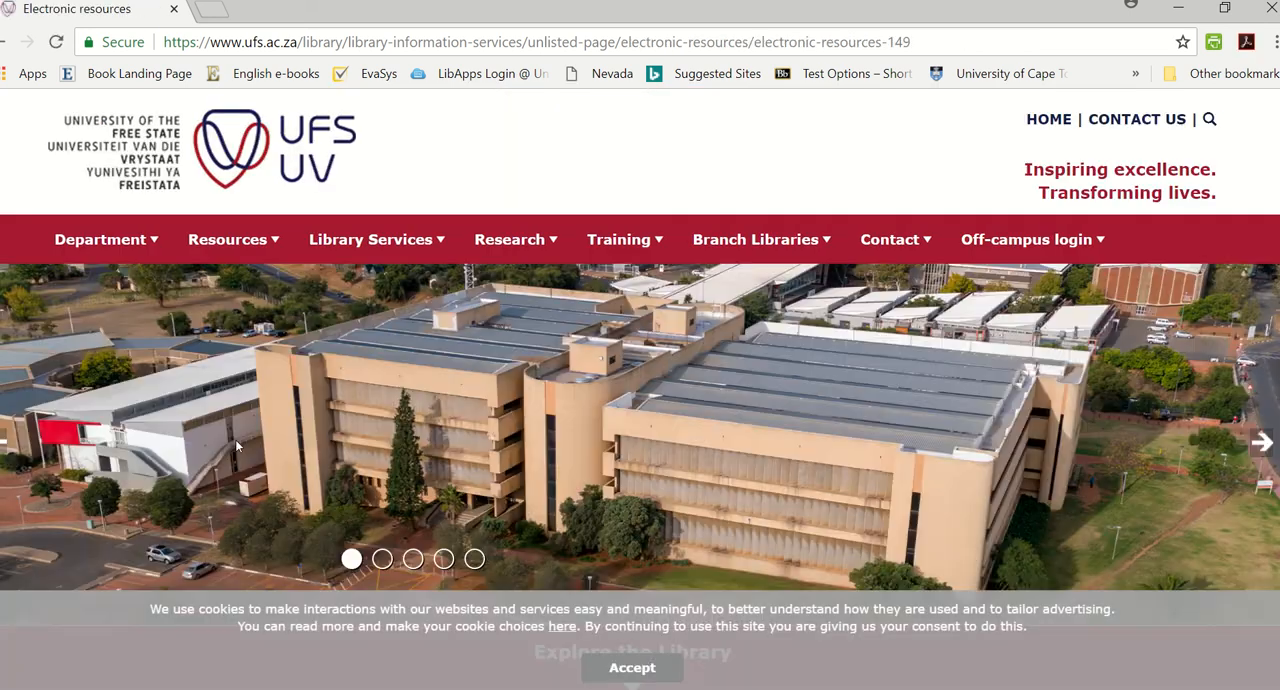
# Step: Go to the library's A–Z Databases list
pyautogui.scroll(-3)
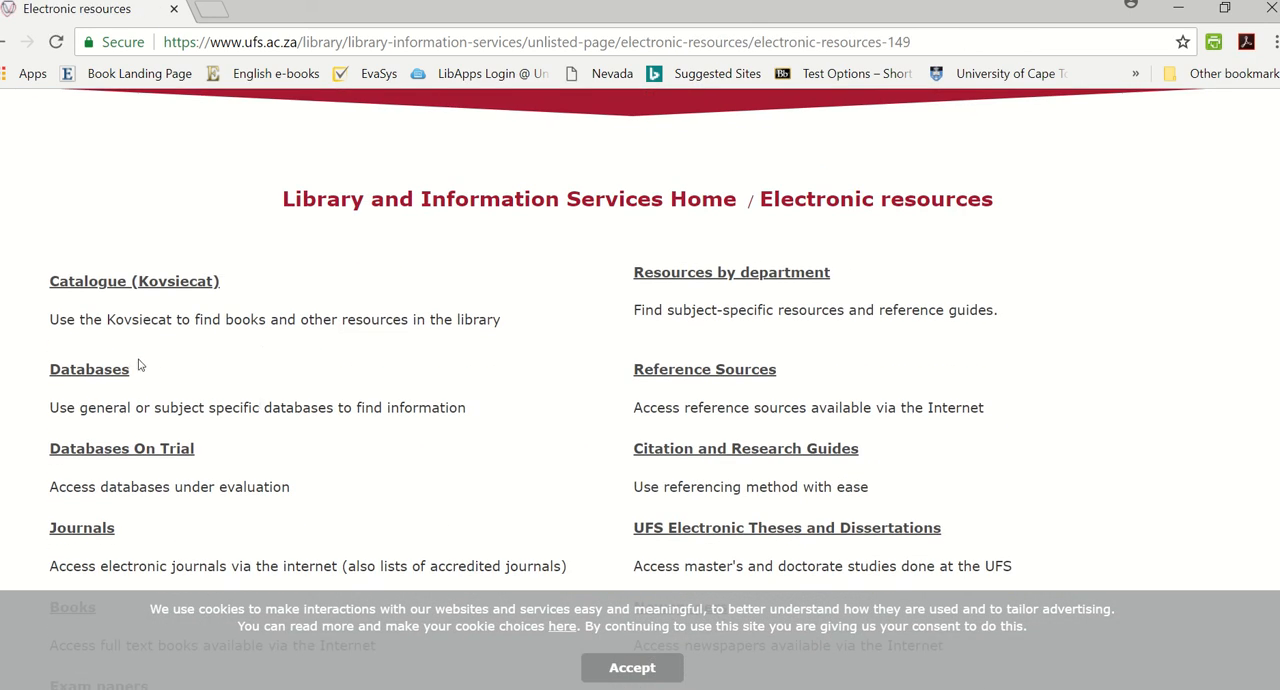
pyautogui.click(88, 368)
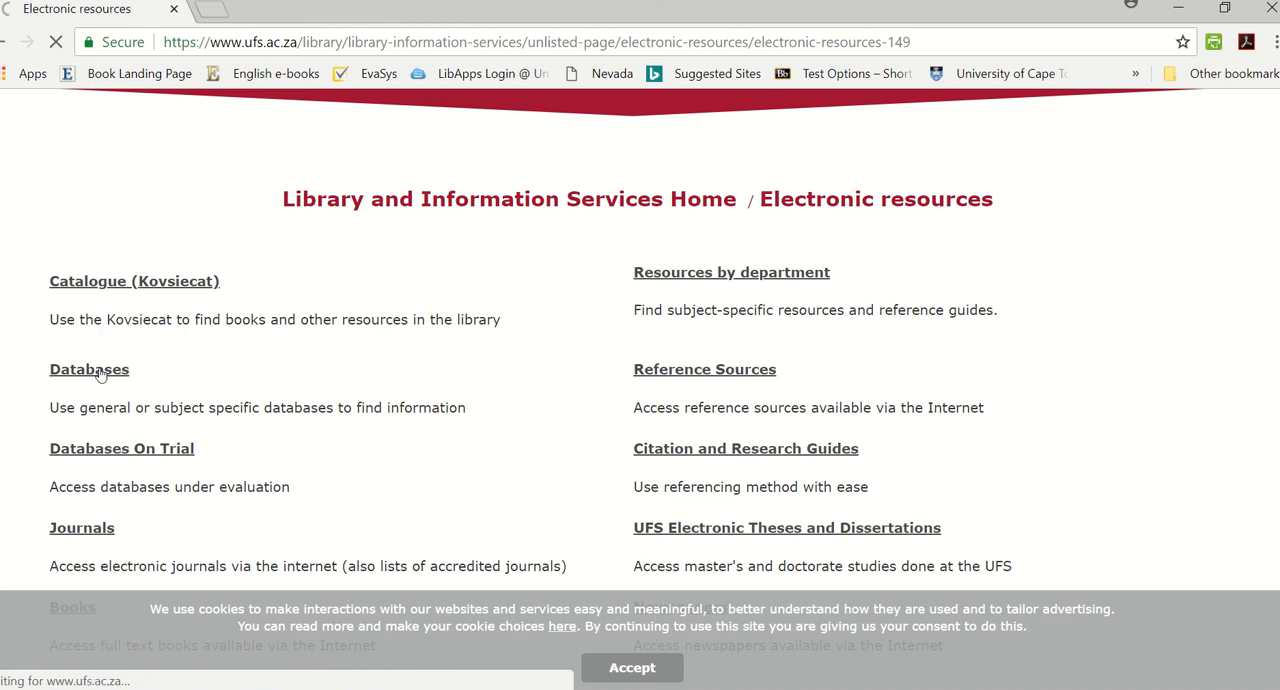
pyautogui.click(88, 368)
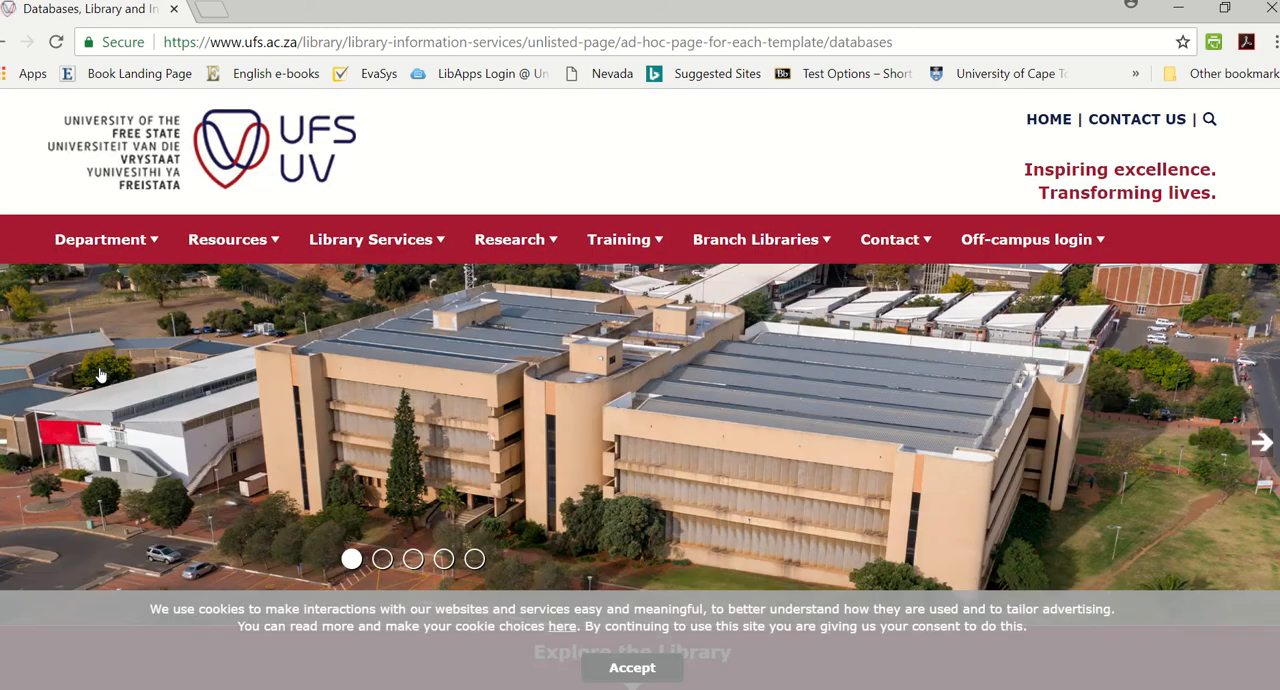
# Step: Filter the databases to the letter E and launch Ebook Central in a new tab
pyautogui.scroll(-3)
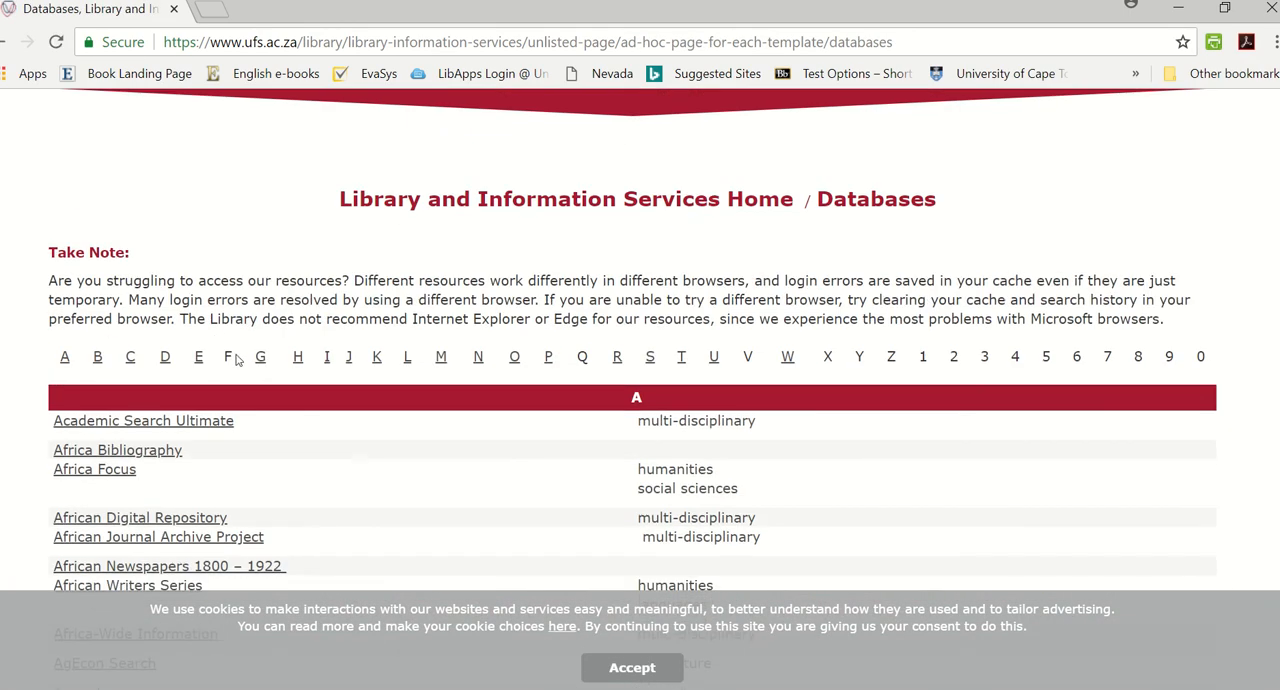
pyautogui.click(198, 356)
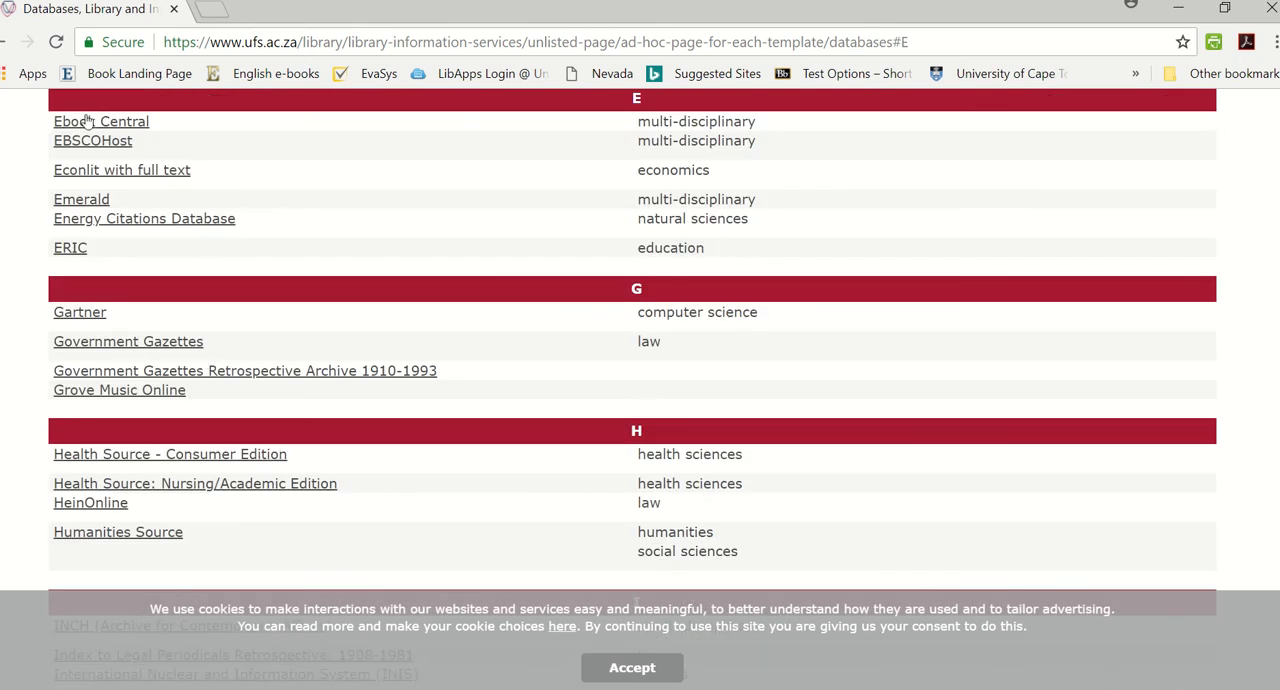
pyautogui.click(100, 120)
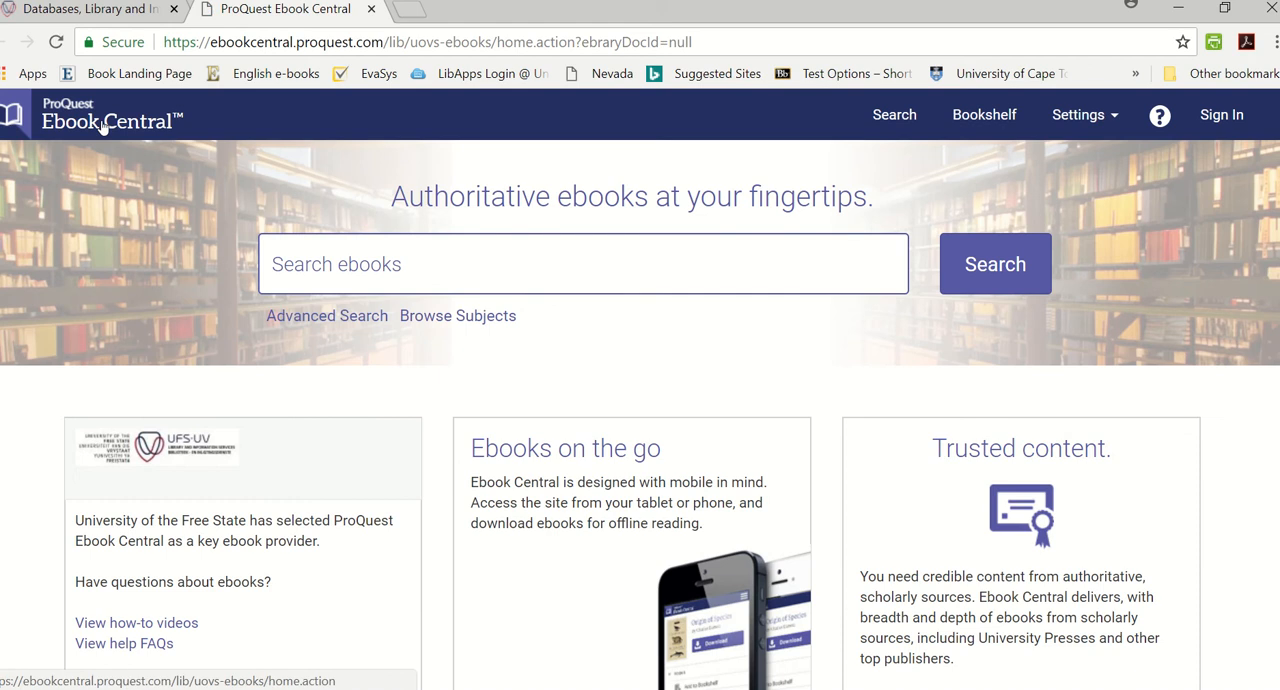
pyautogui.moveTo(100, 128)
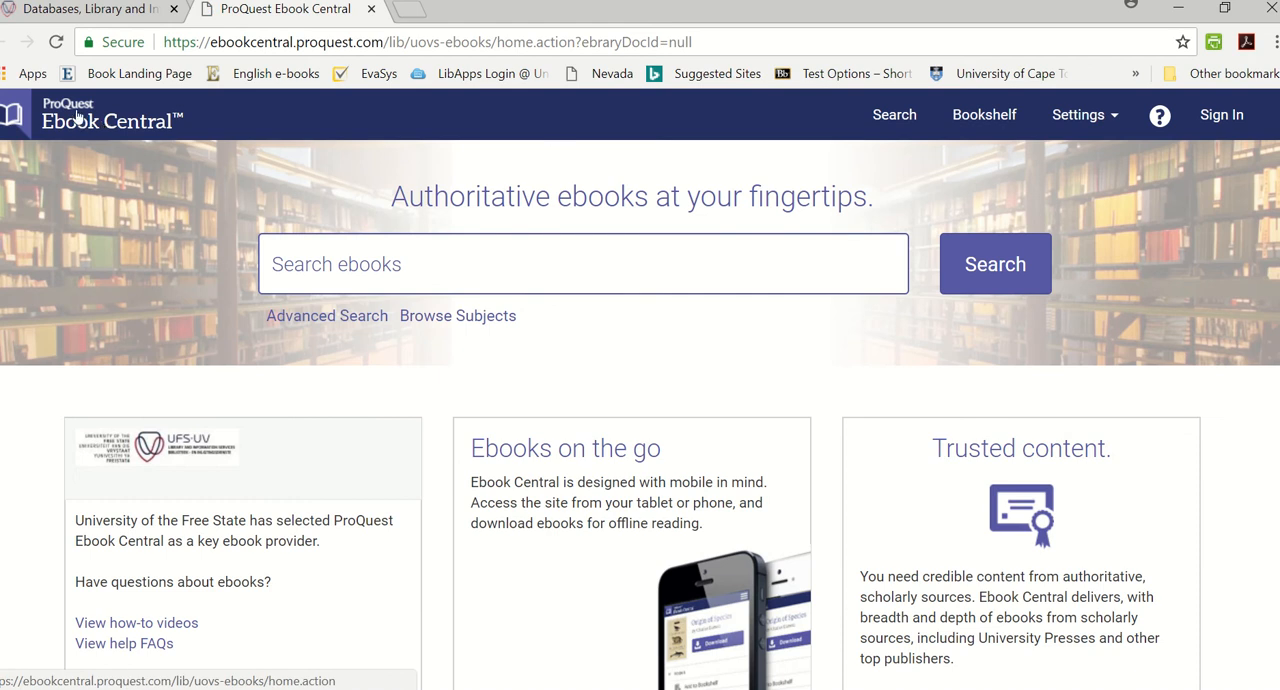
pyautogui.moveTo(218, 210)
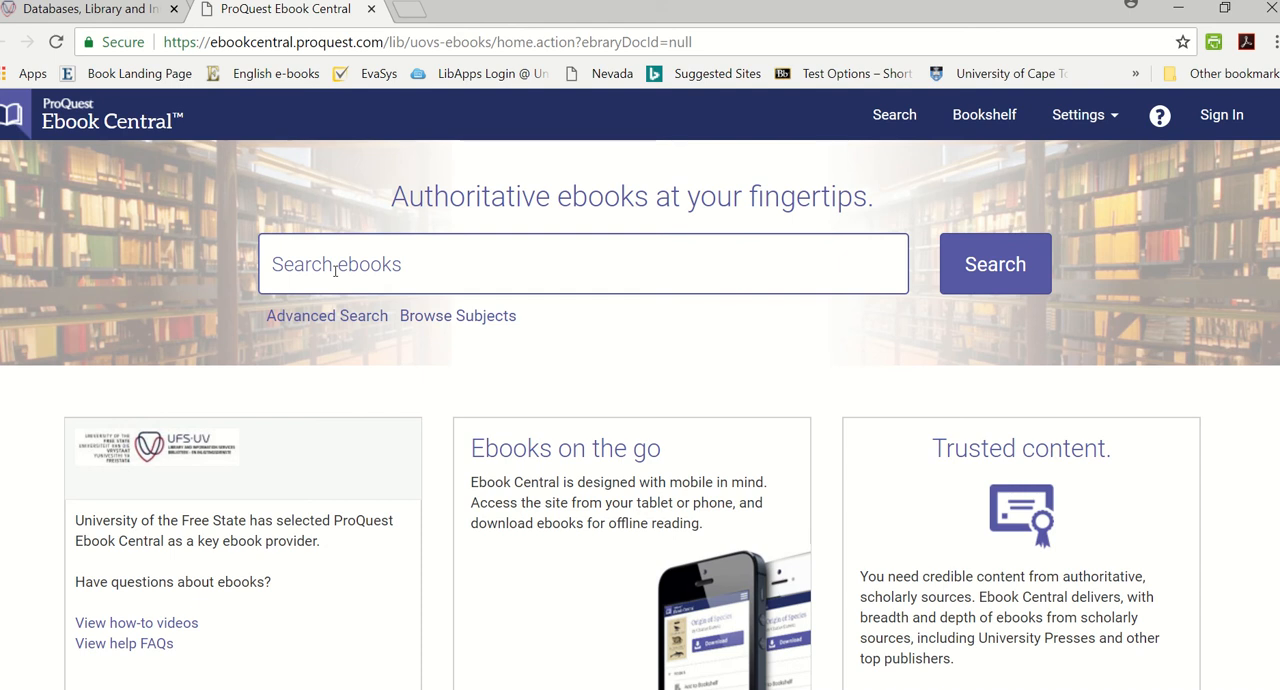
# Step: Search Ebook Central for 'online learning' using the suggested term
pyautogui.click(584, 264)
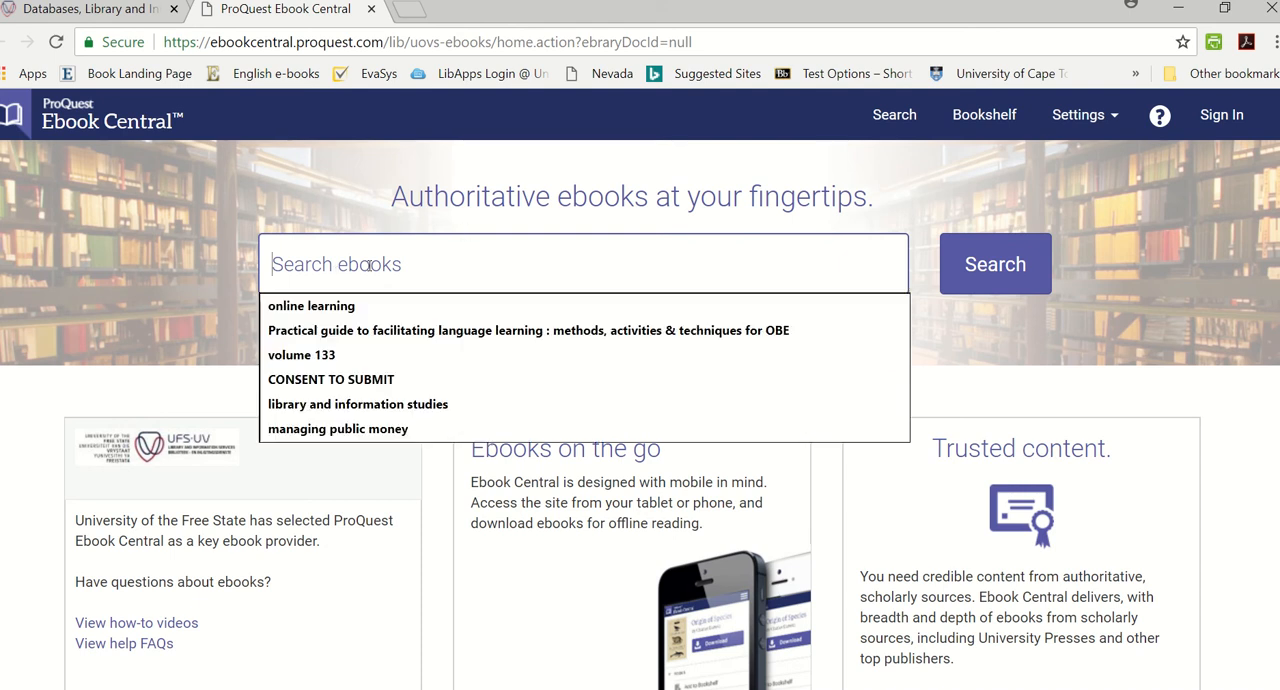
pyautogui.click(312, 306)
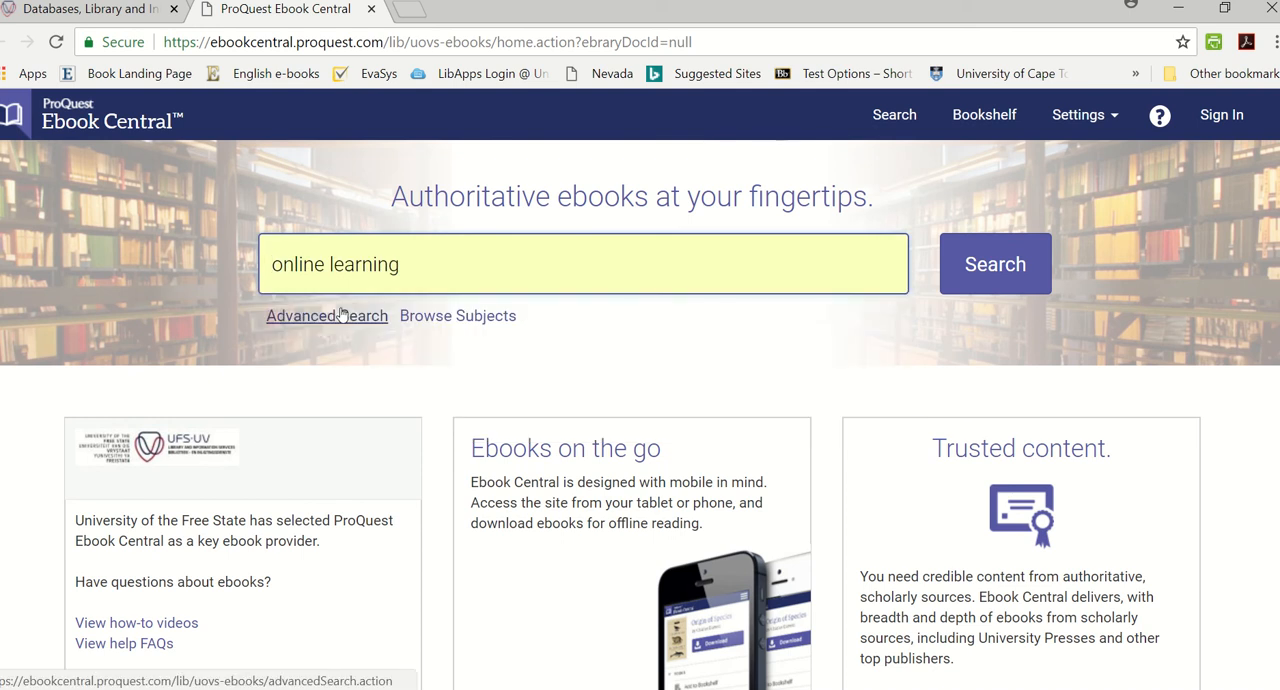
pyautogui.moveTo(996, 264)
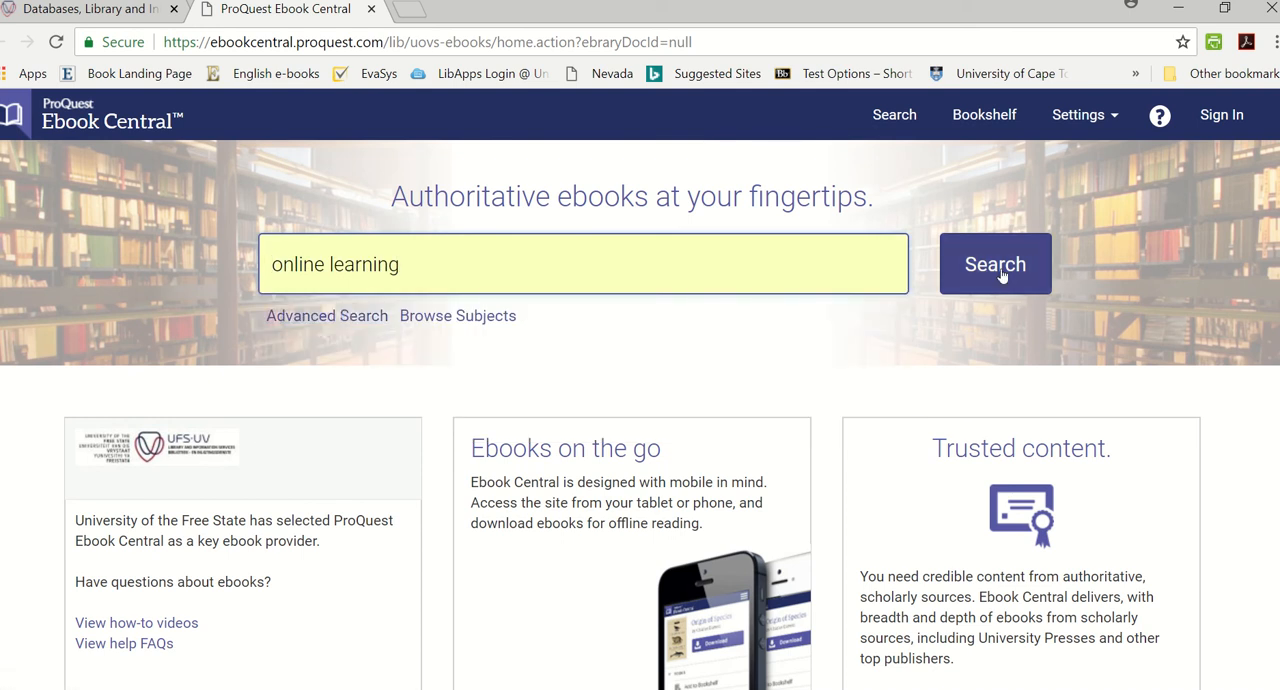
pyautogui.click(994, 264)
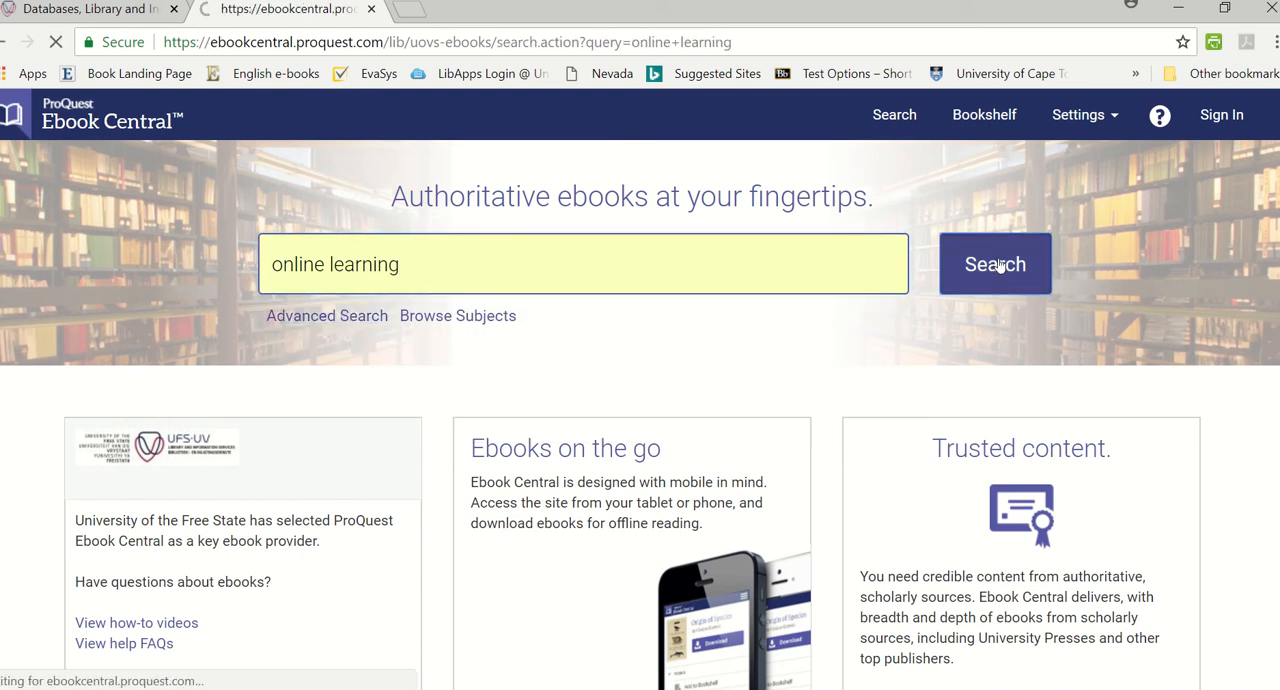
# Step: Scroll through the 66738 book results beginning with Visual Design for Online Learning
pyautogui.click(994, 264)
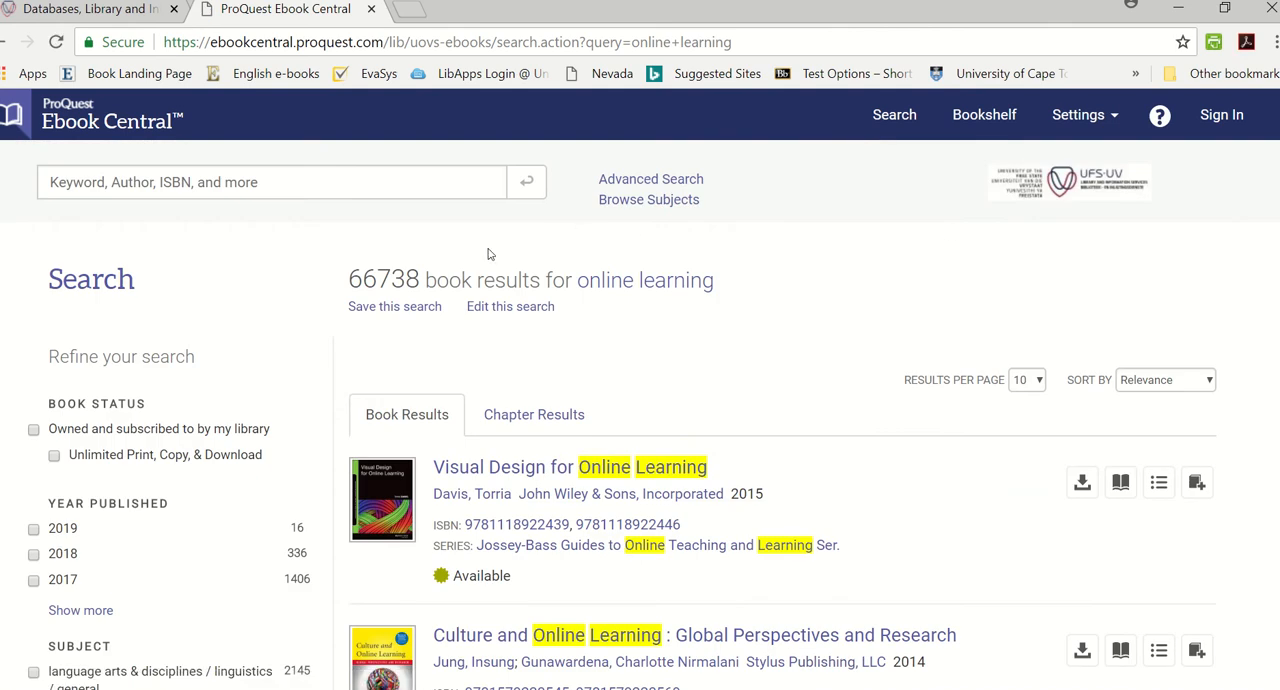
pyautogui.moveTo(394, 306)
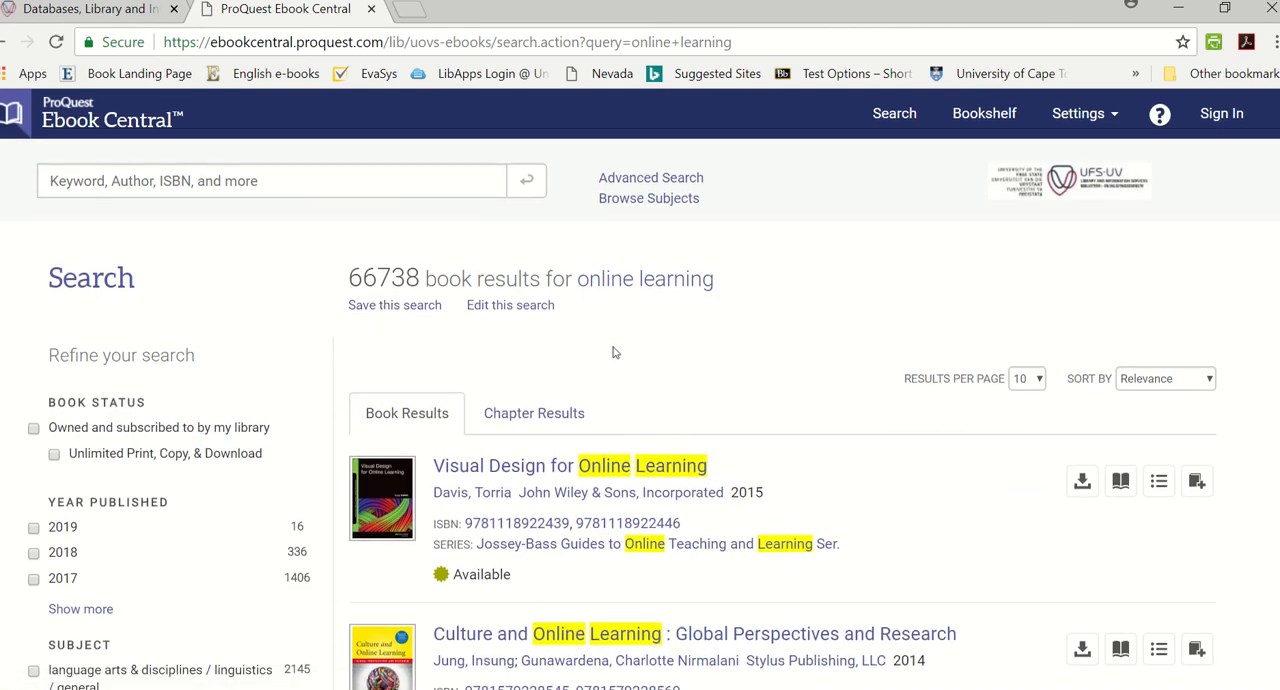
pyautogui.scroll(-3)
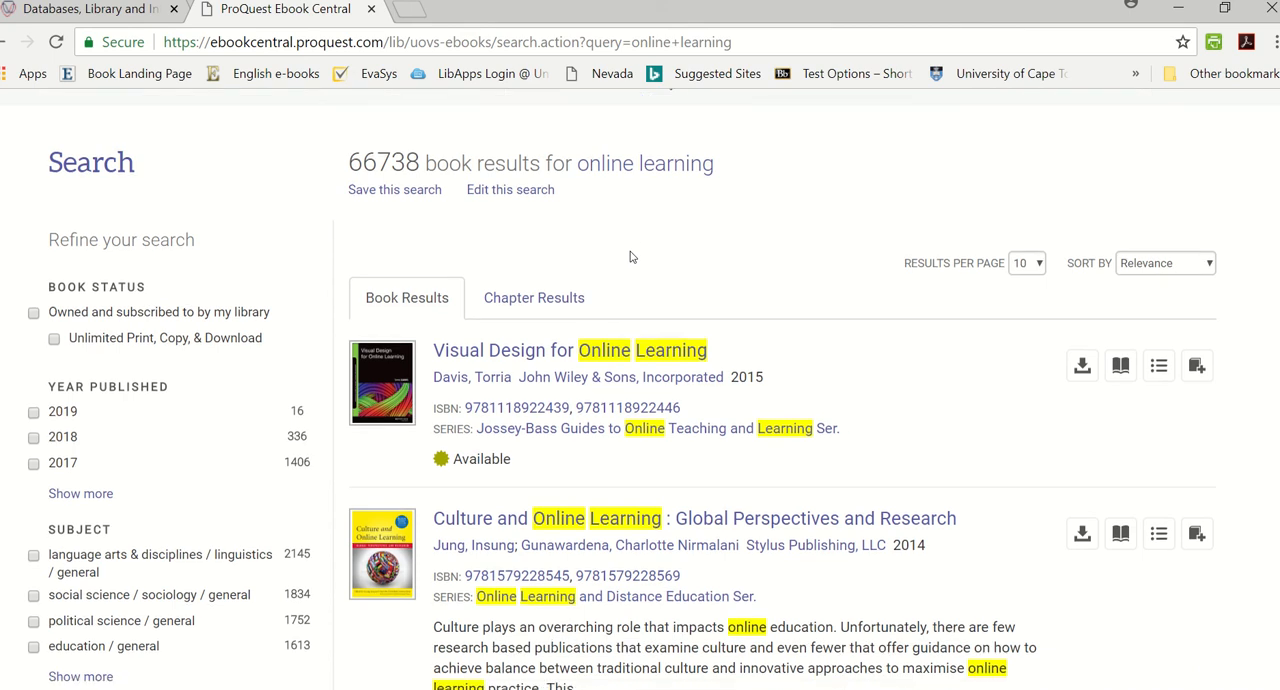
pyautogui.scroll(-3)
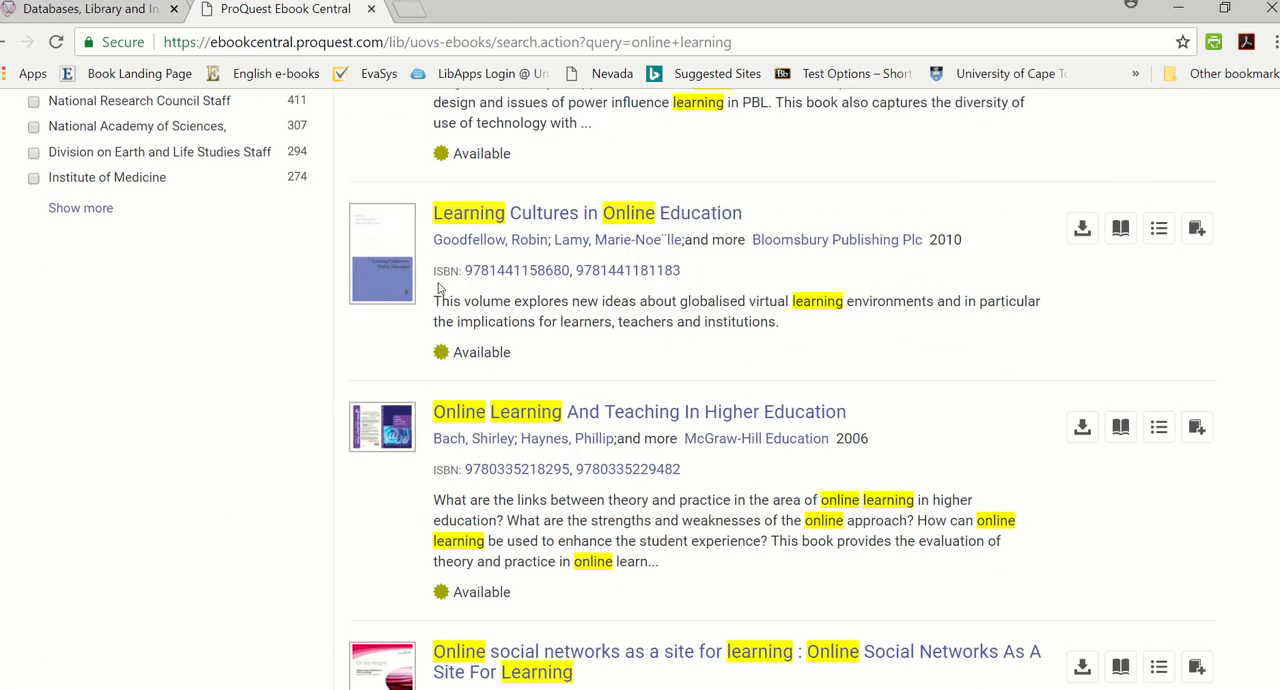
pyautogui.scroll(-3)
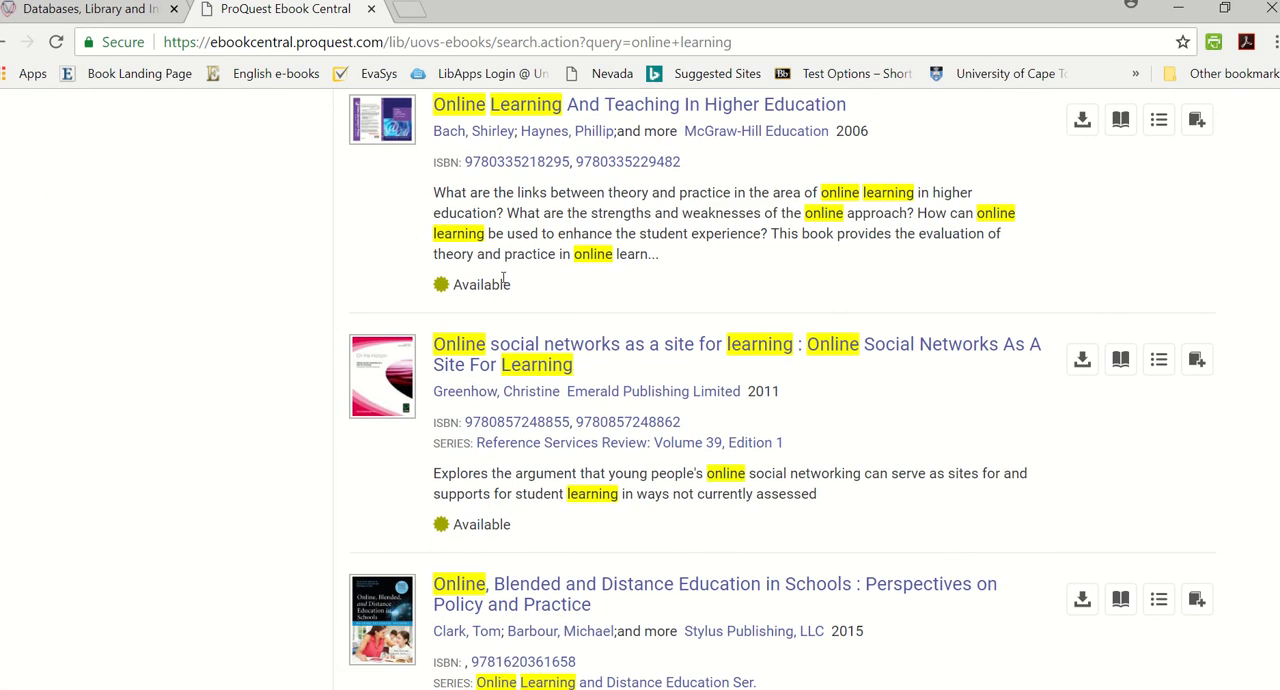
pyautogui.scroll(-3)
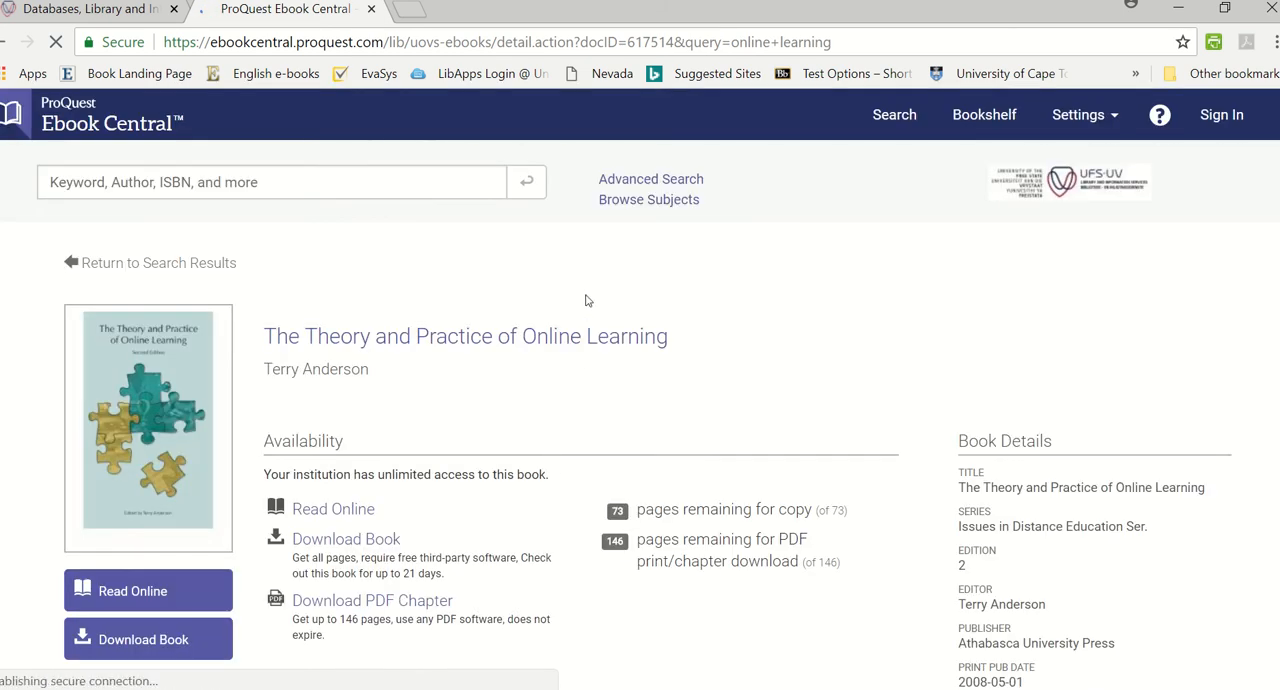
# Step: Request a full download of The Theory and Practice of Online Learning from its detail page
pyautogui.scroll(-3)
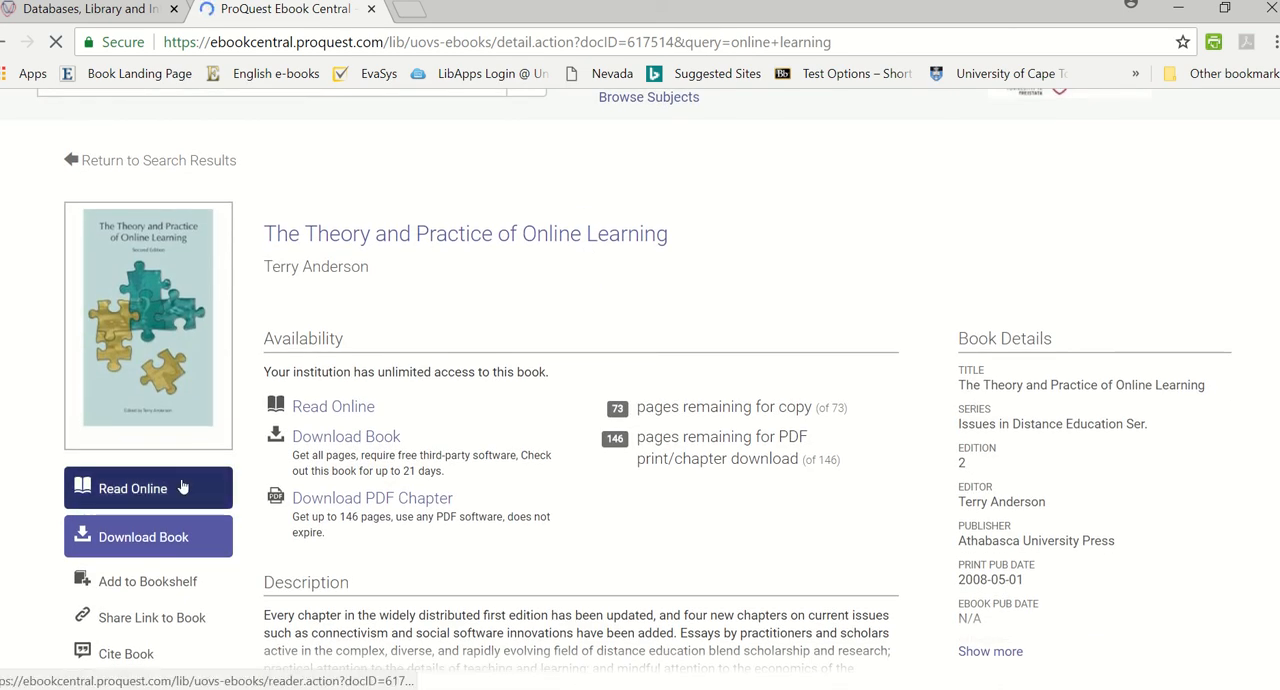
pyautogui.click(132, 488)
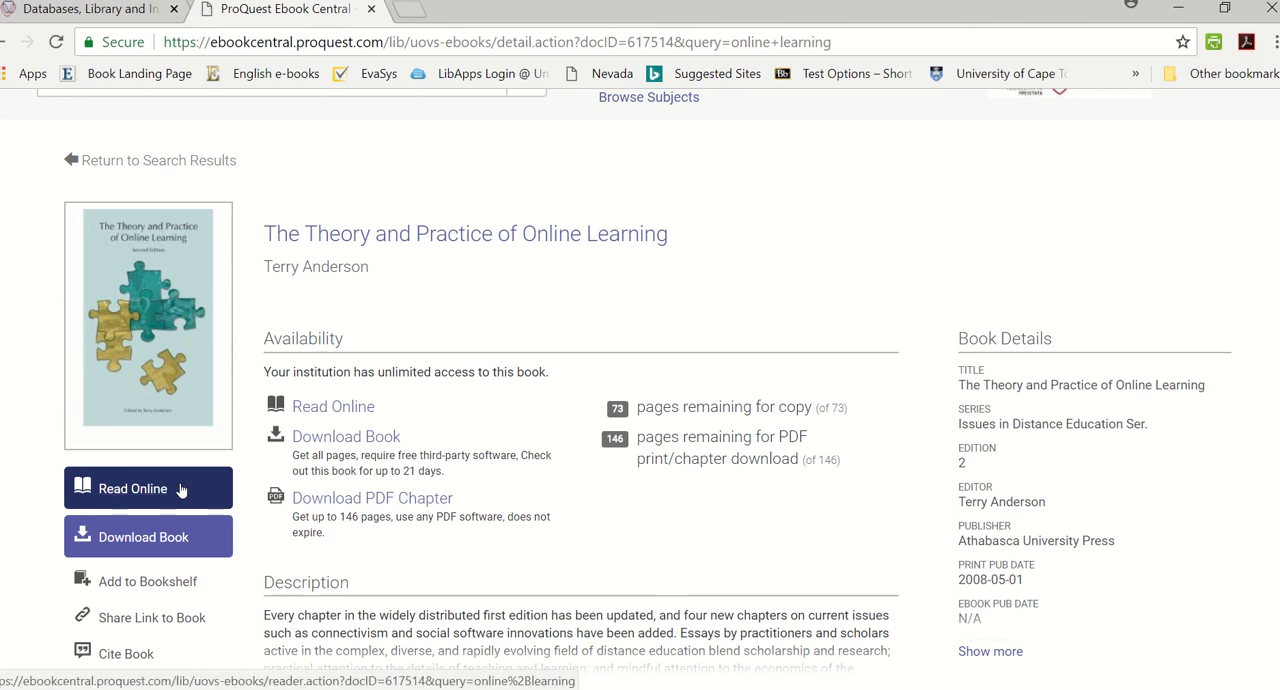
pyautogui.moveTo(180, 492)
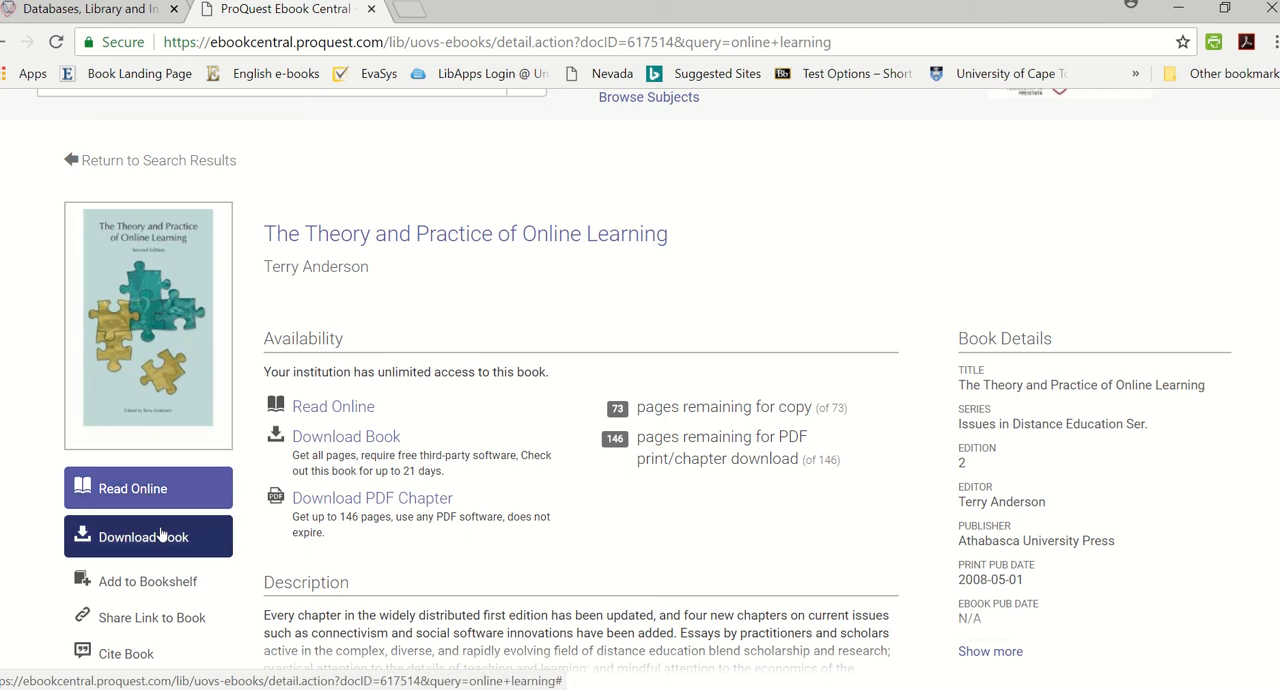
pyautogui.click(144, 536)
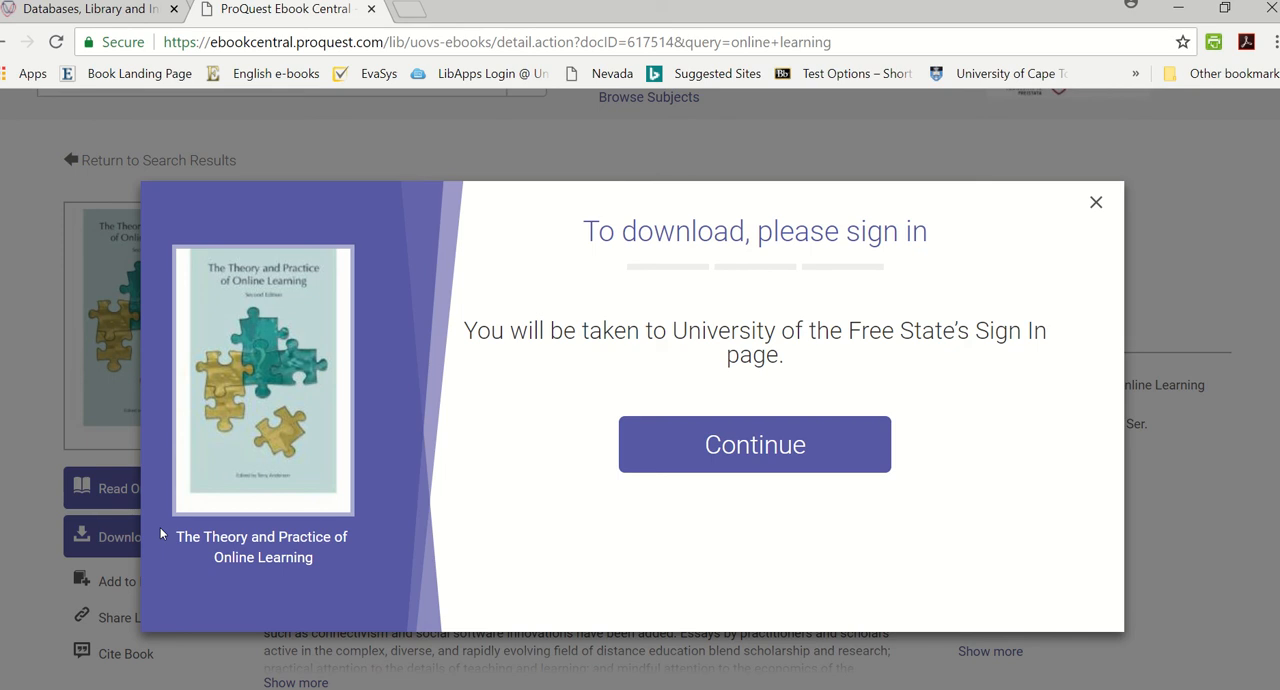
pyautogui.moveTo(166, 532)
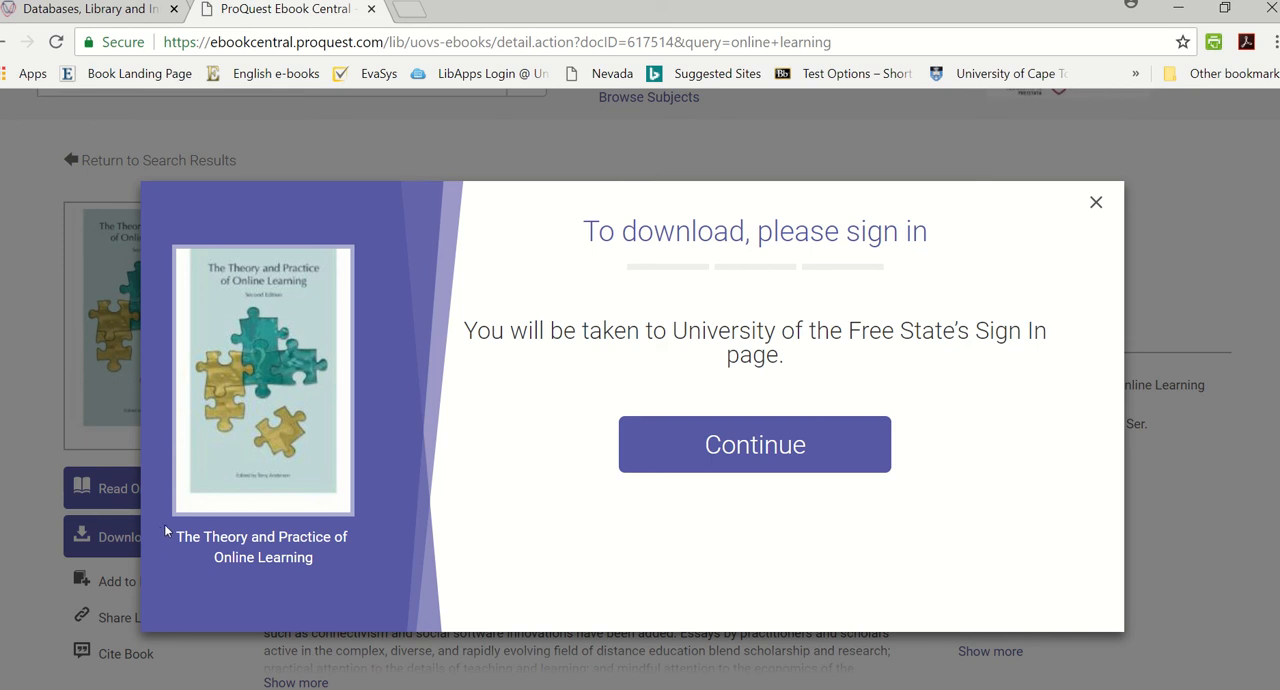
pyautogui.moveTo(896, 498)
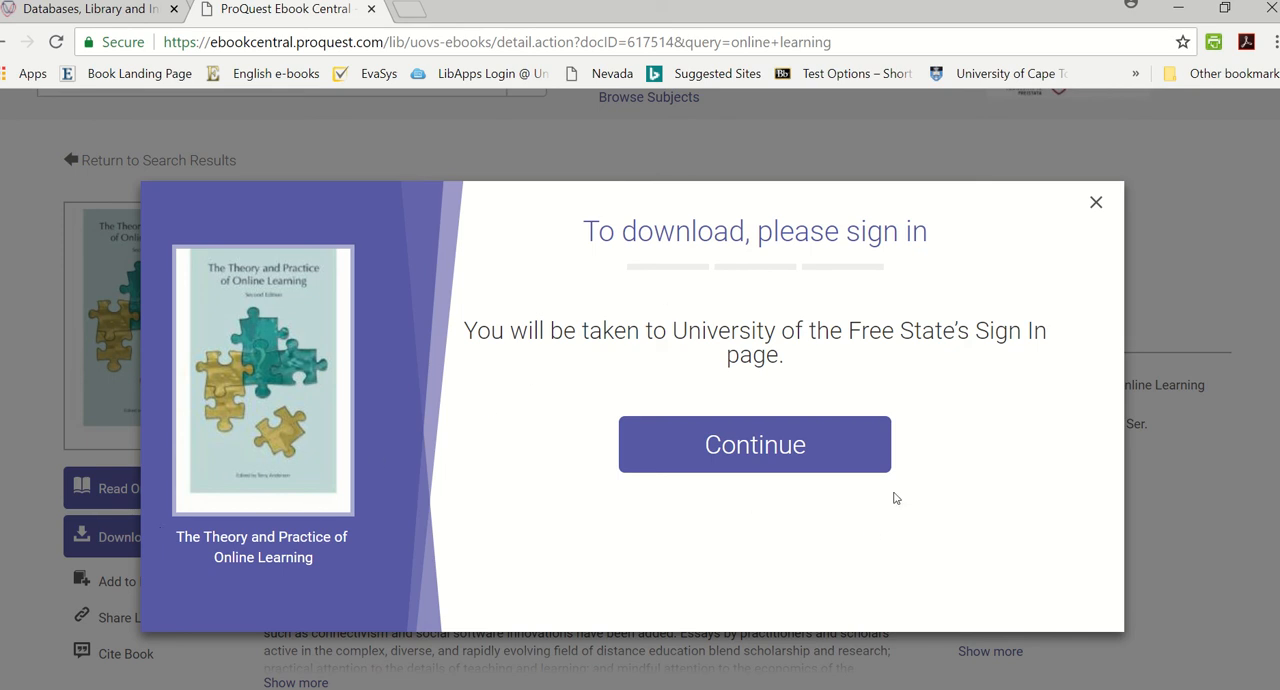
# Step: Continue past the download sign-in prompt to the University of the Free State login
pyautogui.click(754, 444)
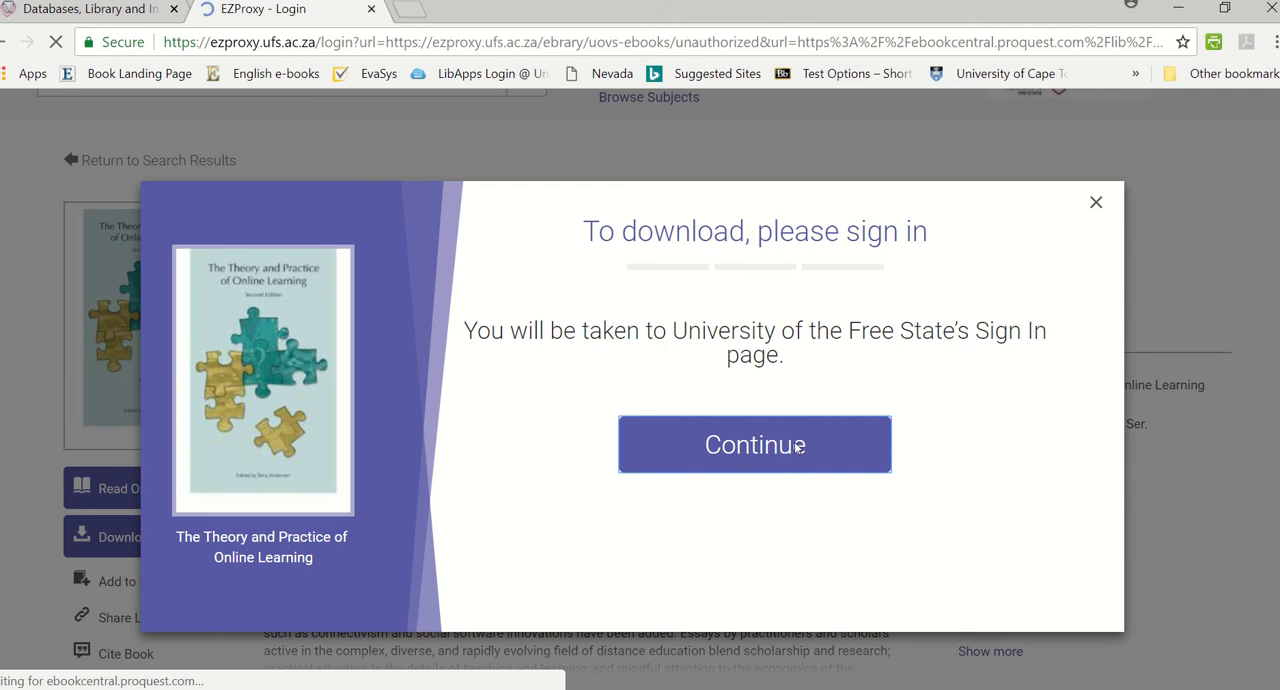
# Step: Log in to EZProxy UFS as 'Lianda' with the password and return to the book
pyautogui.click(754, 444)
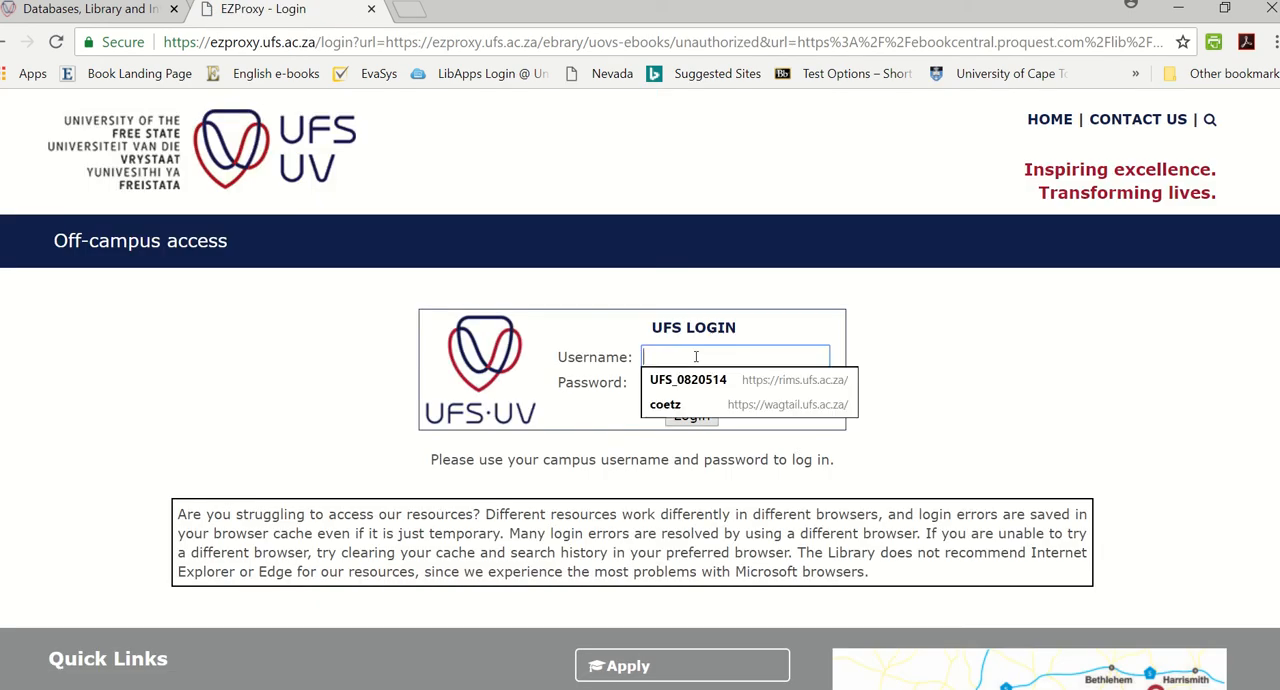
pyautogui.write('Lianda')
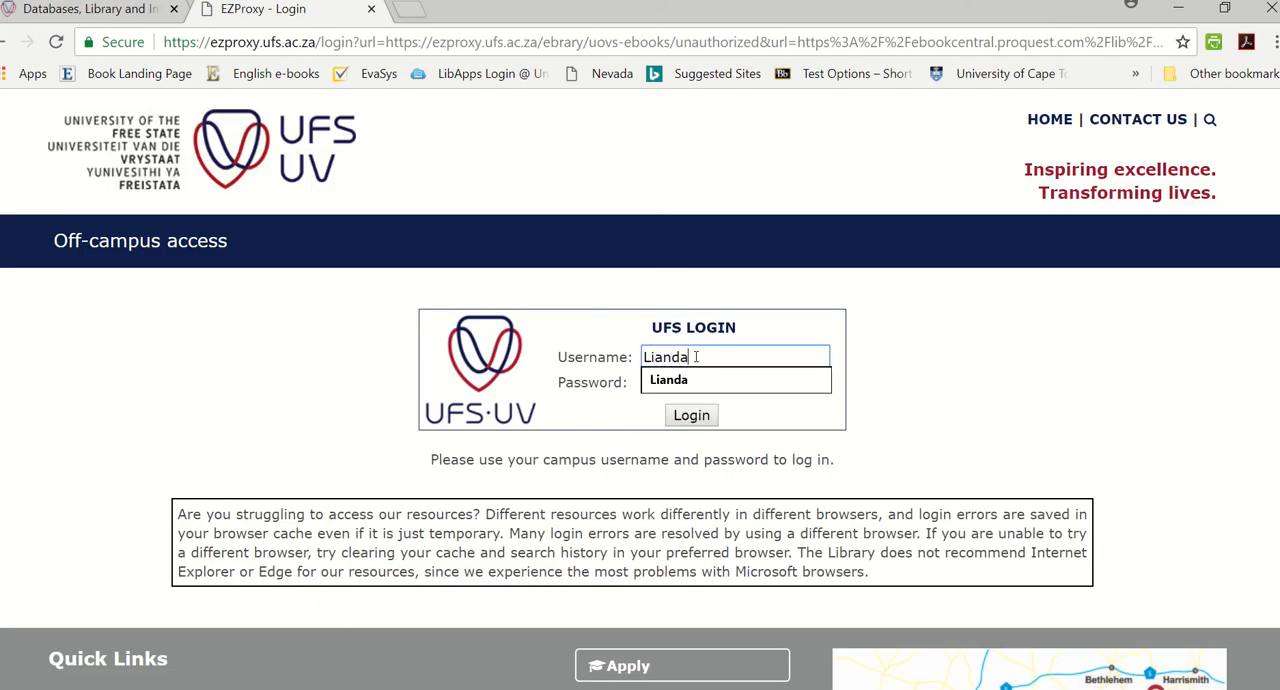
pyautogui.click(736, 382)
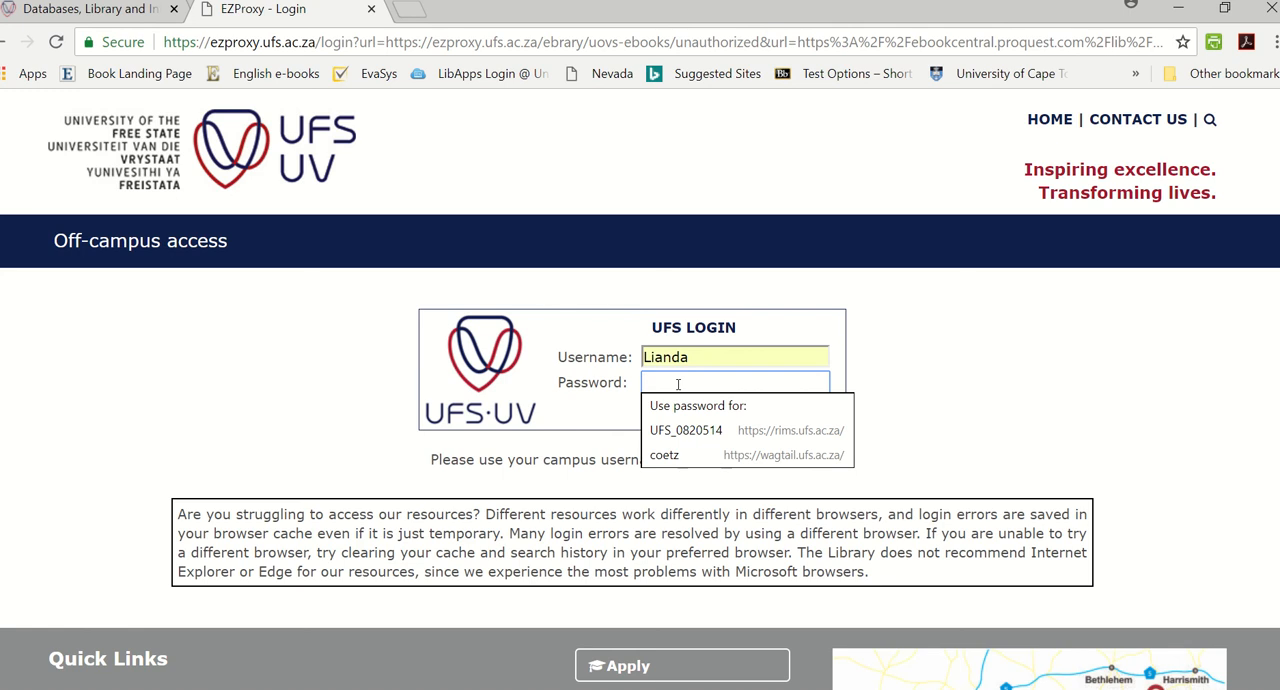
pyautogui.write('••••••••')
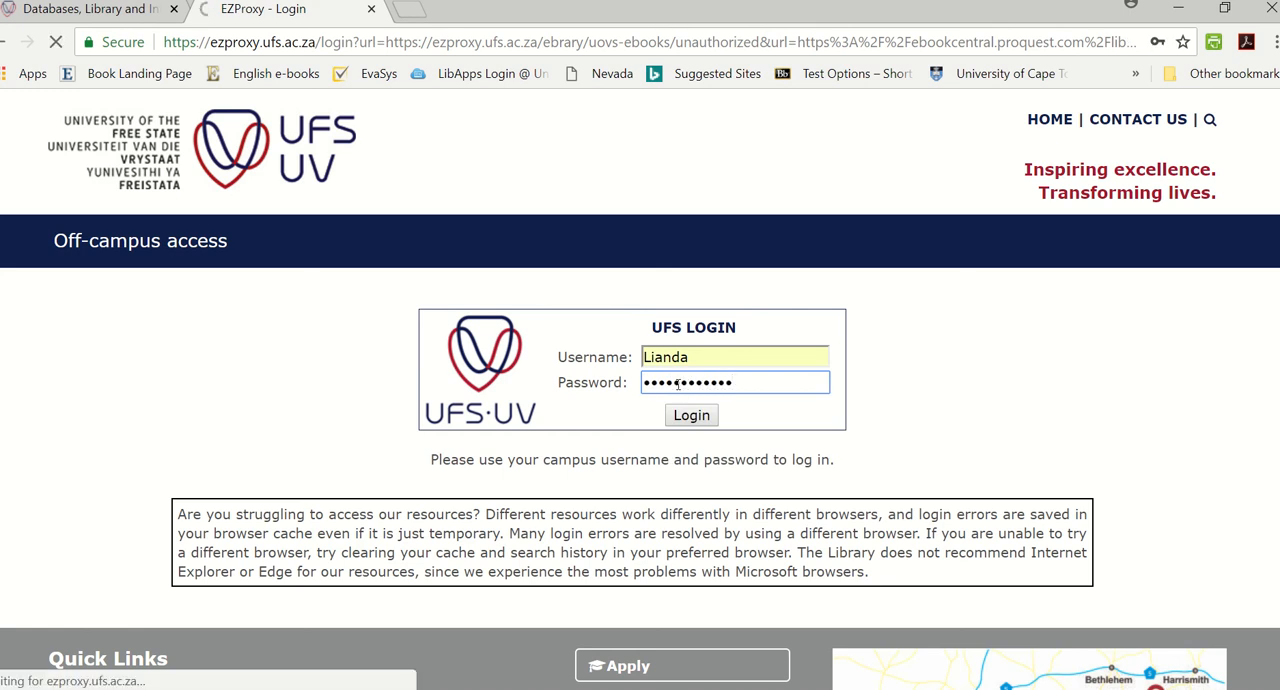
pyautogui.click(690, 416)
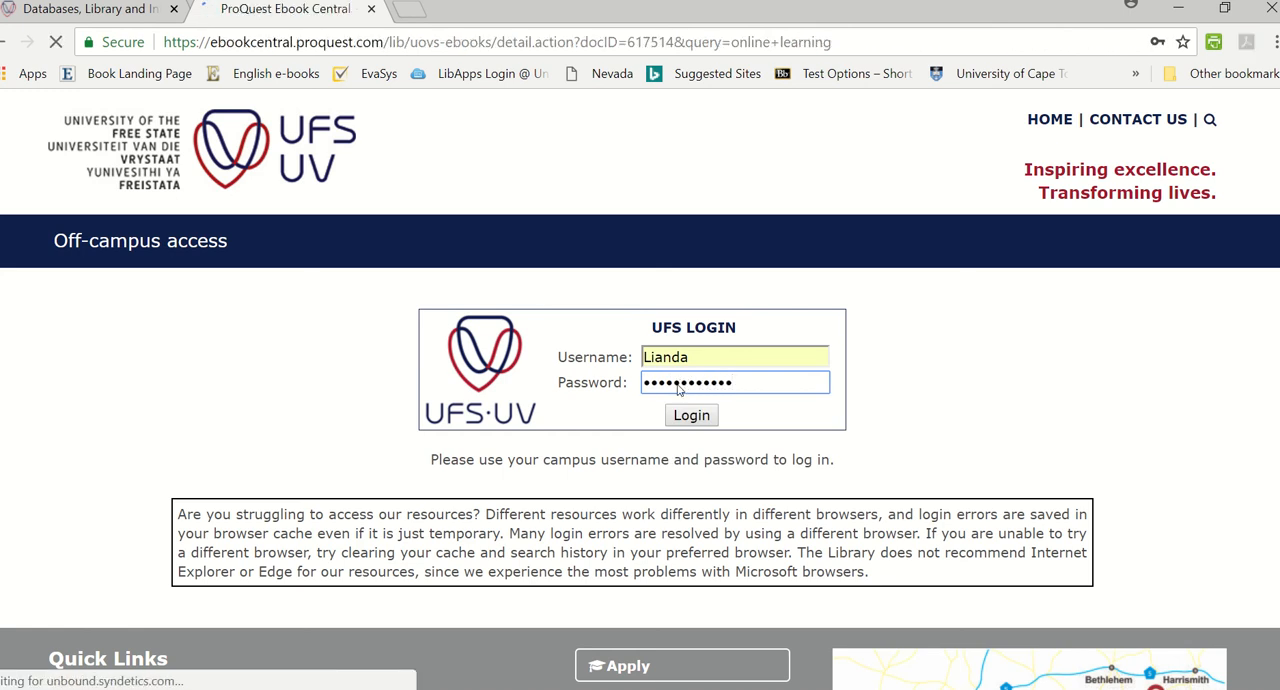
# Step: Confirm Laptop/Desktop on my own computer as the download device
pyautogui.click(692, 416)
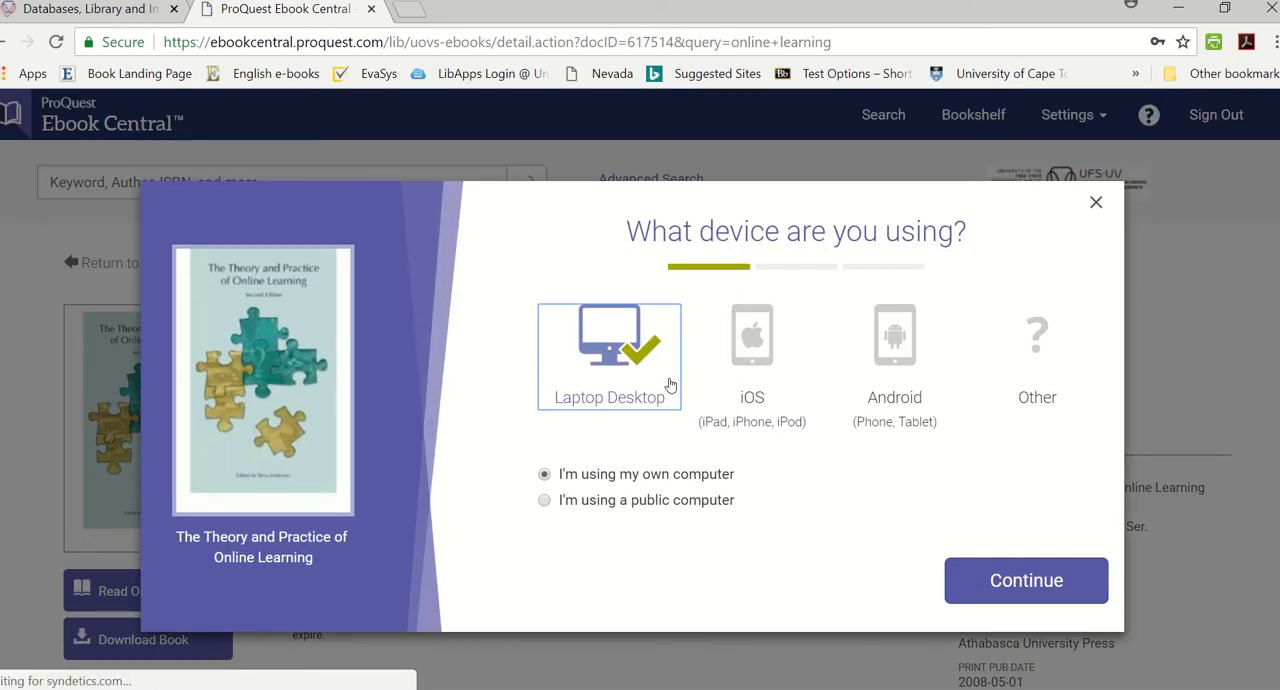
pyautogui.moveTo(702, 364)
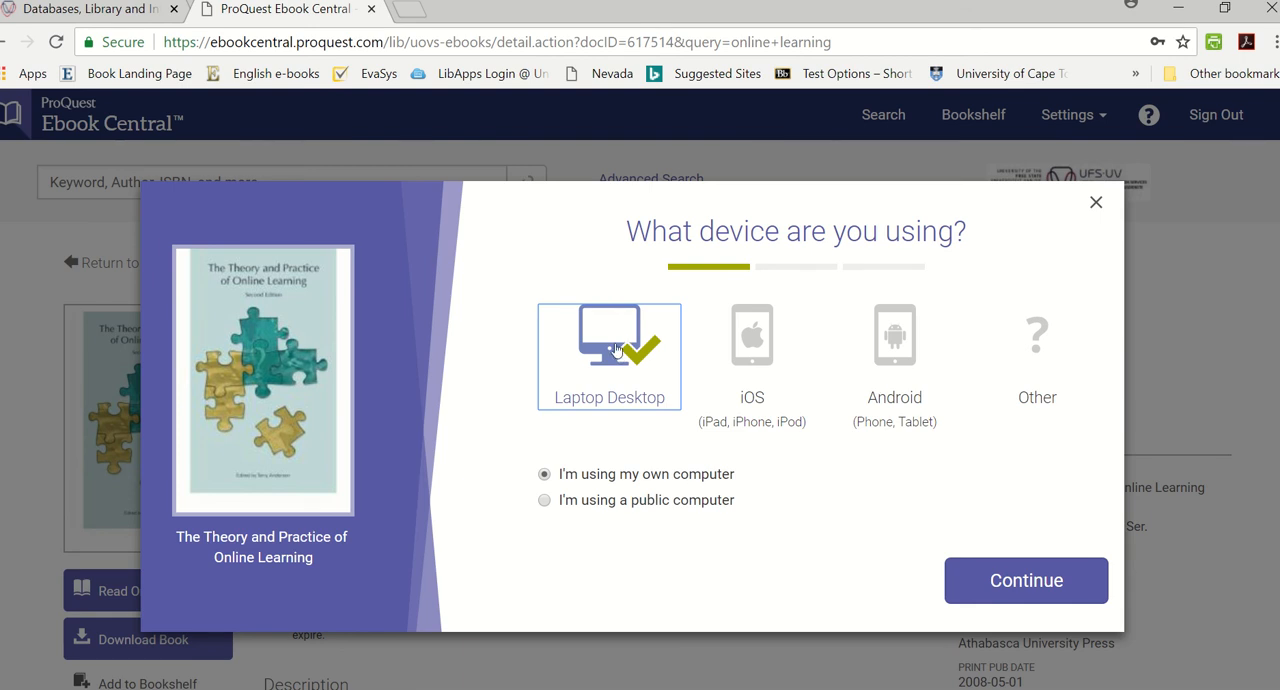
pyautogui.moveTo(856, 368)
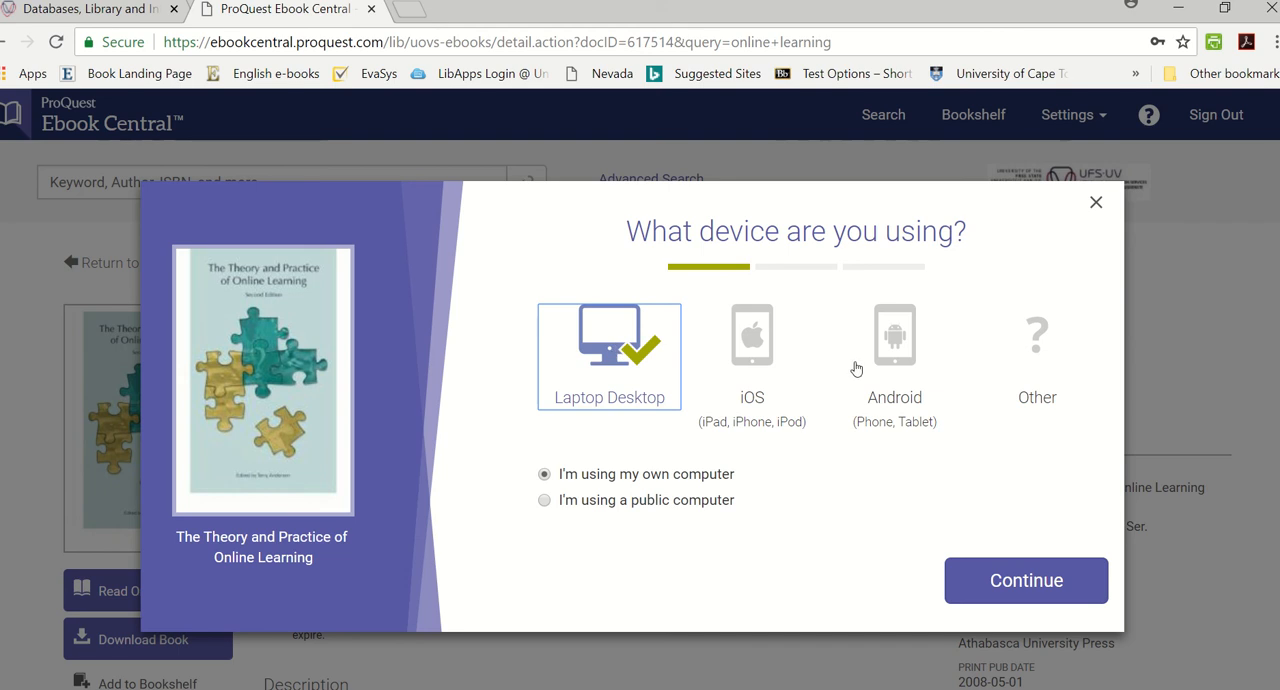
pyautogui.moveTo(896, 350)
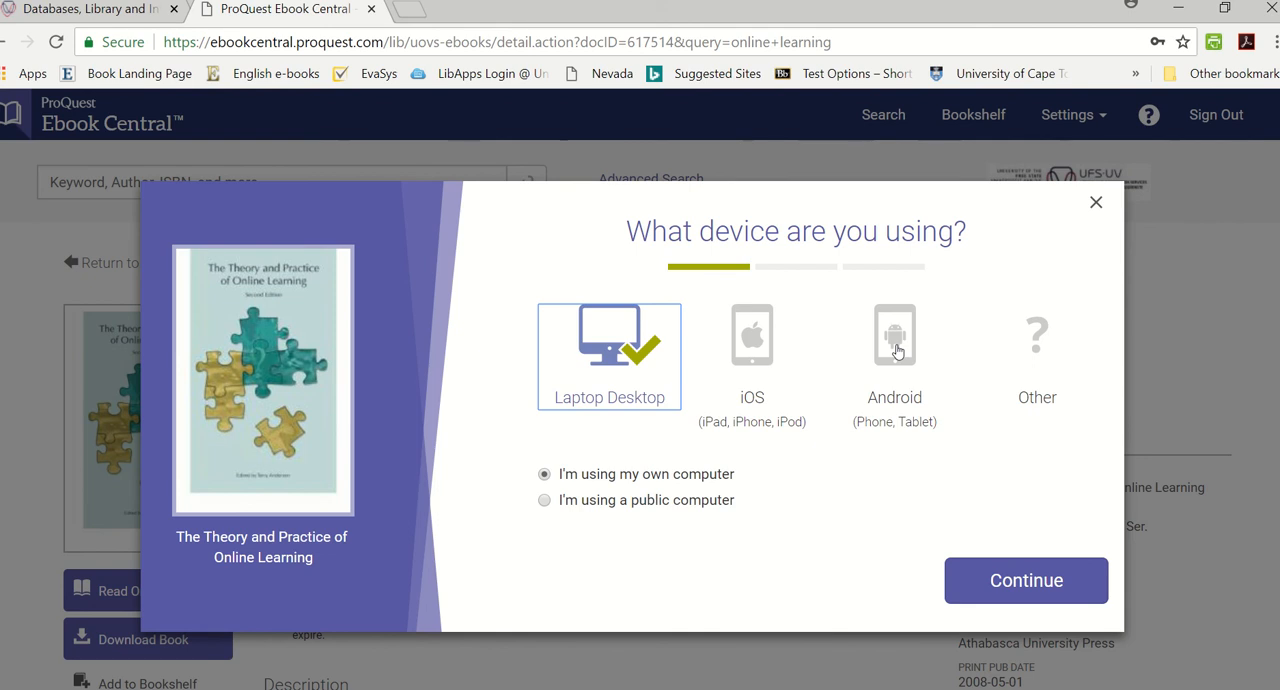
pyautogui.moveTo(600, 378)
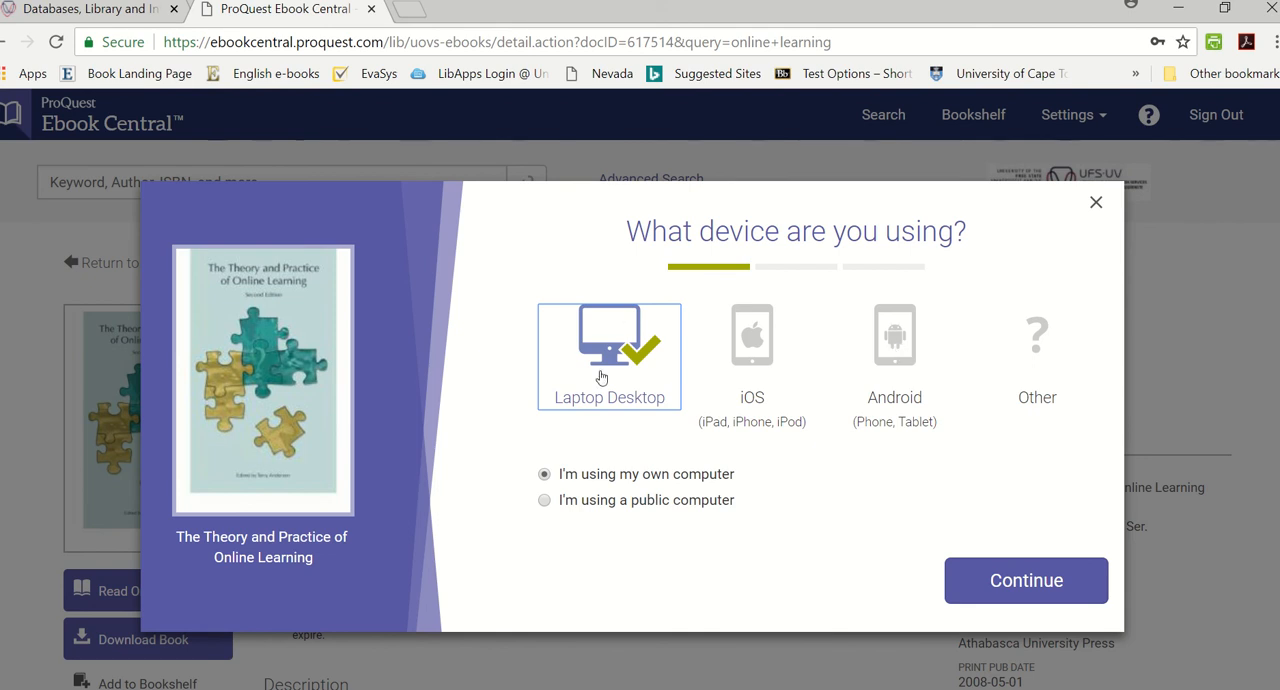
pyautogui.moveTo(1004, 612)
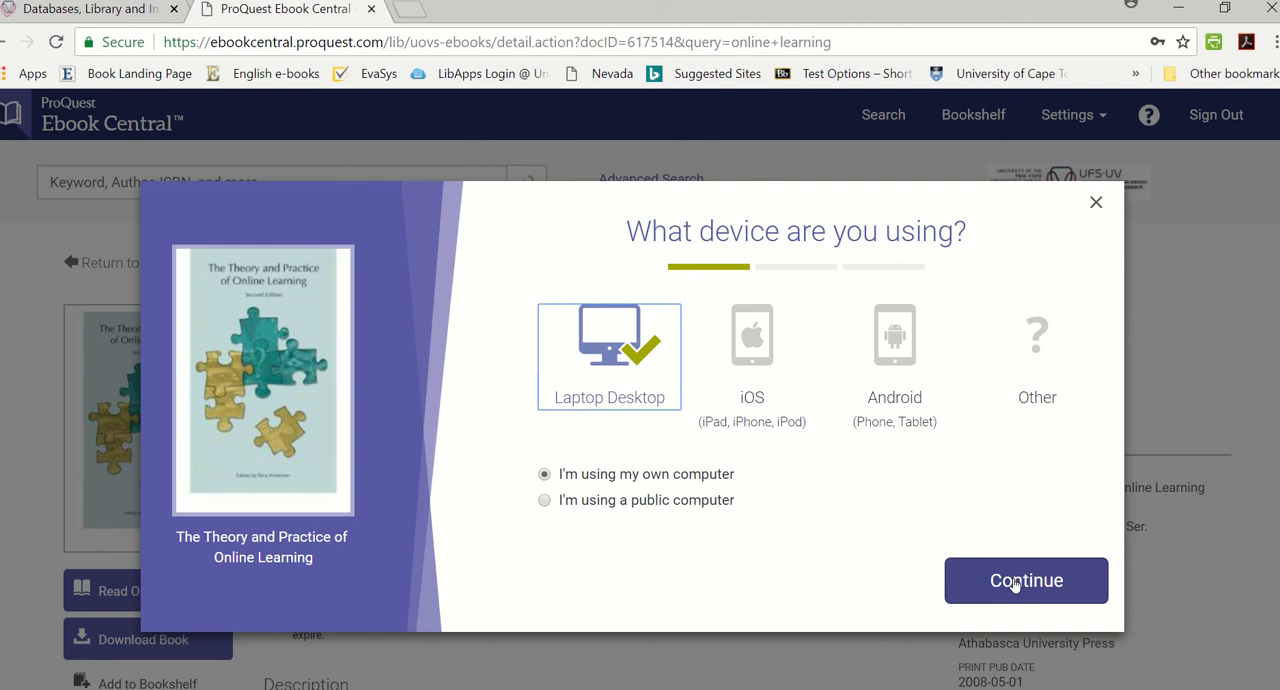
pyautogui.click(1024, 580)
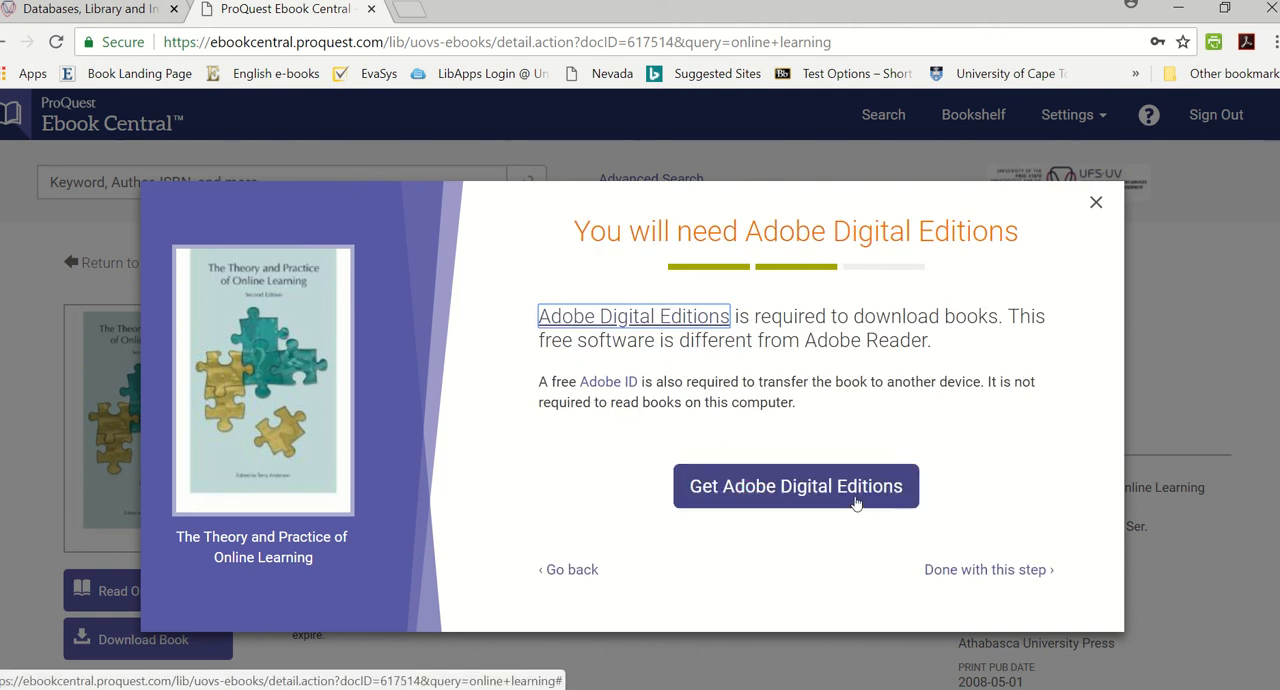
pyautogui.moveTo(906, 552)
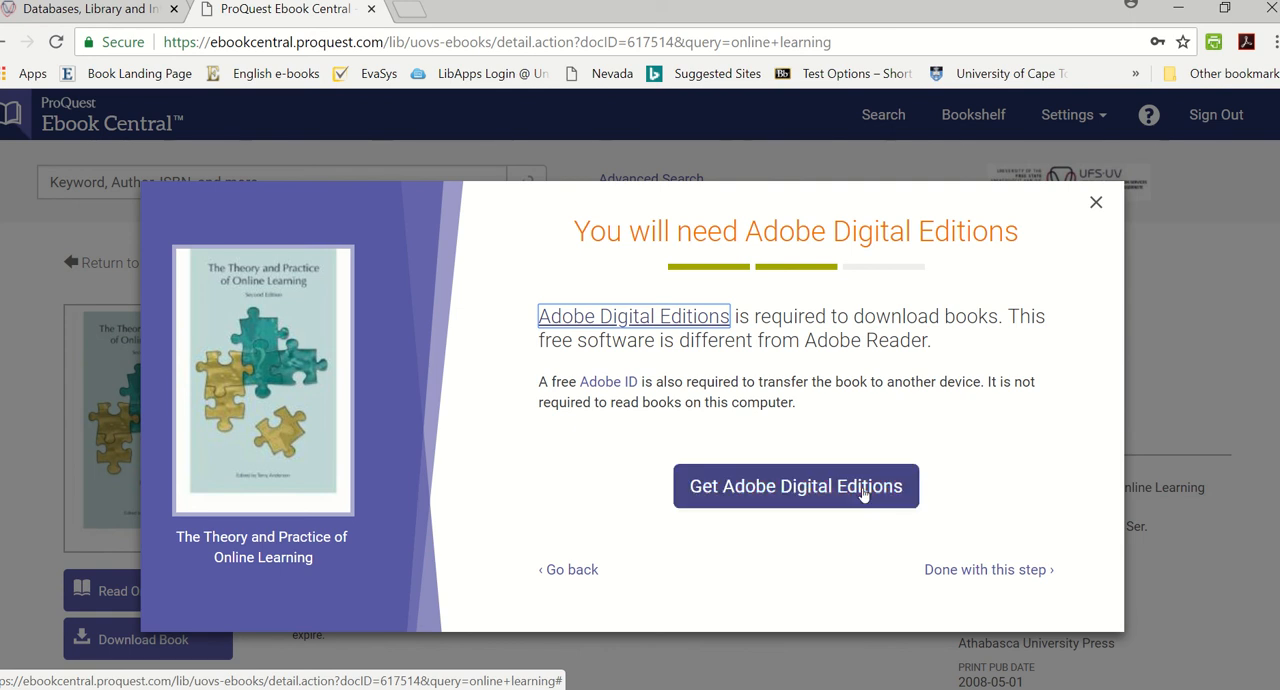
pyautogui.moveTo(932, 500)
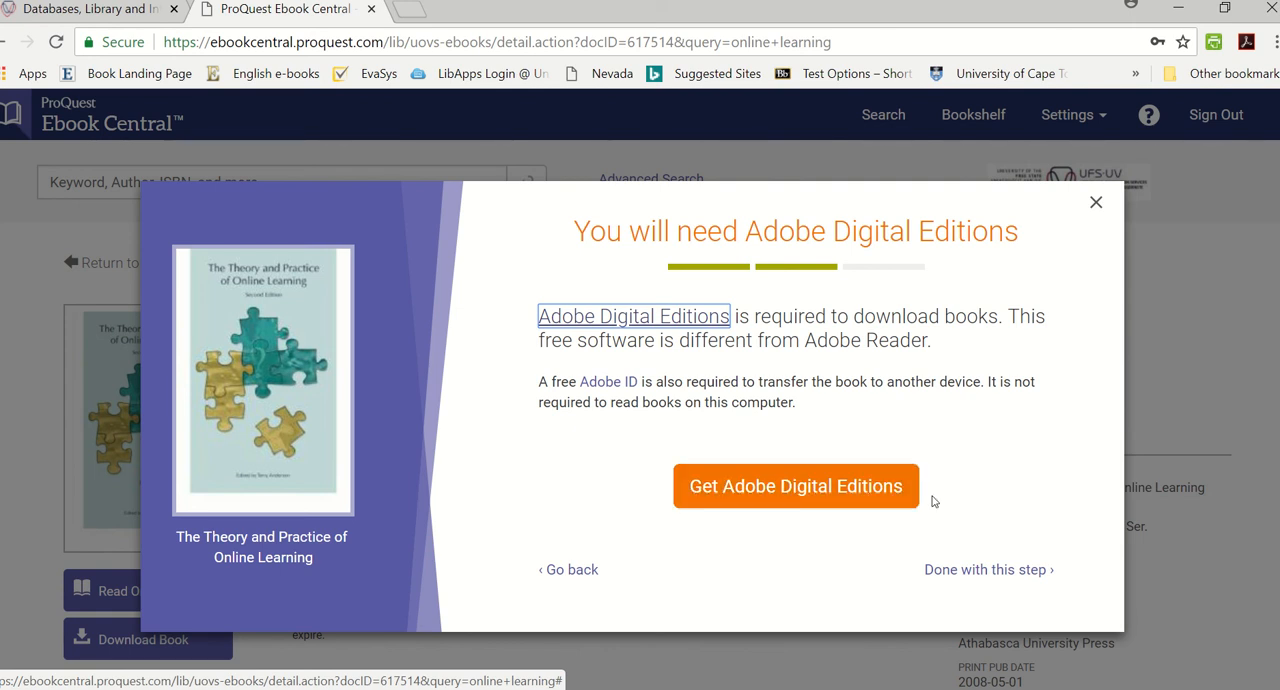
pyautogui.moveTo(988, 568)
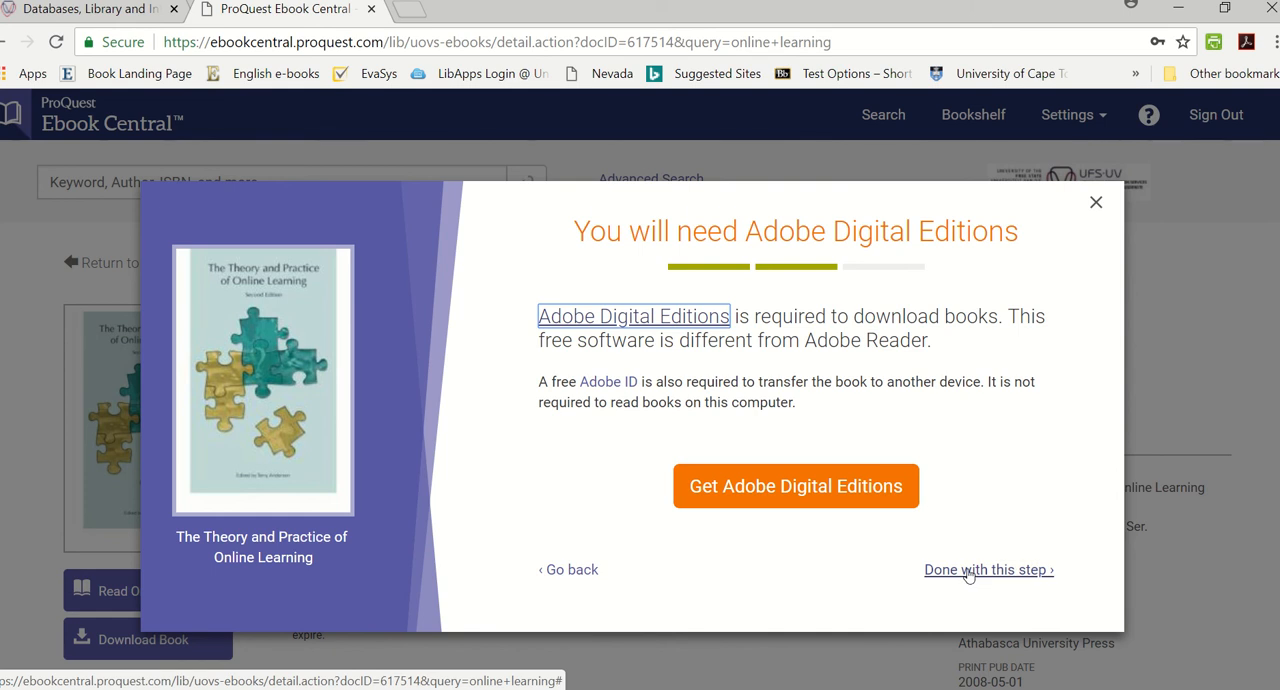
# Step: Mark the Adobe Digital Editions requirement step as done
pyautogui.click(986, 568)
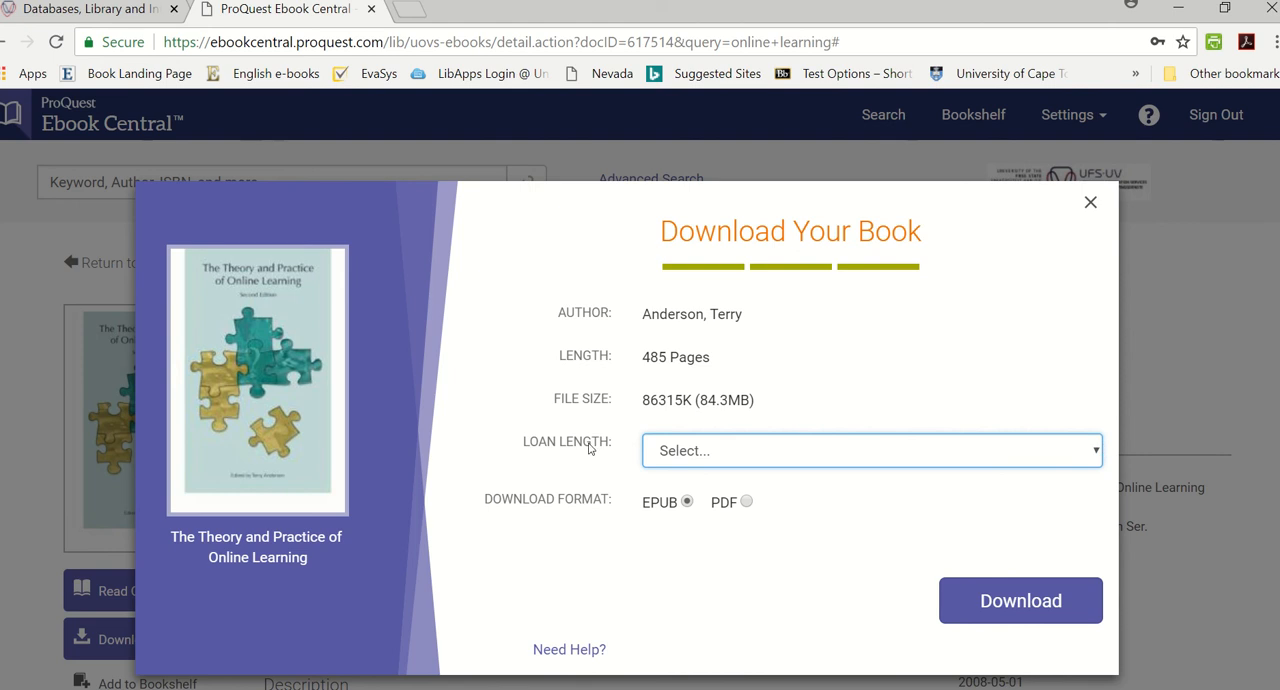
# Step: Download the book as a 1-day PDF loan, saving the 617514.acsm file
pyautogui.click(870, 450)
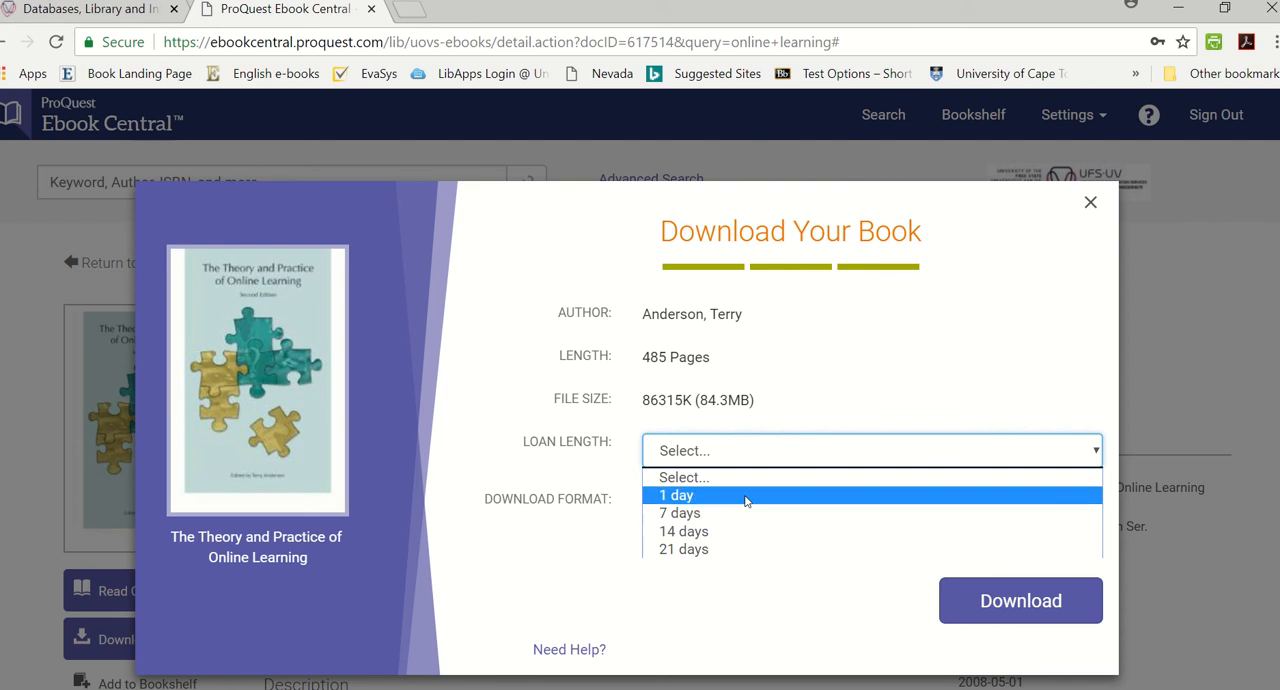
pyautogui.click(676, 496)
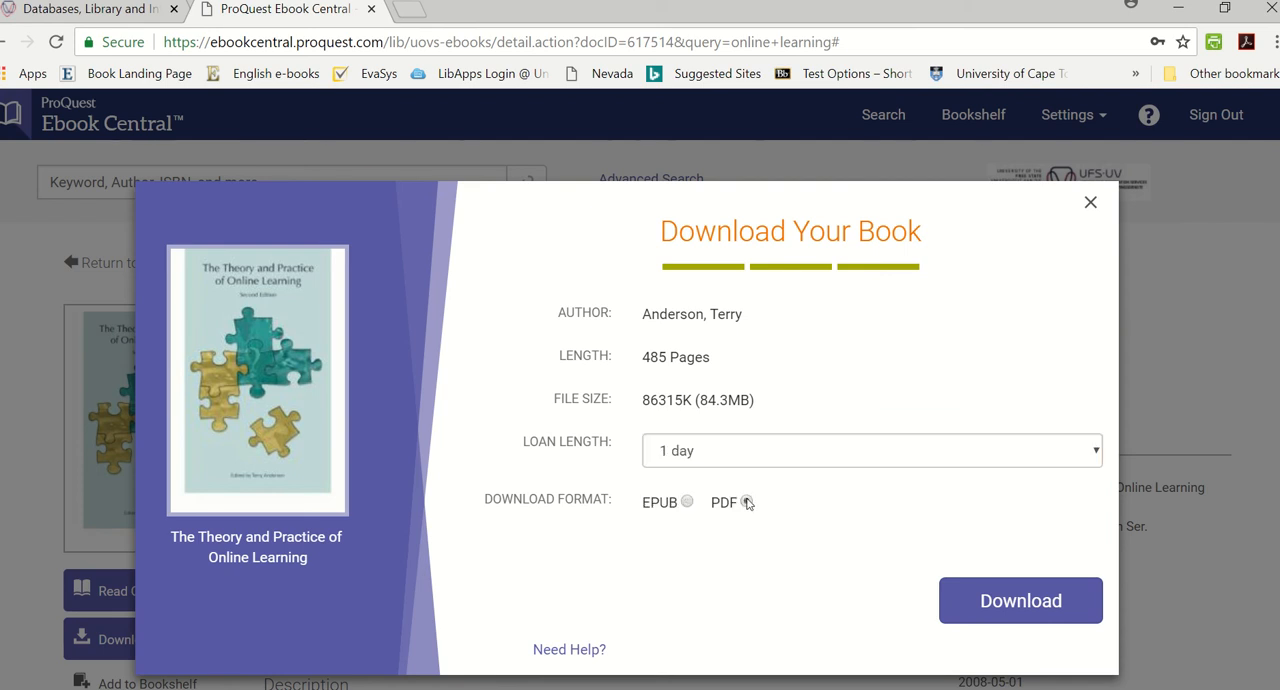
pyautogui.click(746, 502)
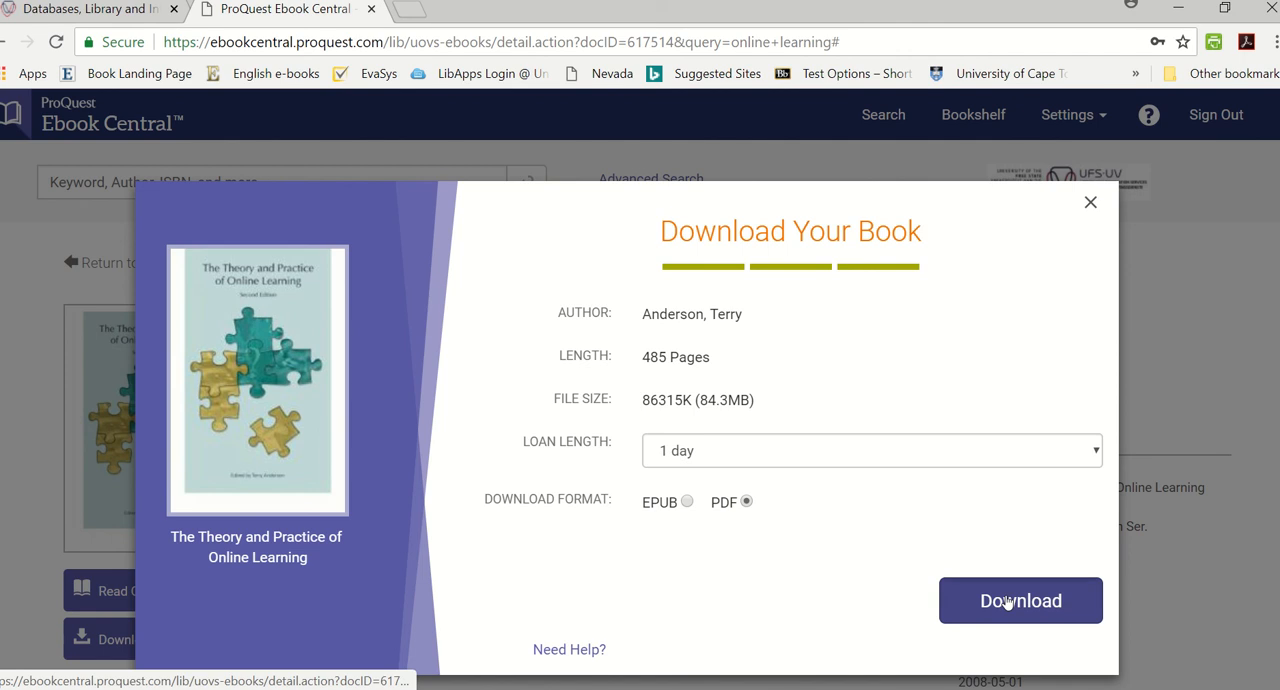
pyautogui.click(1020, 600)
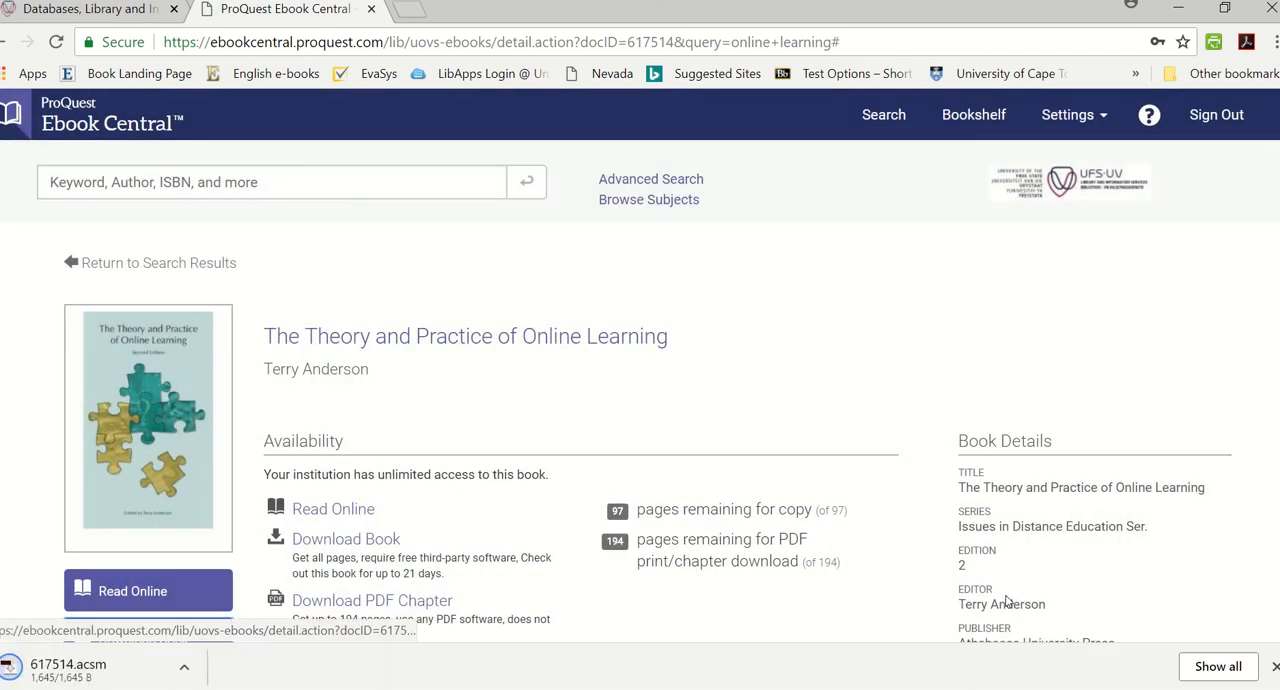
pyautogui.moveTo(516, 532)
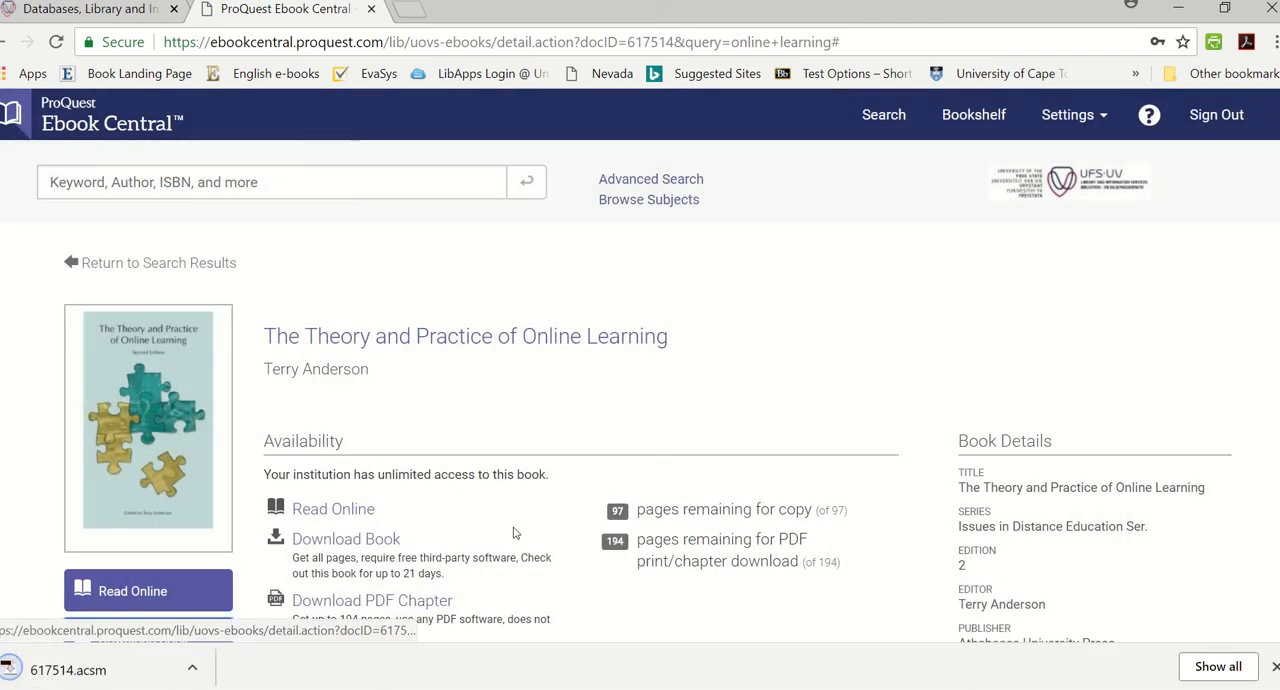
# Step: Open the downloaded 617514.acsm loan file from the browser's download bar, launching Adobe Digital Editions
pyautogui.click(192, 668)
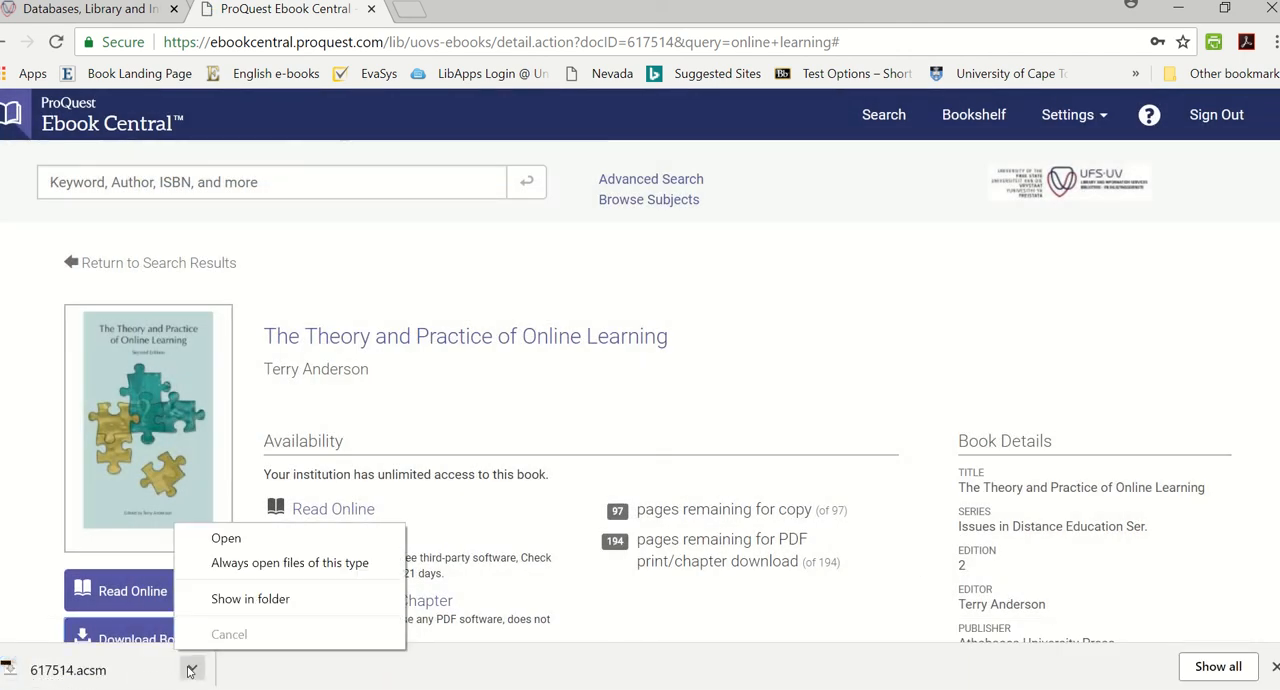
pyautogui.click(224, 538)
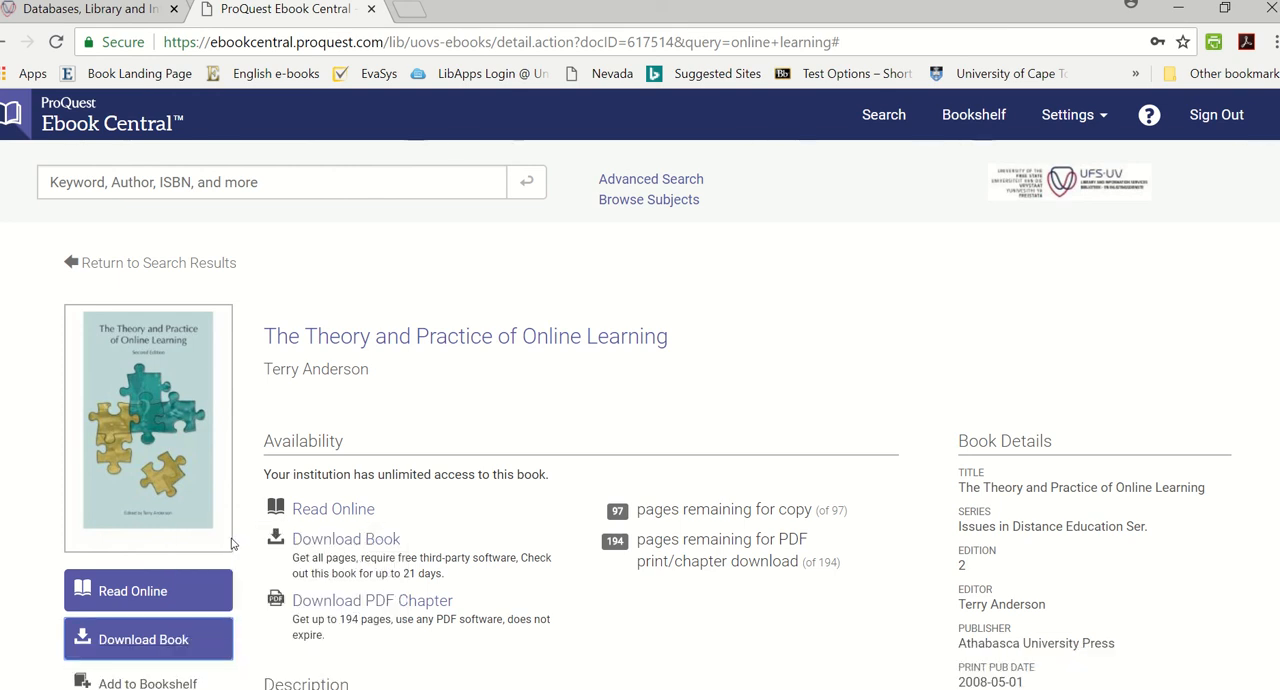
pyautogui.click(144, 640)
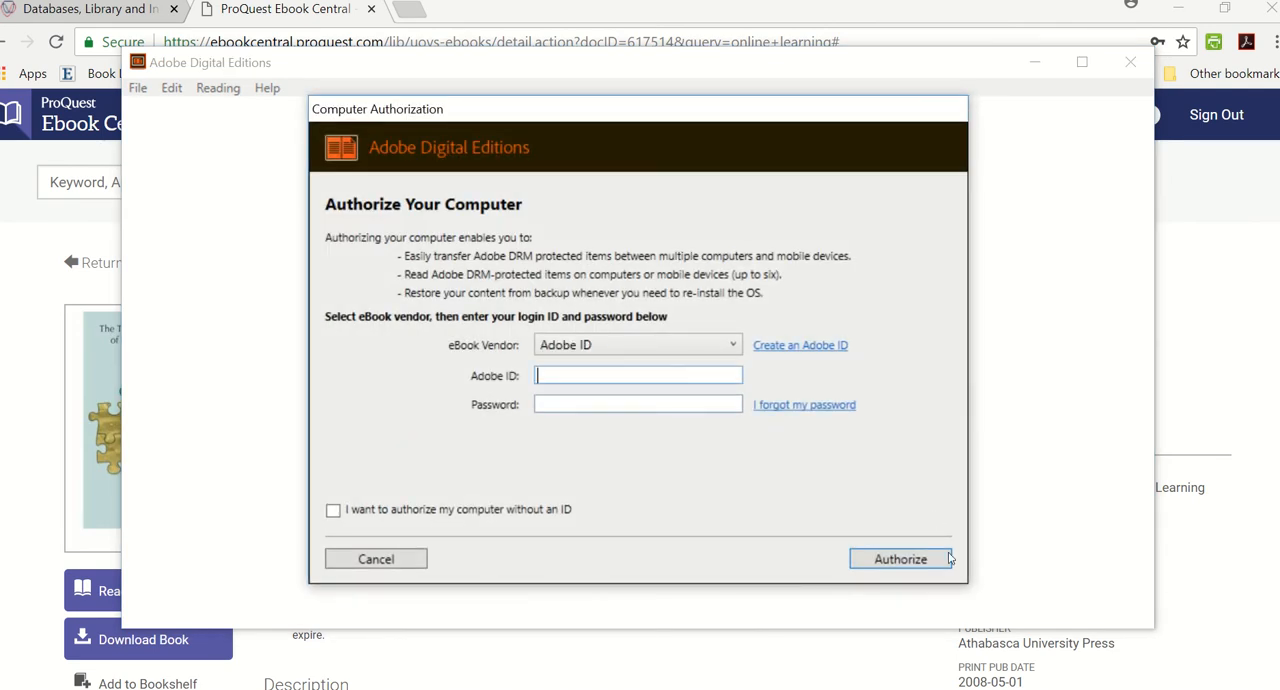
# Step: Cancel the Computer Authorization prompt and close Adobe Digital Editions, returning to the book page
pyautogui.click(636, 344)
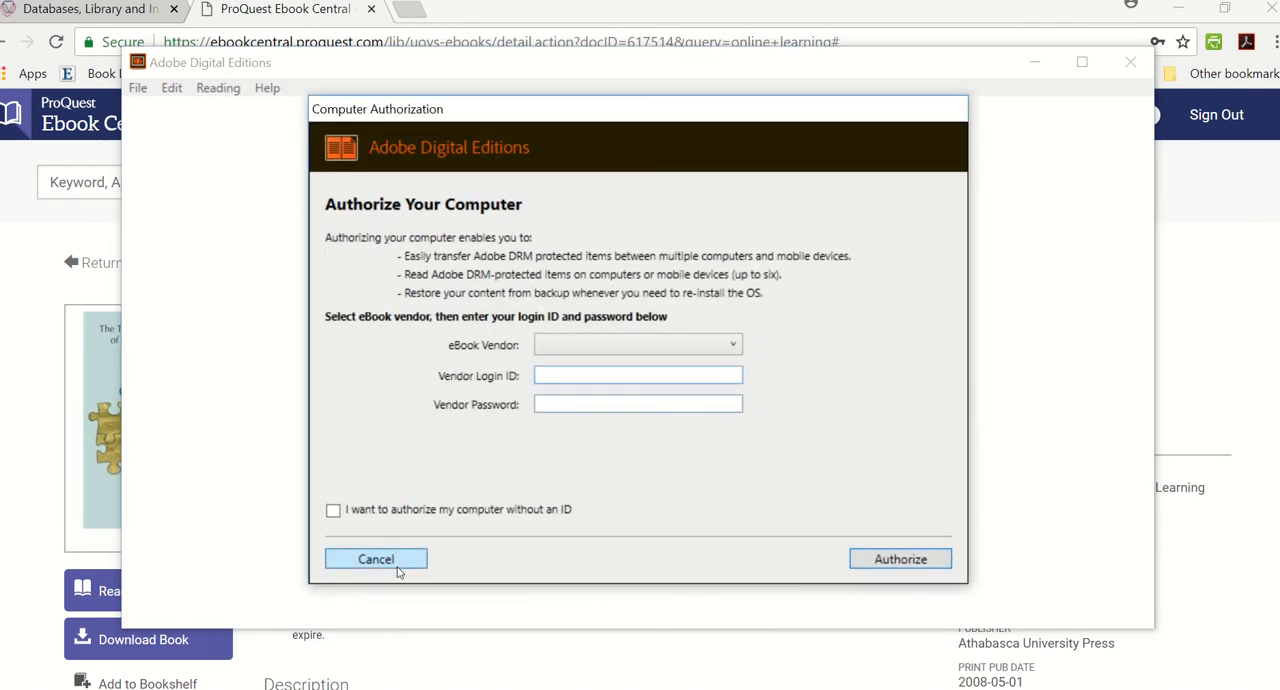
pyautogui.click(376, 558)
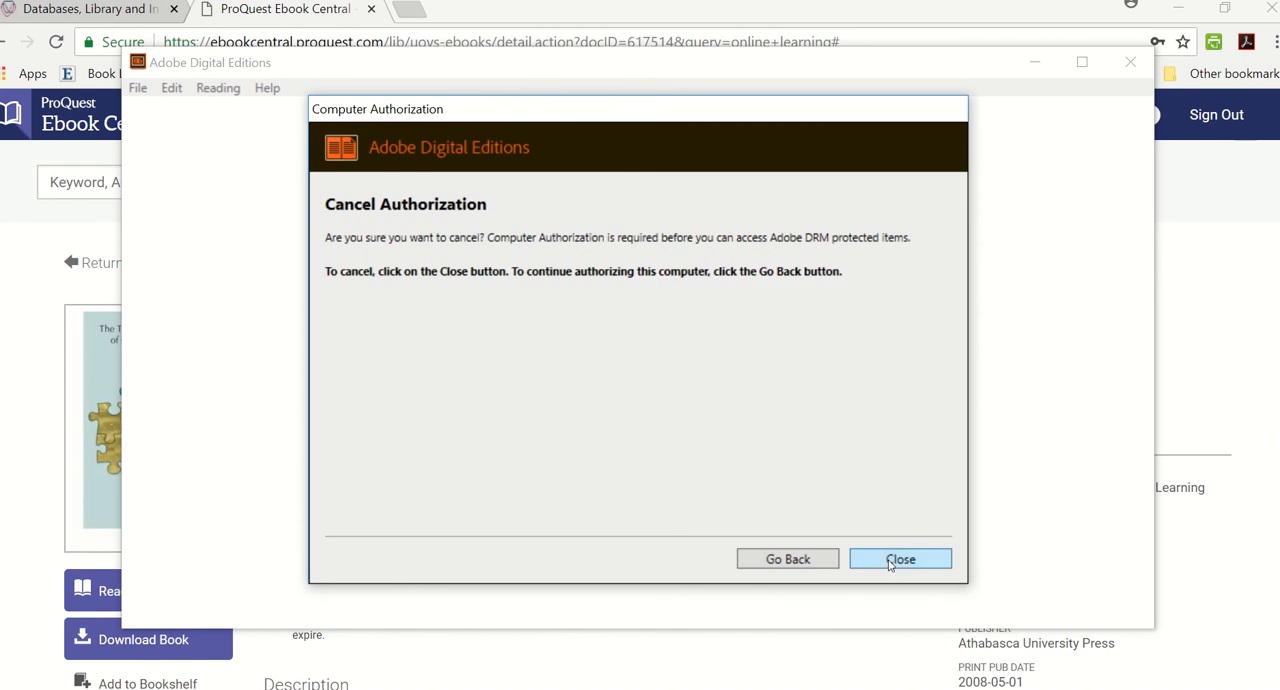
pyautogui.click(900, 558)
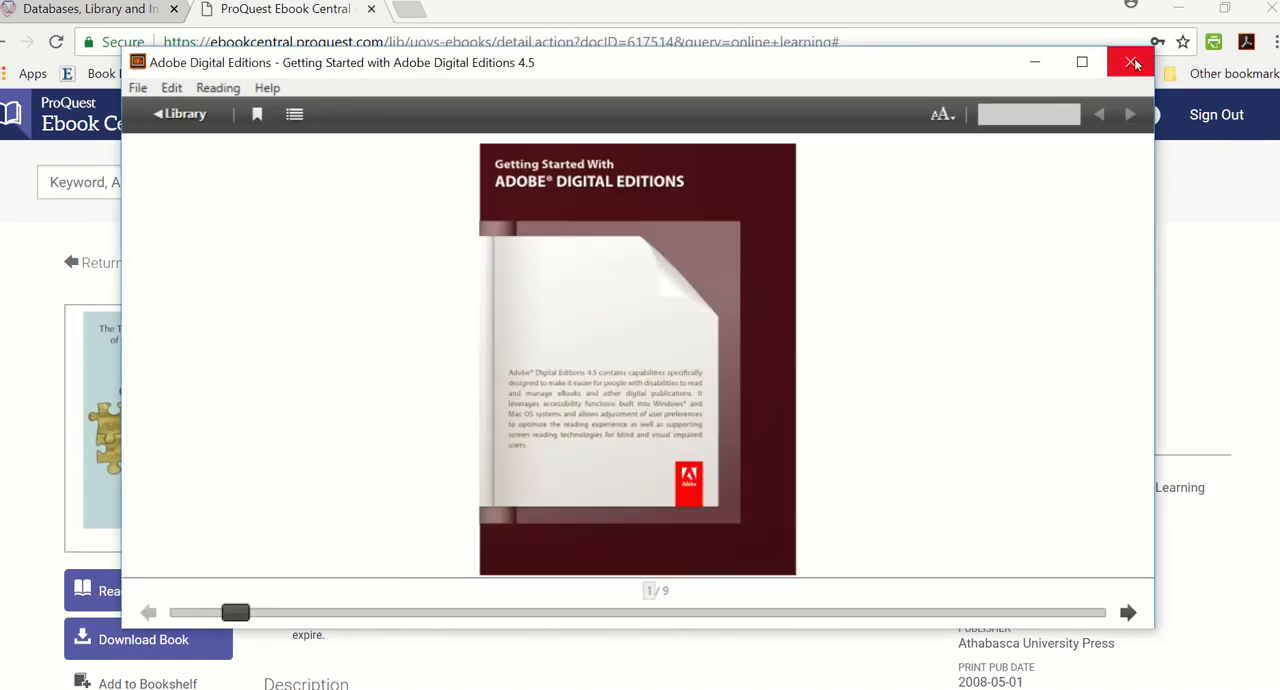
pyautogui.click(1132, 62)
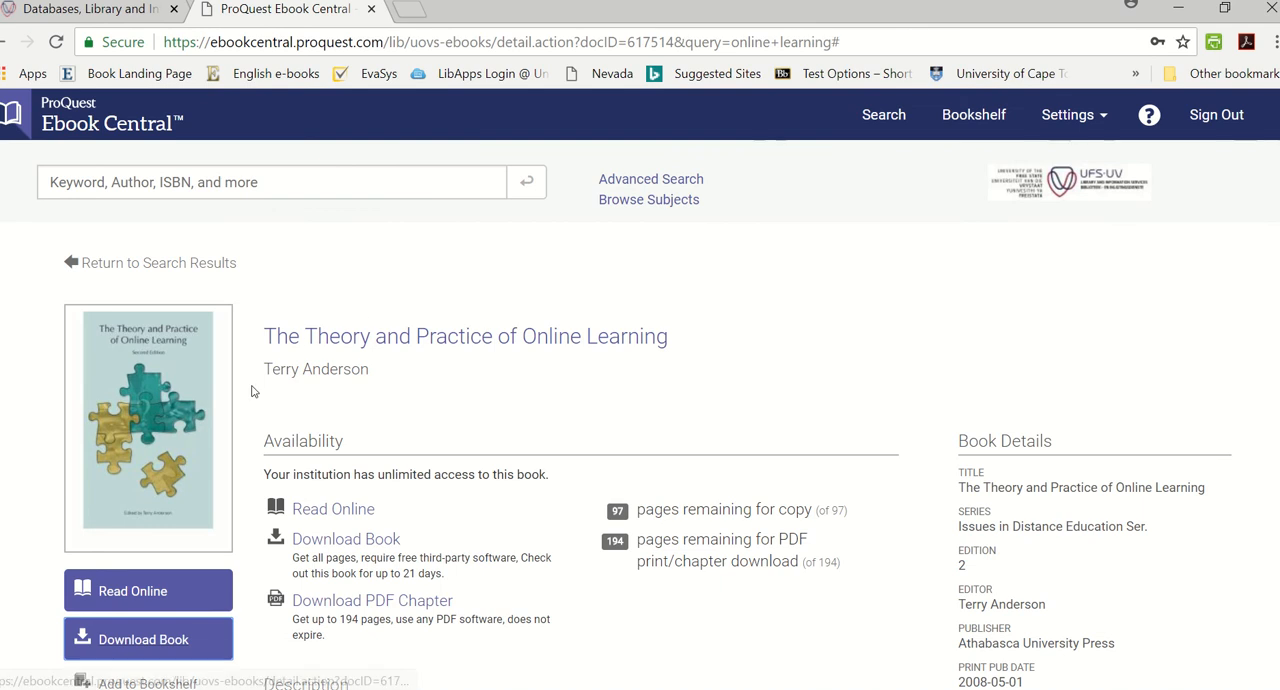
# Step: Add The Theory and Practice of Online Learning to the Research bookshelf folder and confirm
pyautogui.scroll(-3)
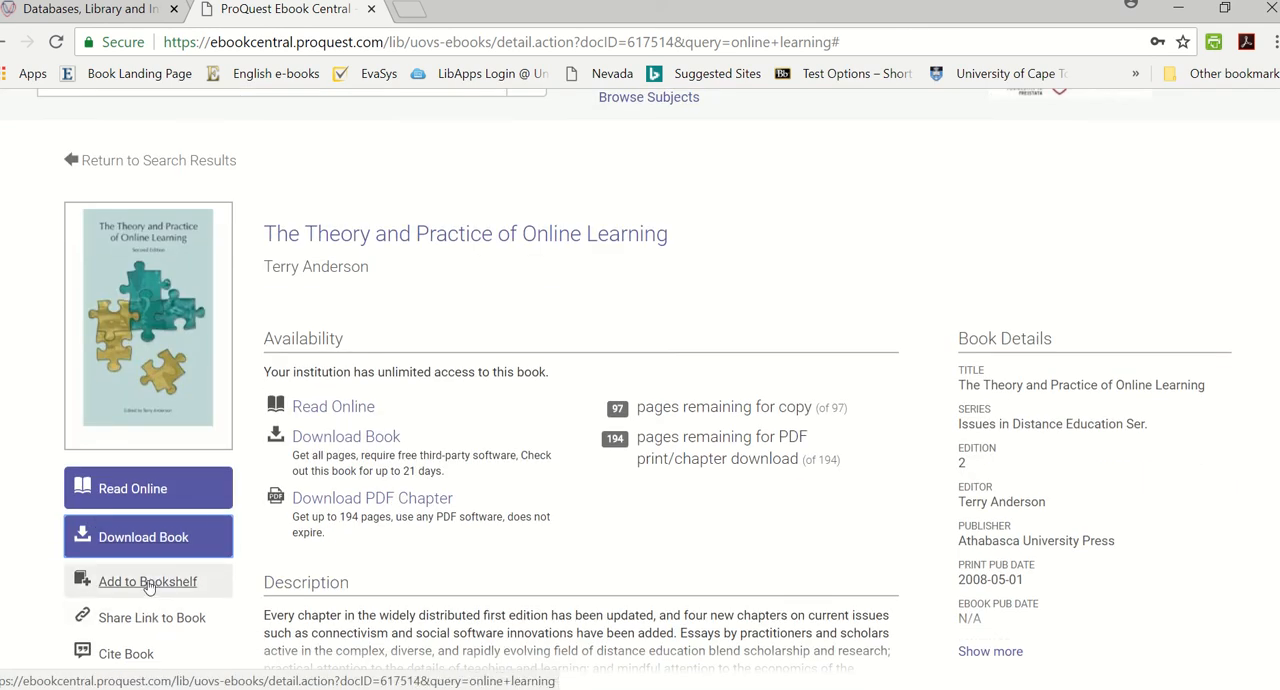
pyautogui.click(148, 580)
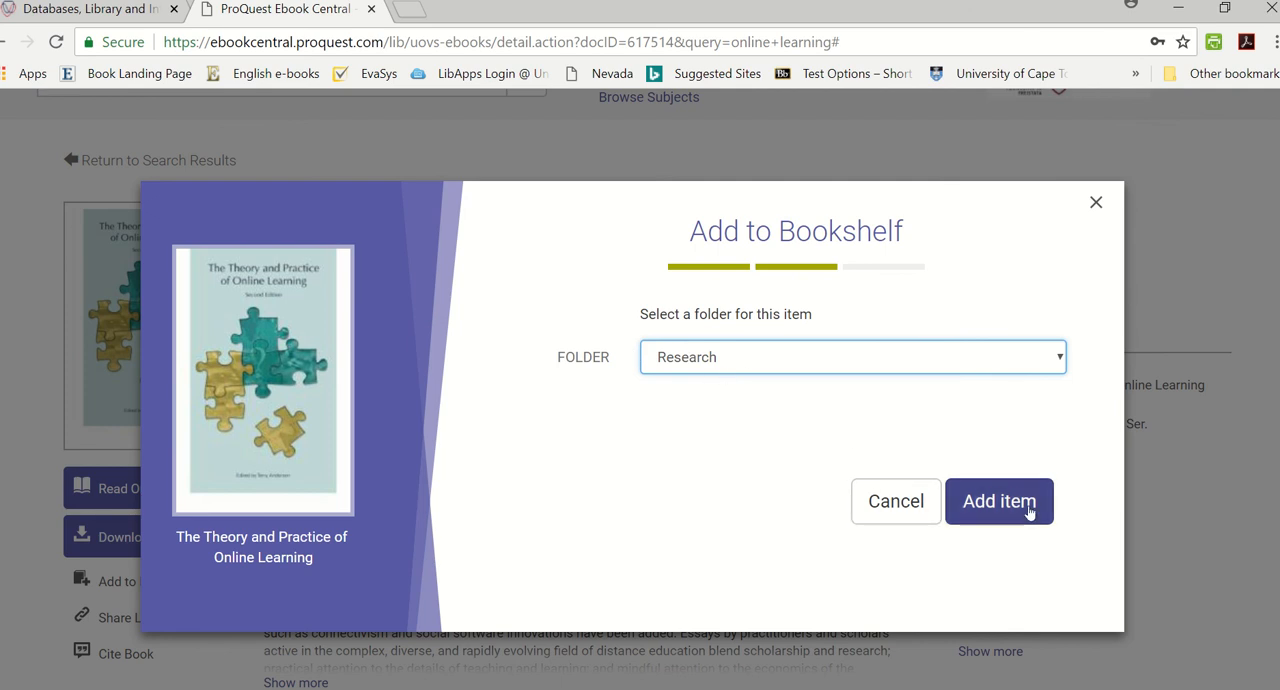
pyautogui.click(1000, 500)
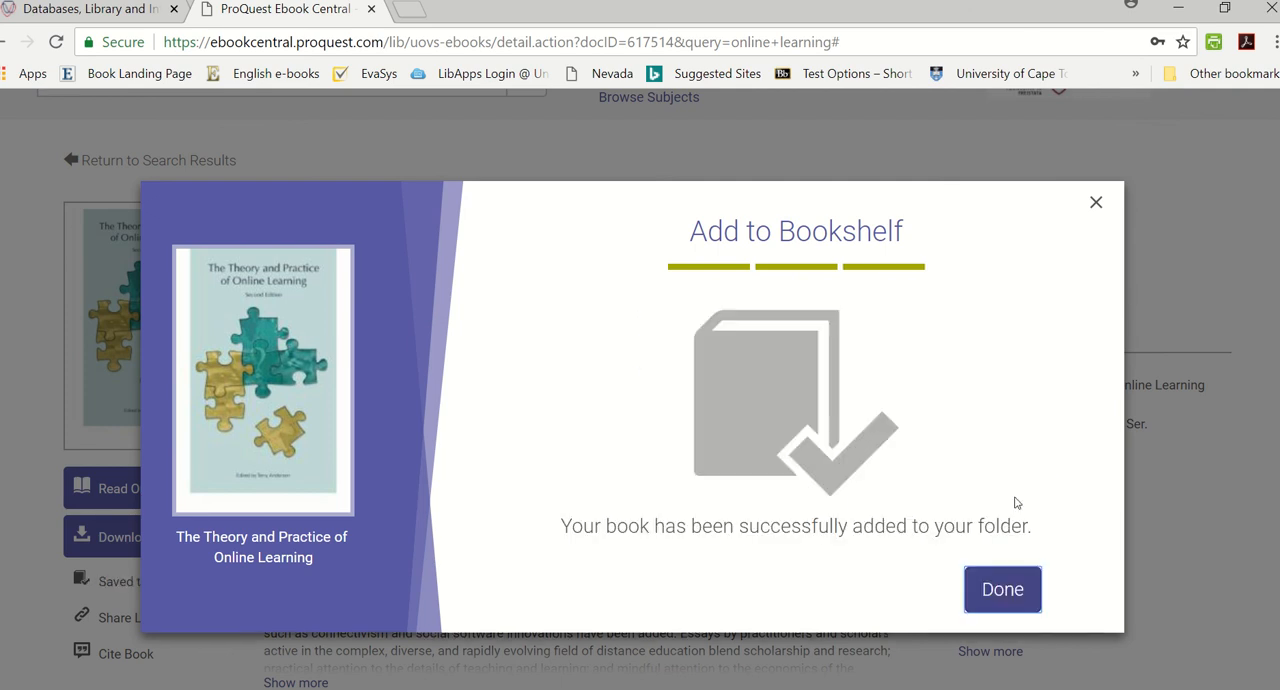
pyautogui.click(1002, 588)
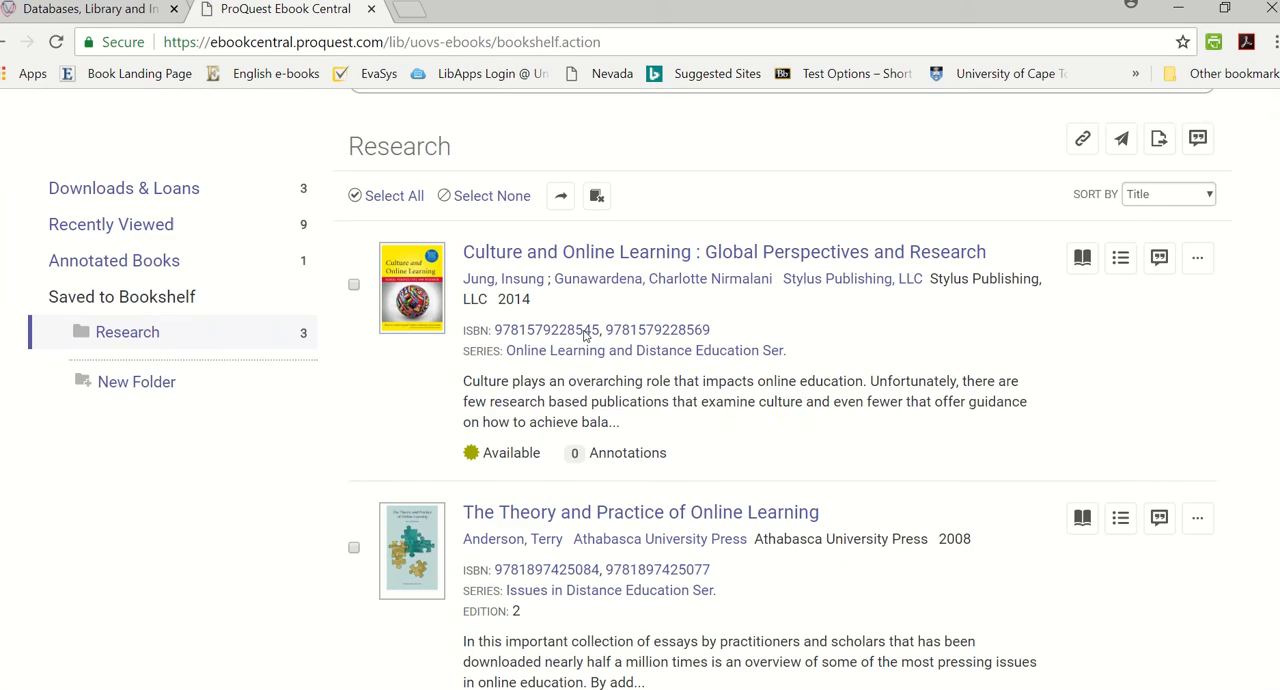
# Step: From the Research folder list, open The Theory and Practice of Online Learning in the reader
pyautogui.scroll(-3)
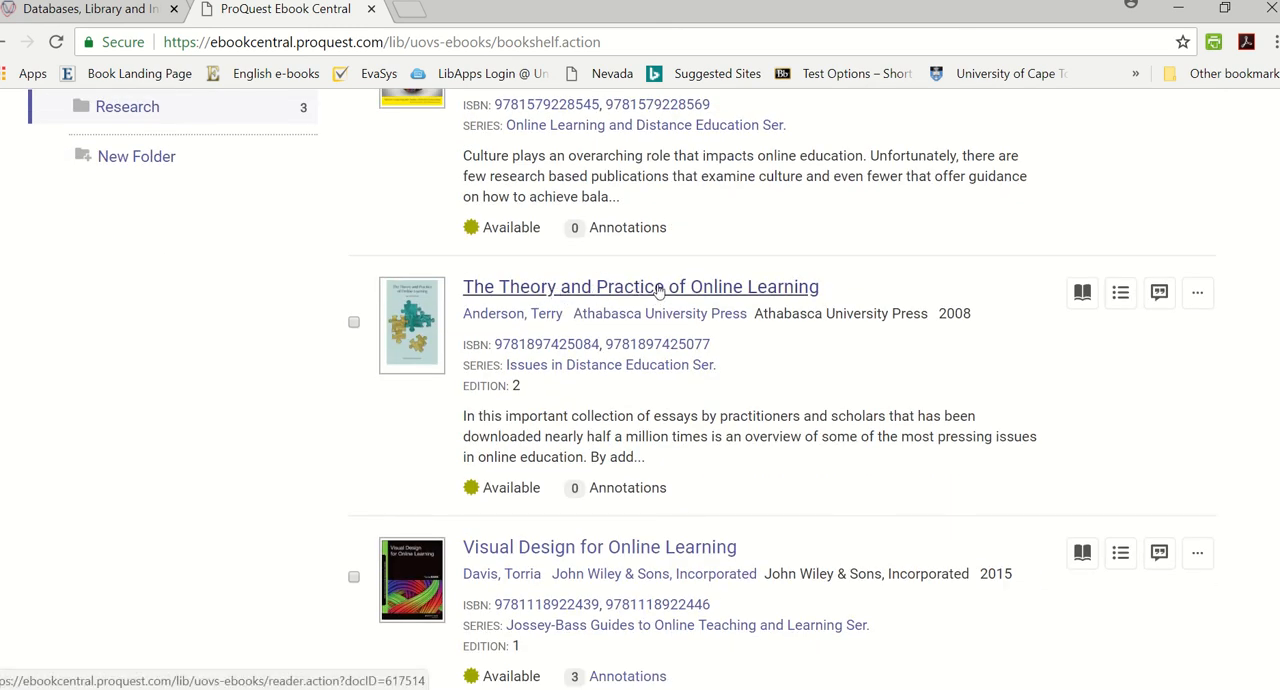
pyautogui.moveTo(1082, 292)
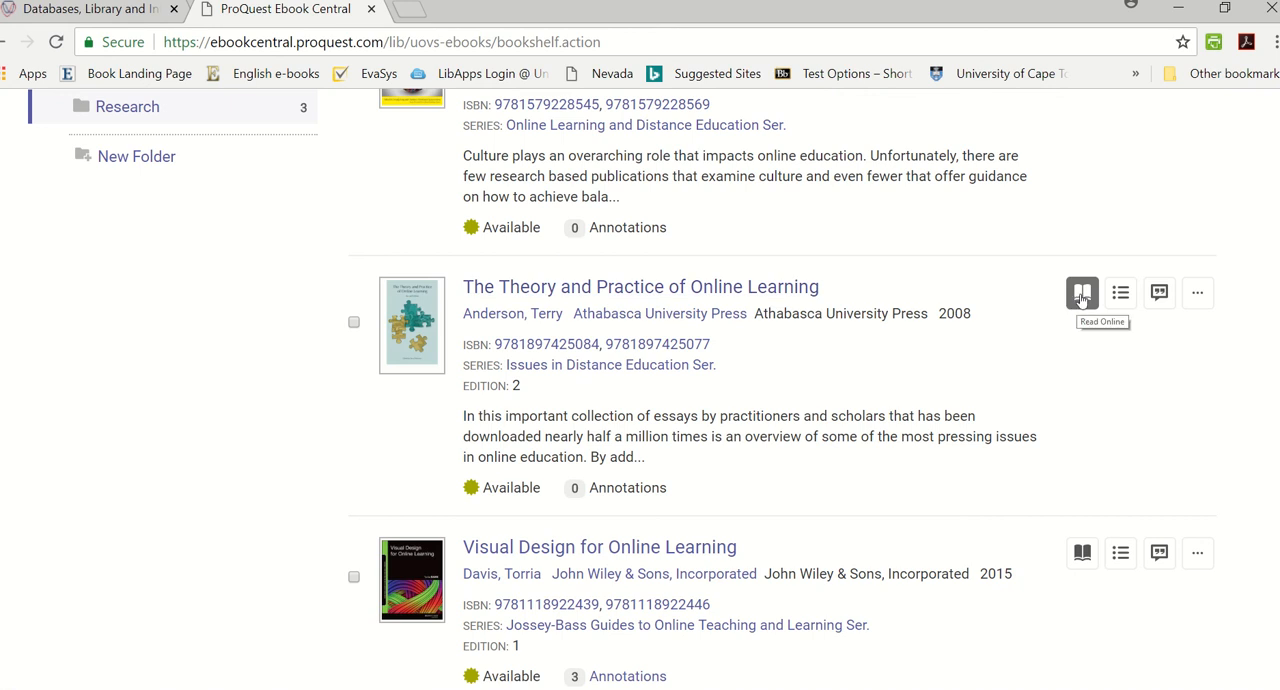
pyautogui.moveTo(1120, 292)
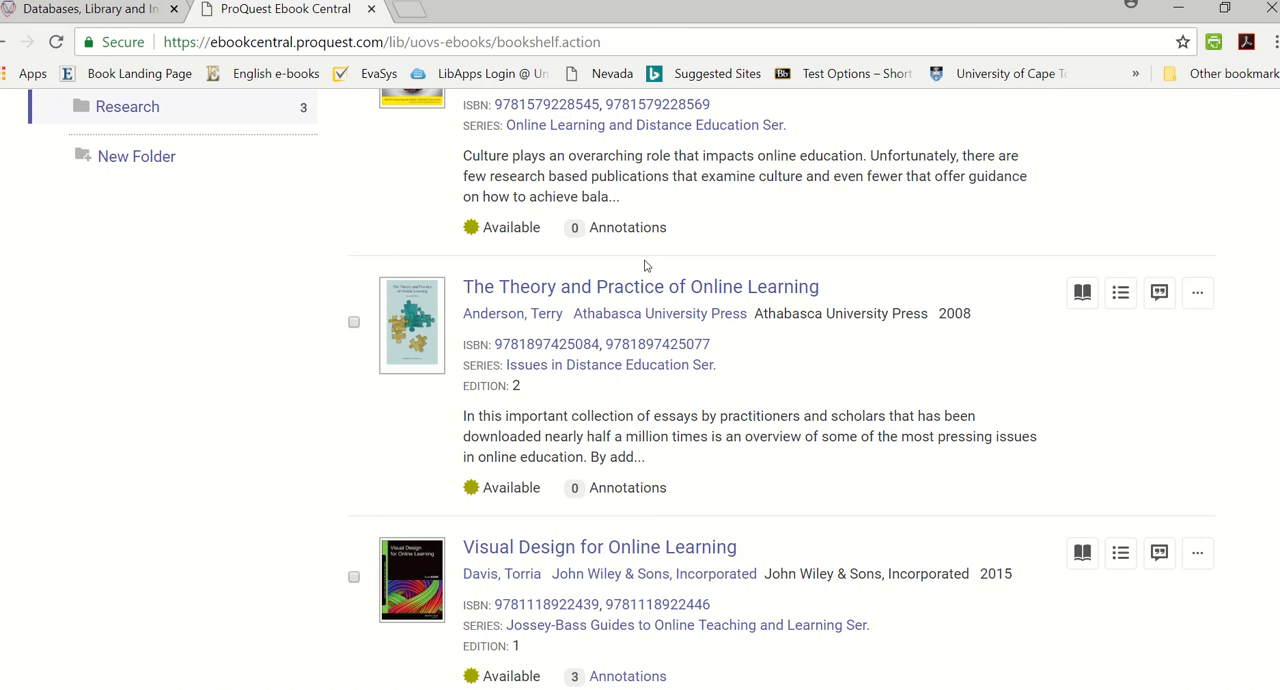
pyautogui.click(640, 288)
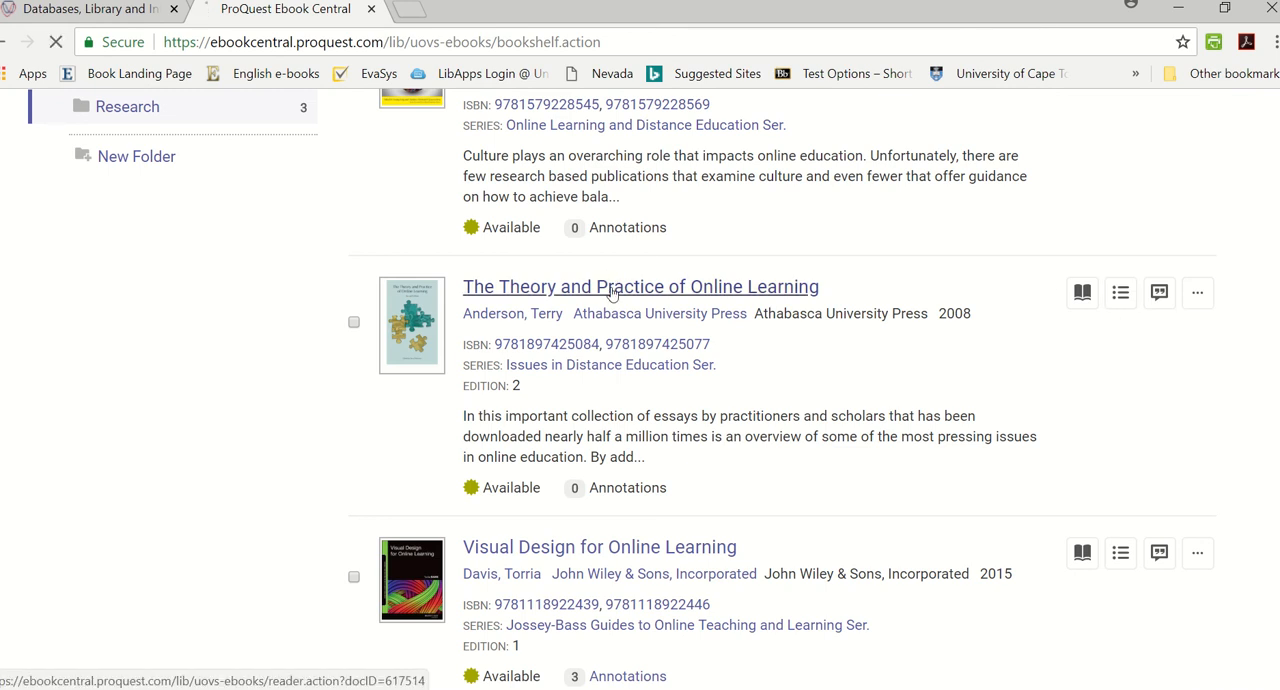
# Step: Load The Theory and Practice of Online Learning in the online reader at its cover page
pyautogui.click(640, 288)
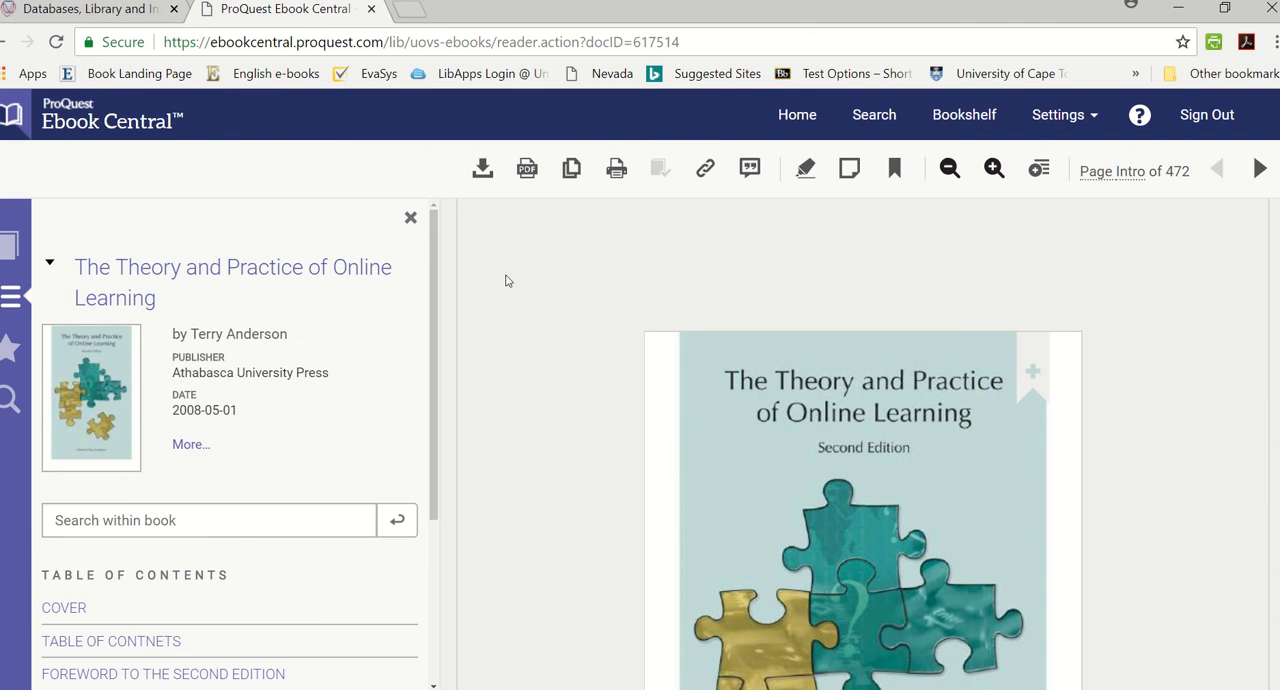
pyautogui.moveTo(704, 168)
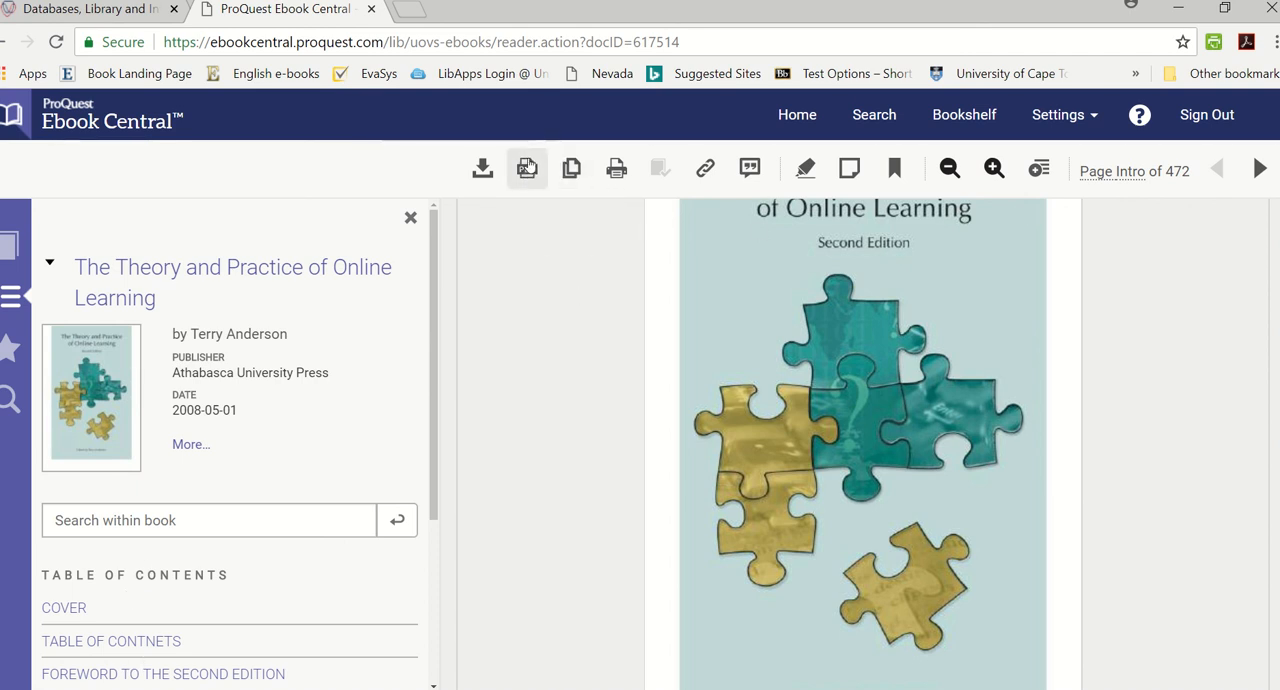
pyautogui.moveTo(616, 168)
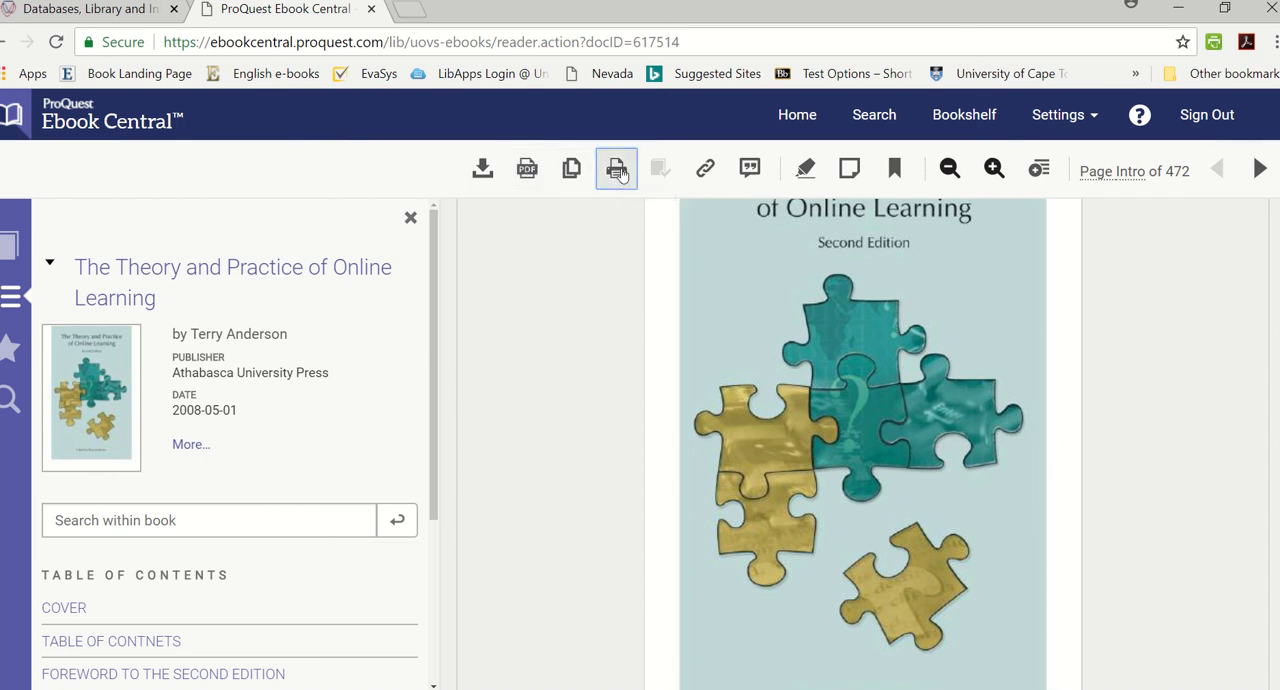
# Step: Set Print to PDF to Harvard citation style with a custom page range starting at page 20
pyautogui.click(616, 168)
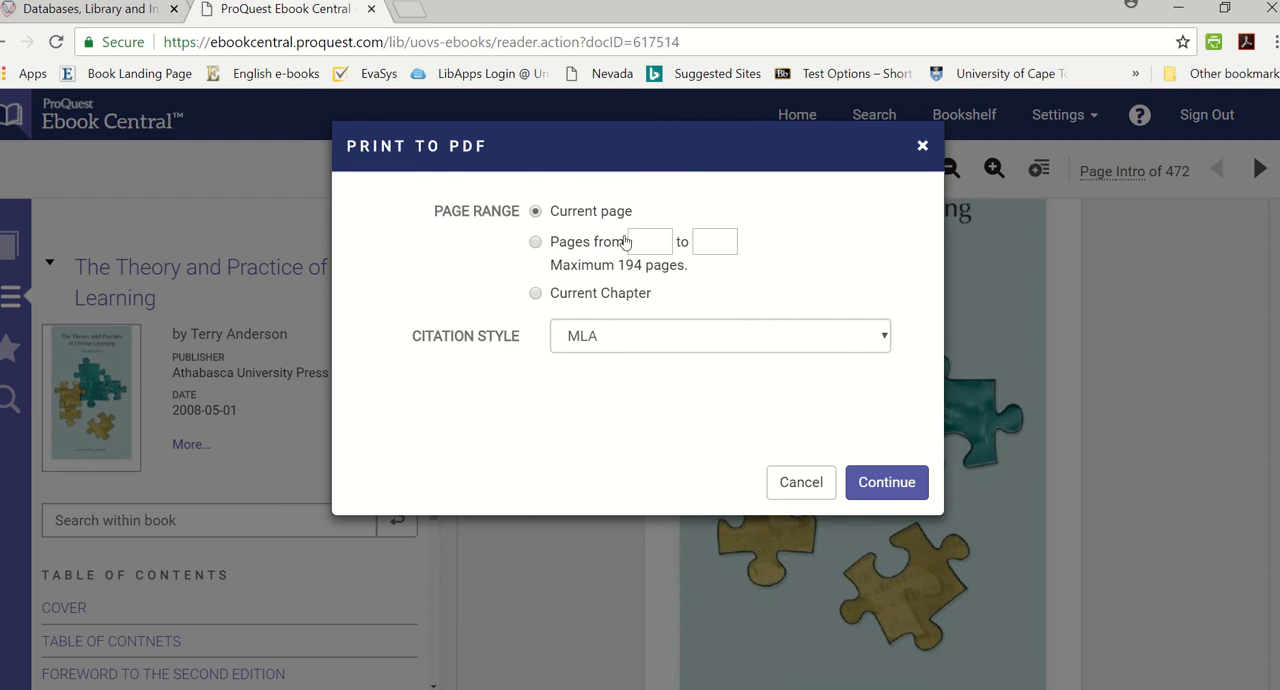
pyautogui.moveTo(676, 260)
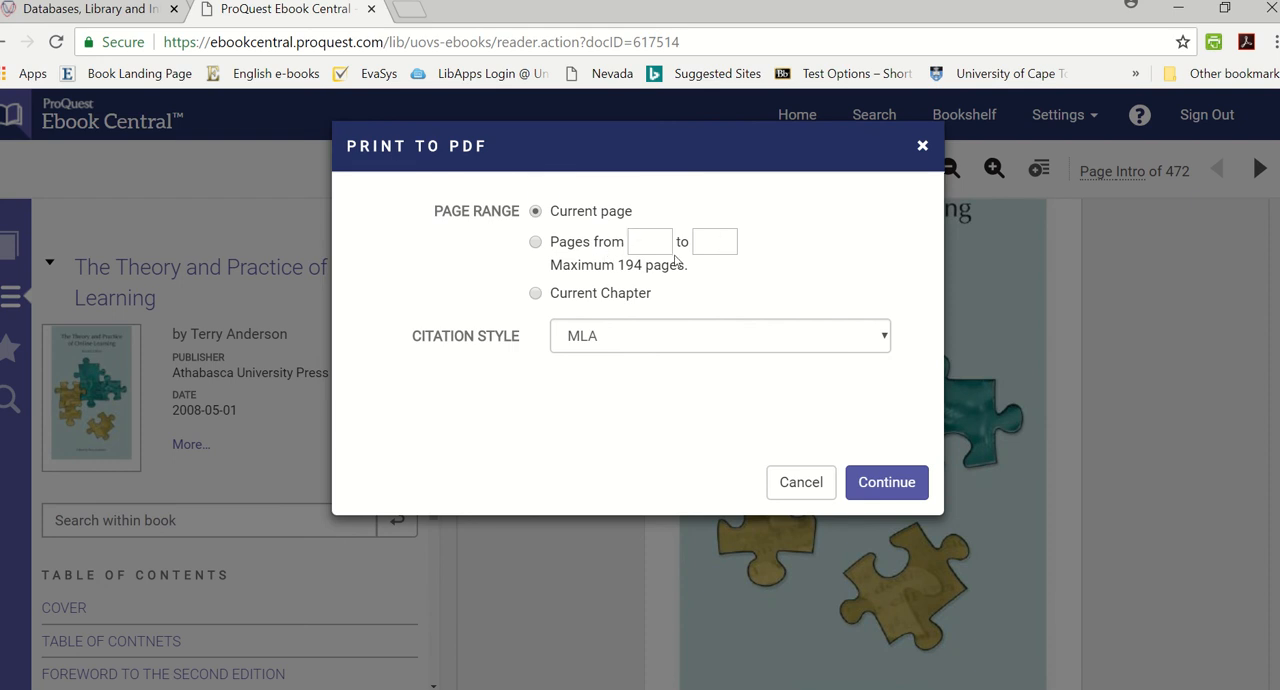
pyautogui.moveTo(630, 284)
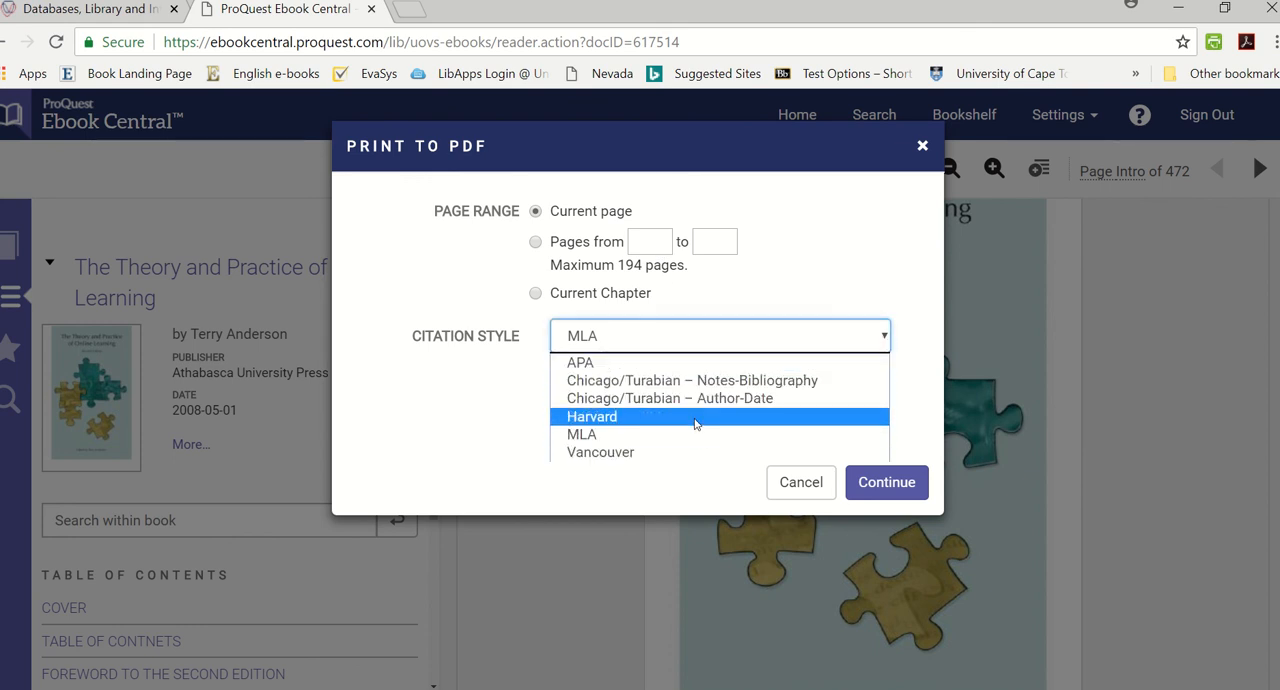
pyautogui.moveTo(580, 362)
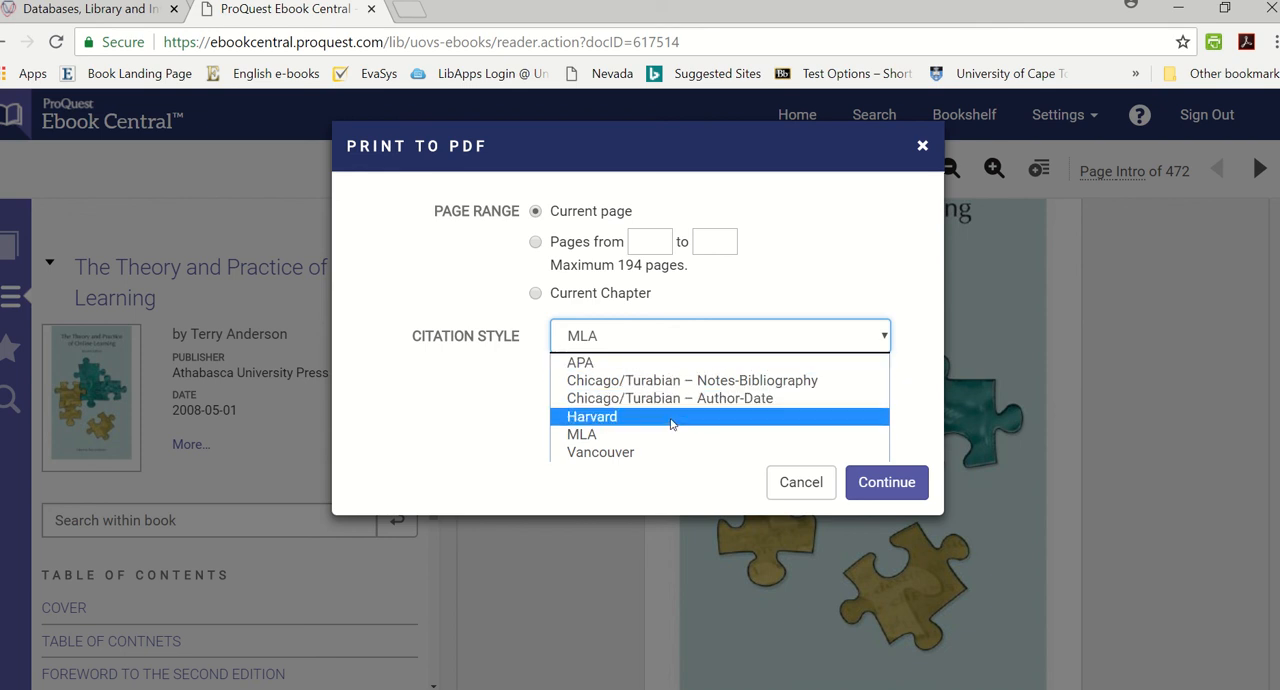
pyautogui.click(592, 416)
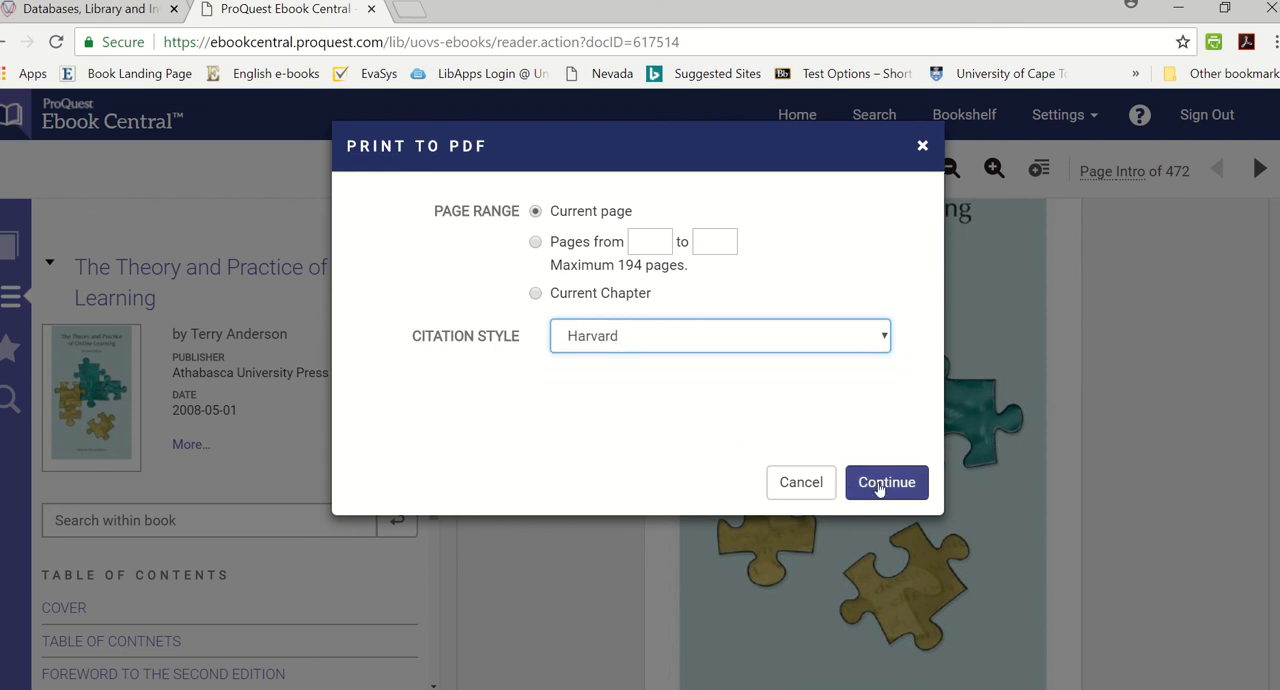
pyautogui.click(536, 240)
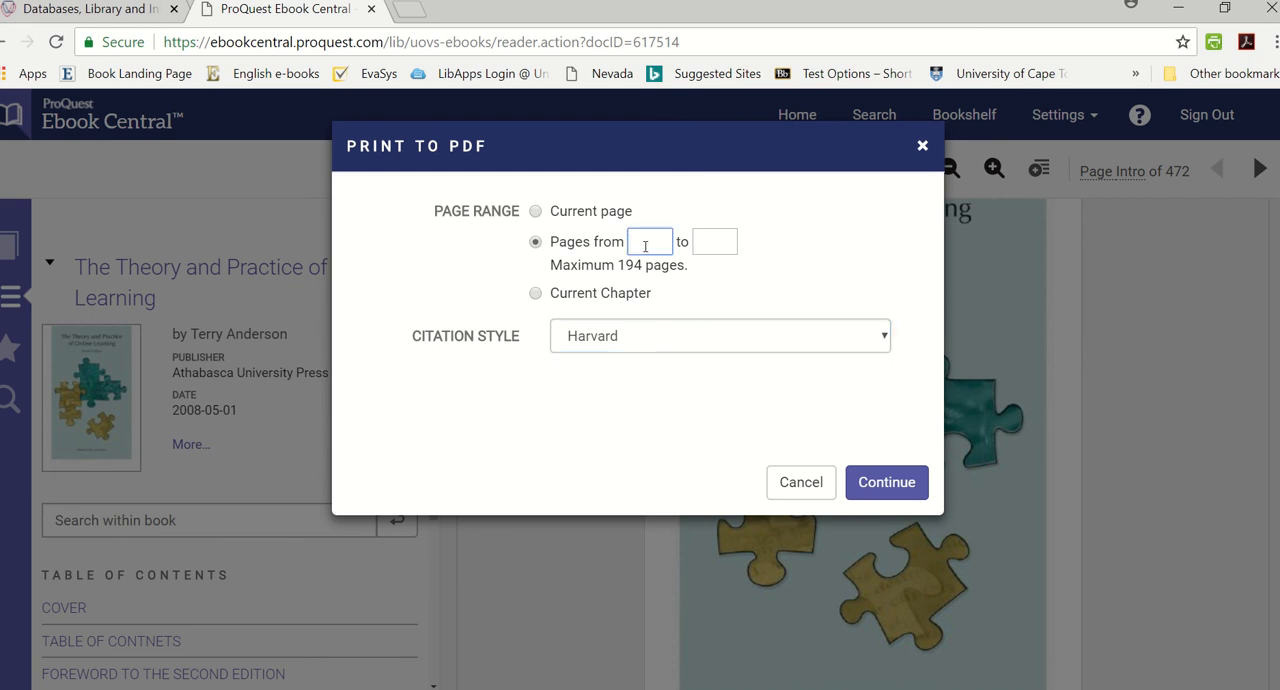
pyautogui.write('20')
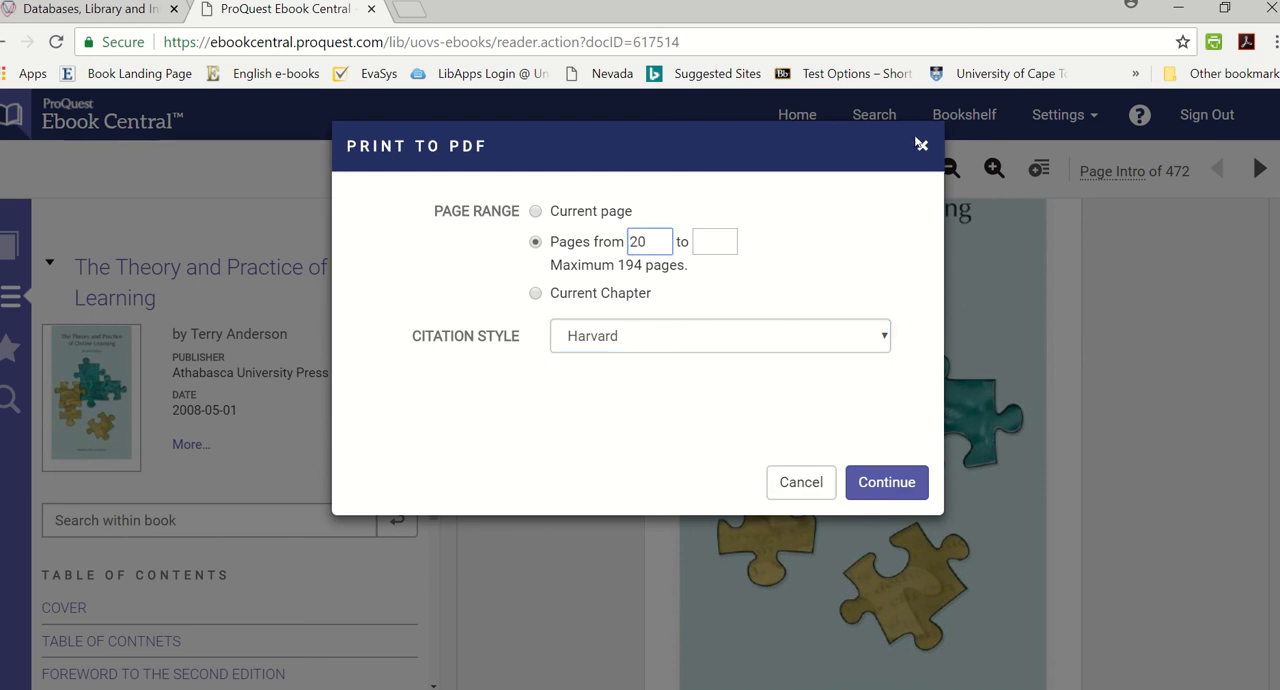
pyautogui.moveTo(920, 146)
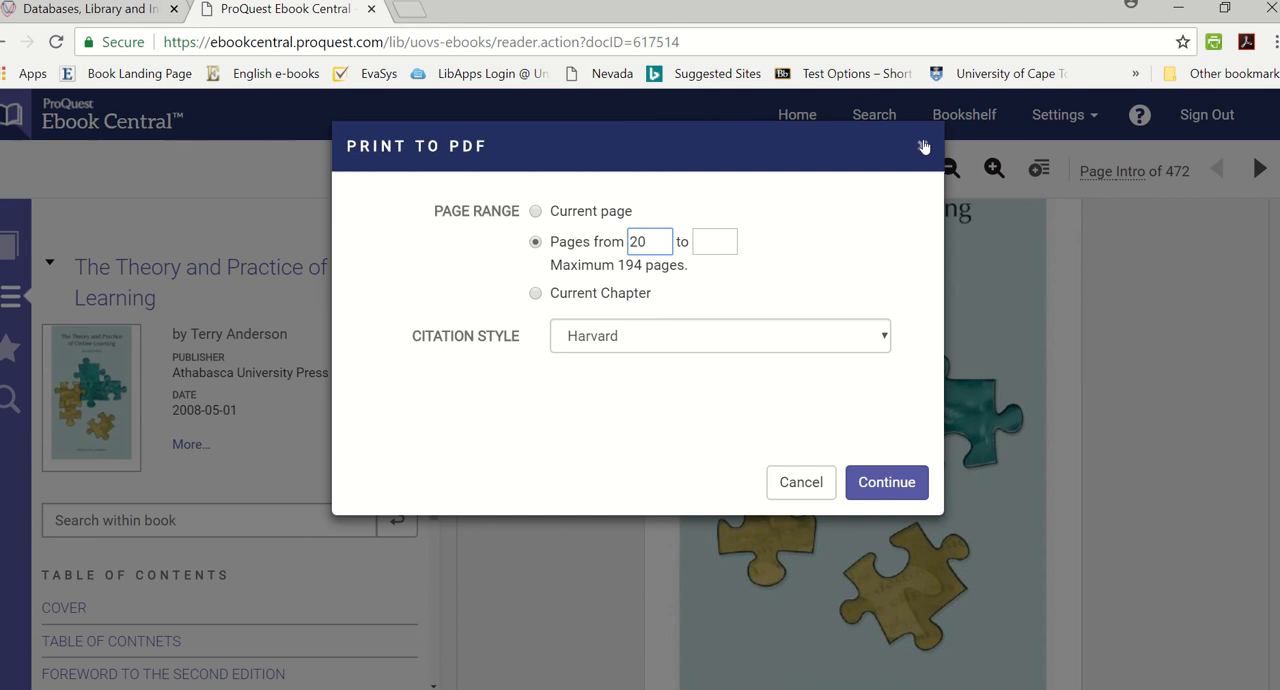
# Step: Close the Print to PDF form and navigate the table of contents to Part I at page 13
pyautogui.click(800, 482)
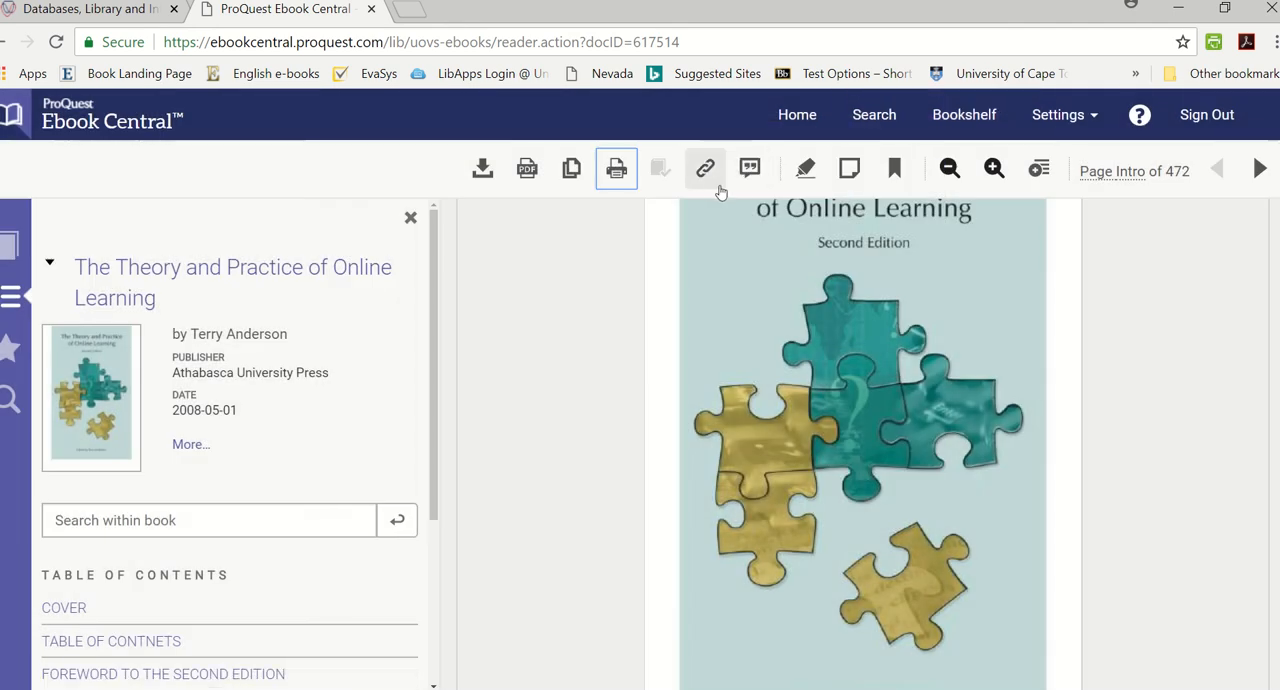
pyautogui.moveTo(704, 168)
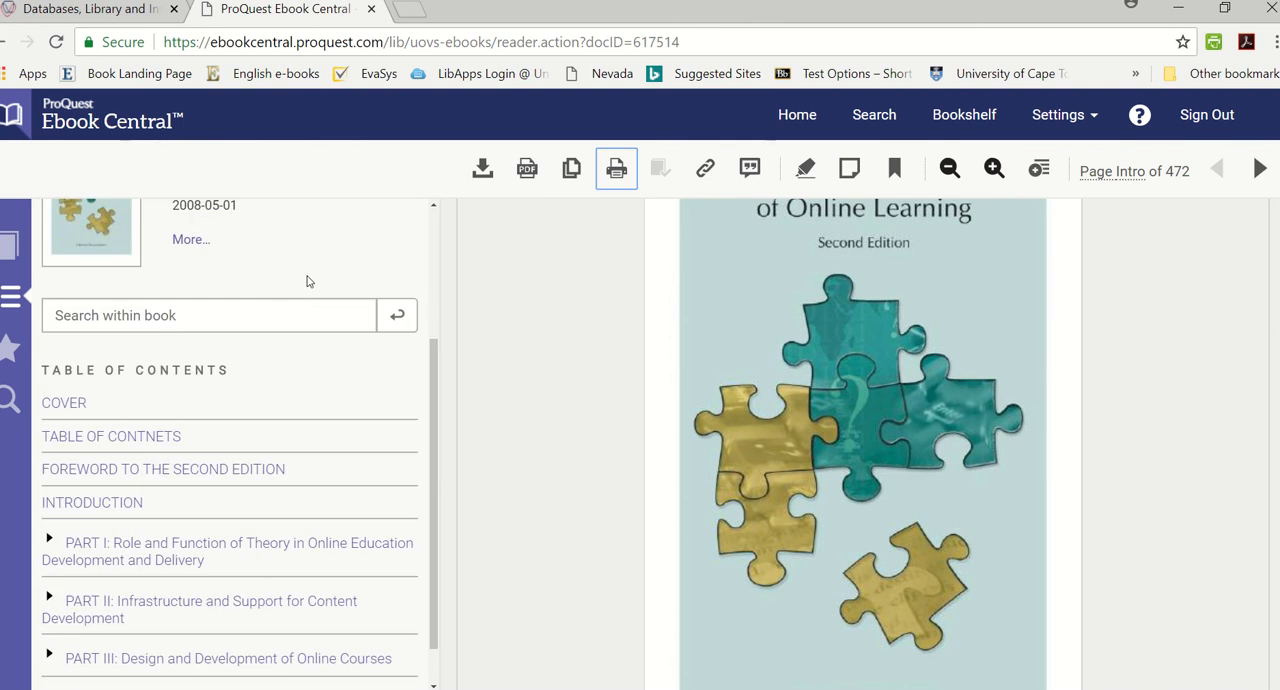
pyautogui.scroll(-3)
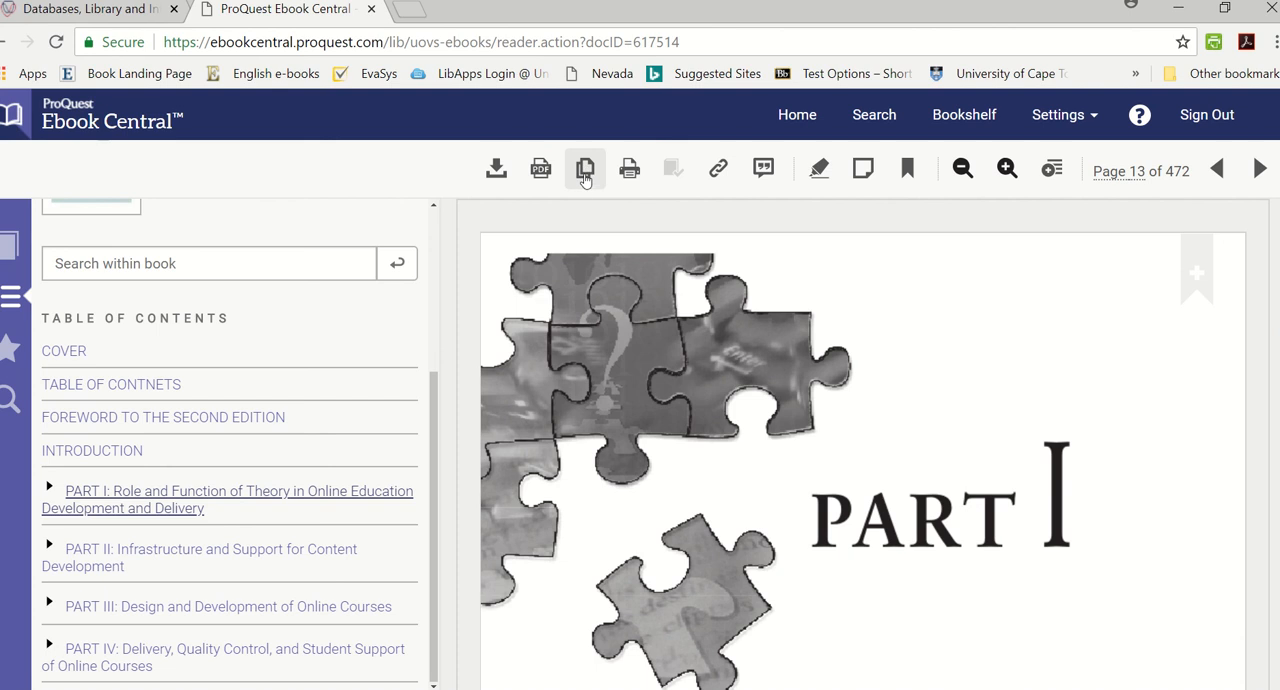
pyautogui.moveTo(628, 168)
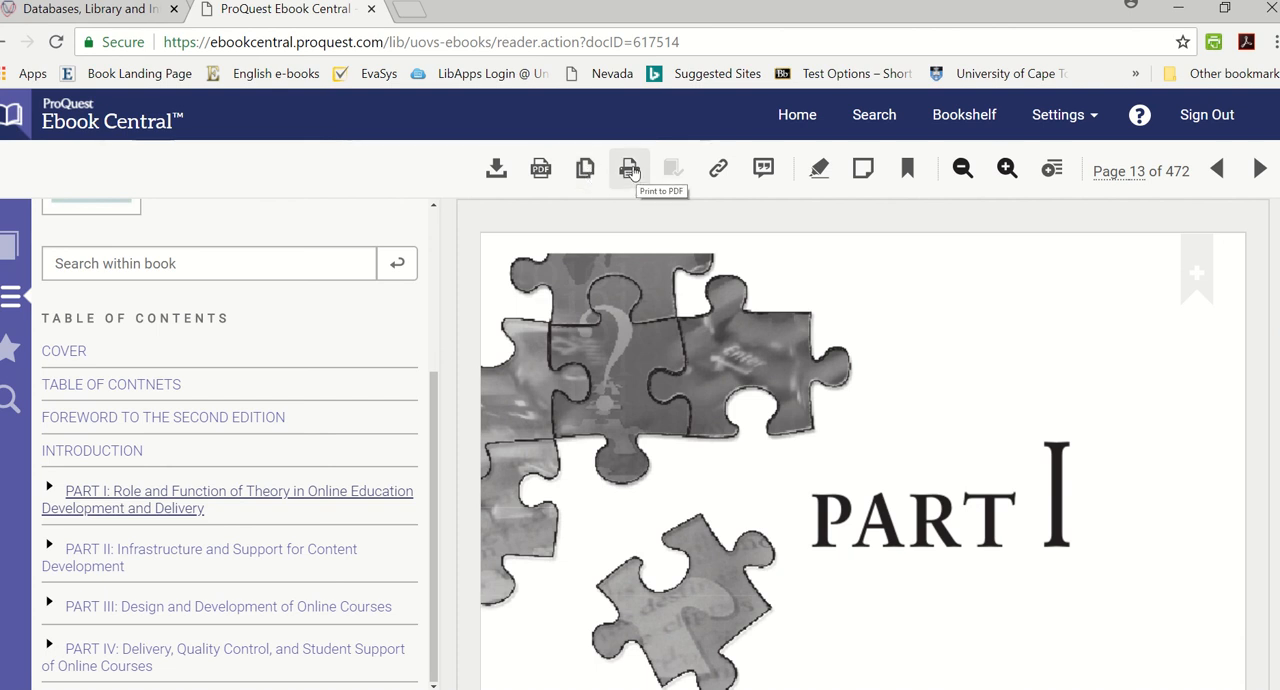
pyautogui.click(628, 168)
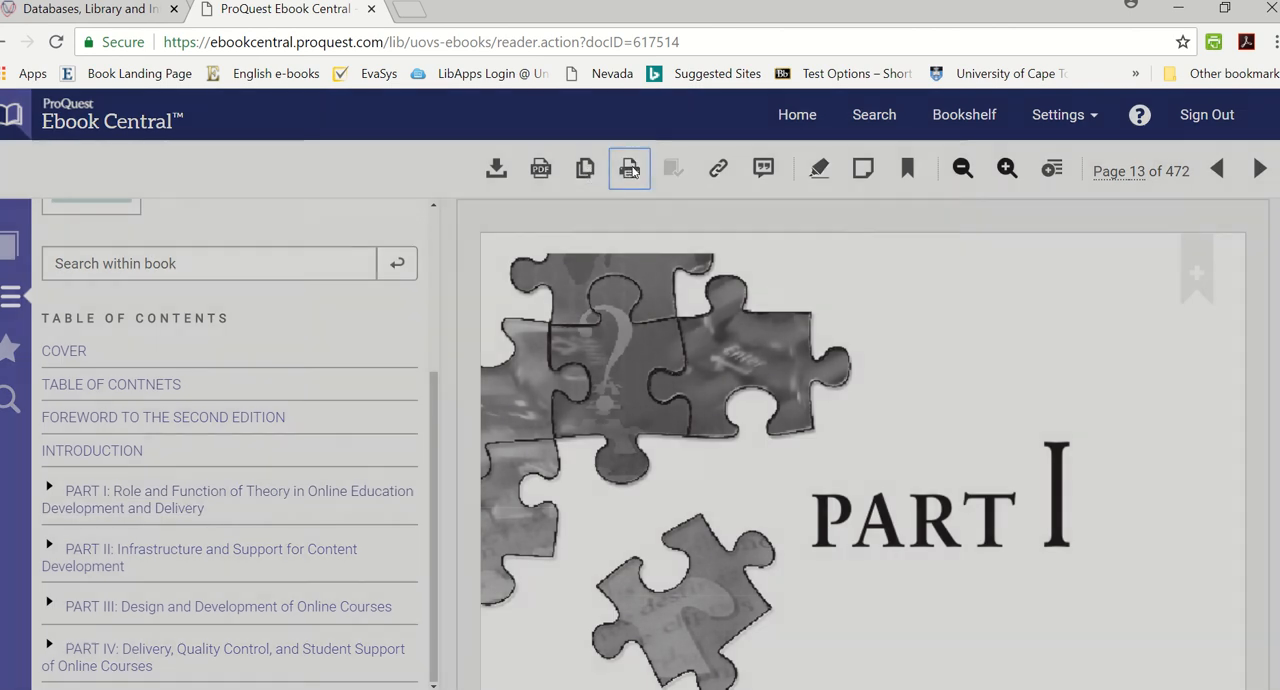
pyautogui.click(628, 168)
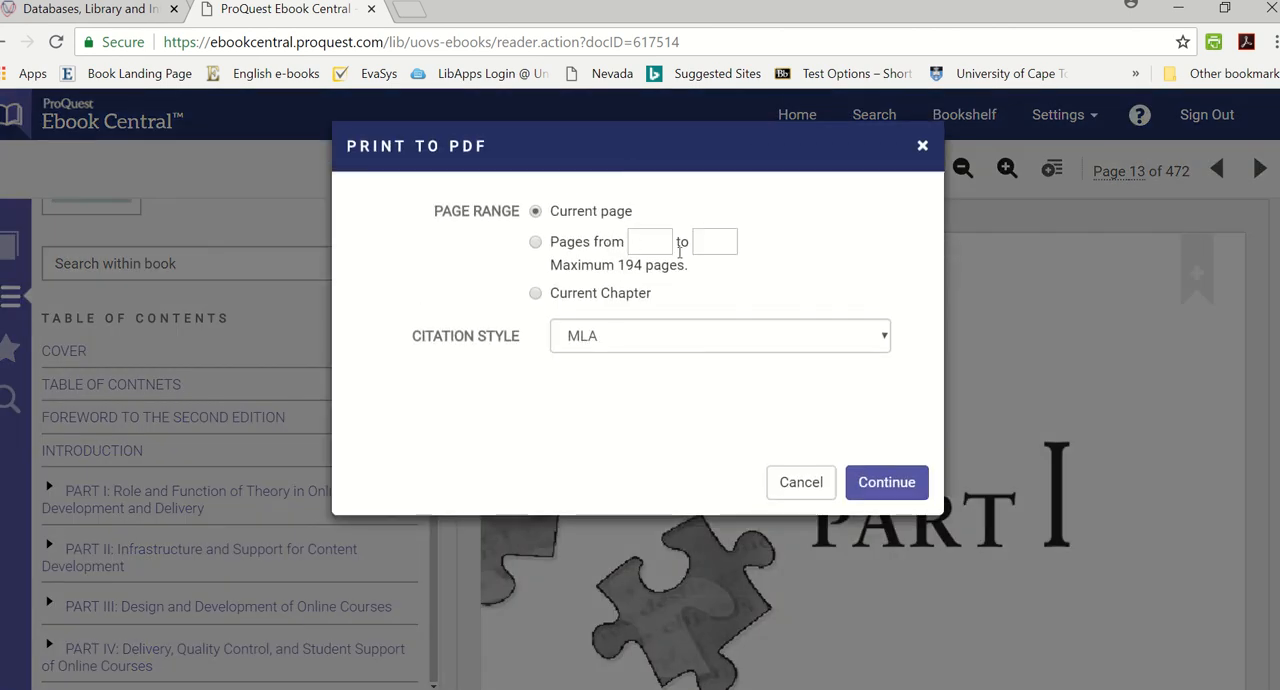
pyautogui.moveTo(716, 264)
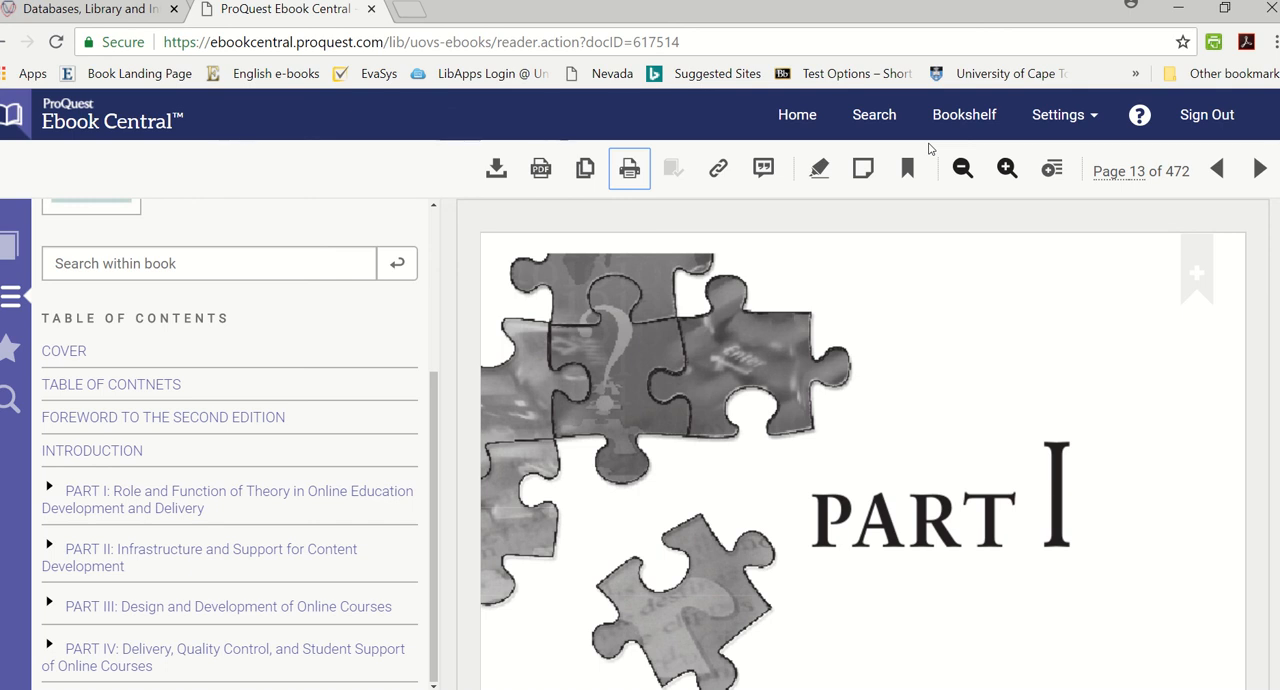
pyautogui.moveTo(884, 144)
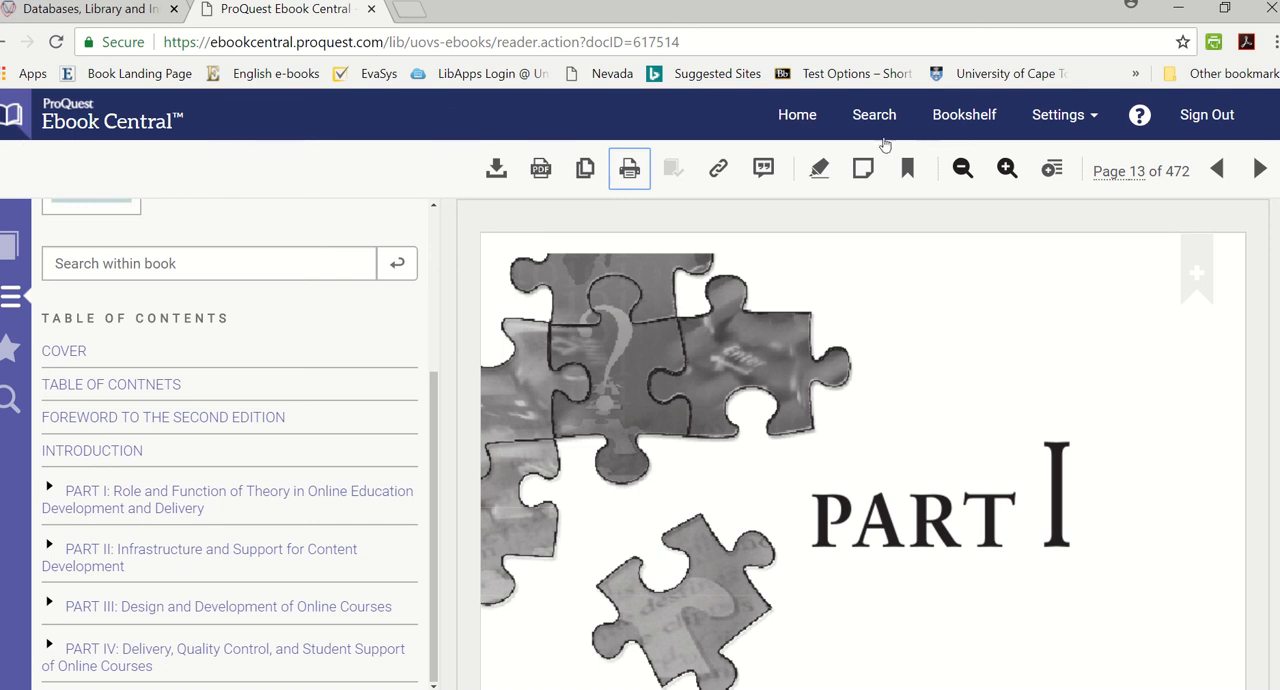
pyautogui.moveTo(628, 168)
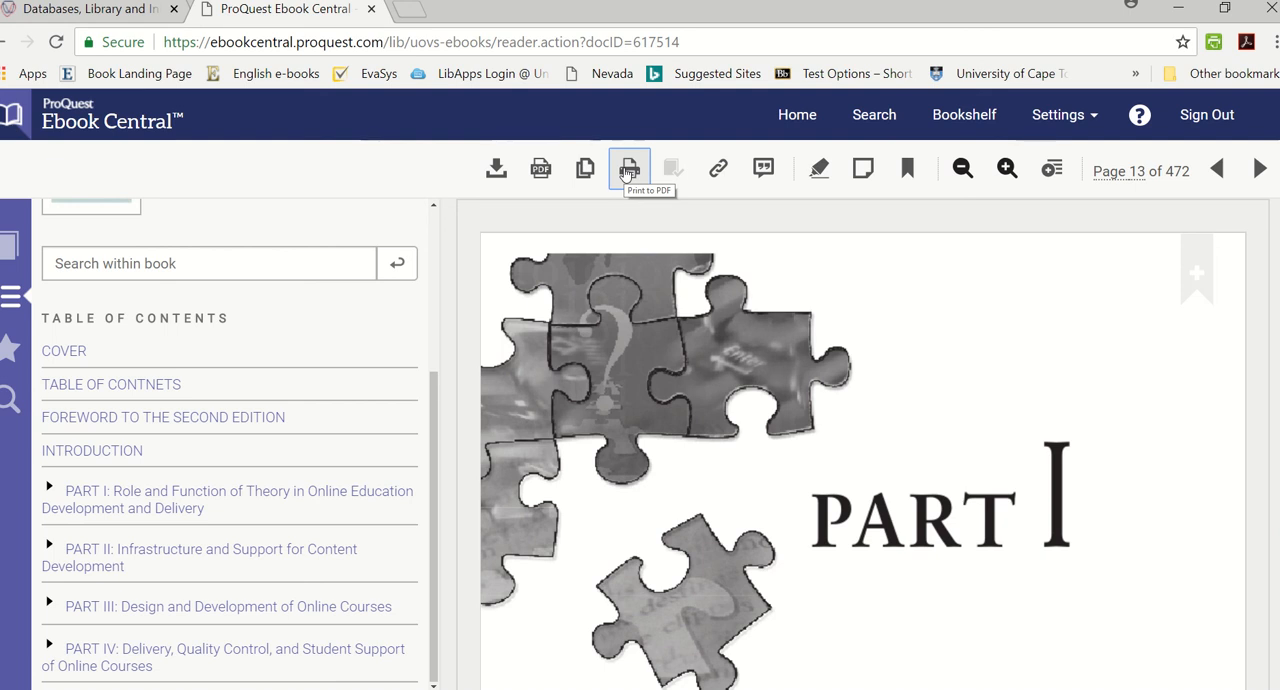
pyautogui.moveTo(540, 168)
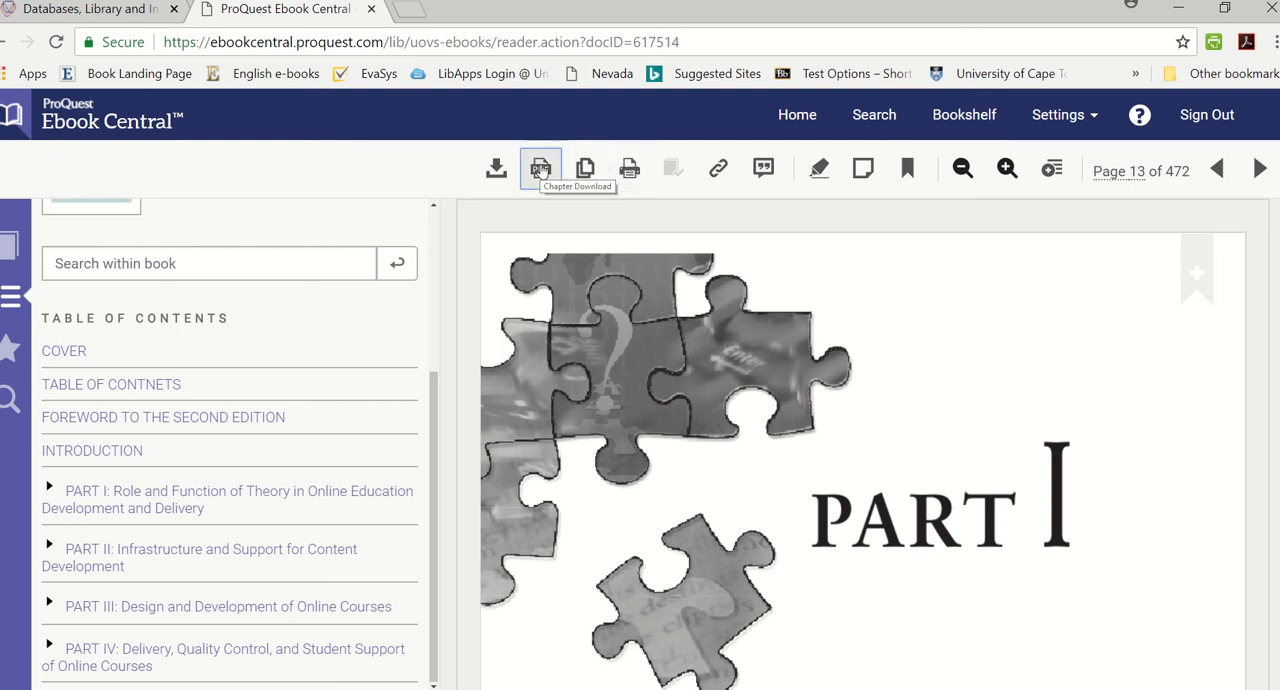
pyautogui.click(540, 168)
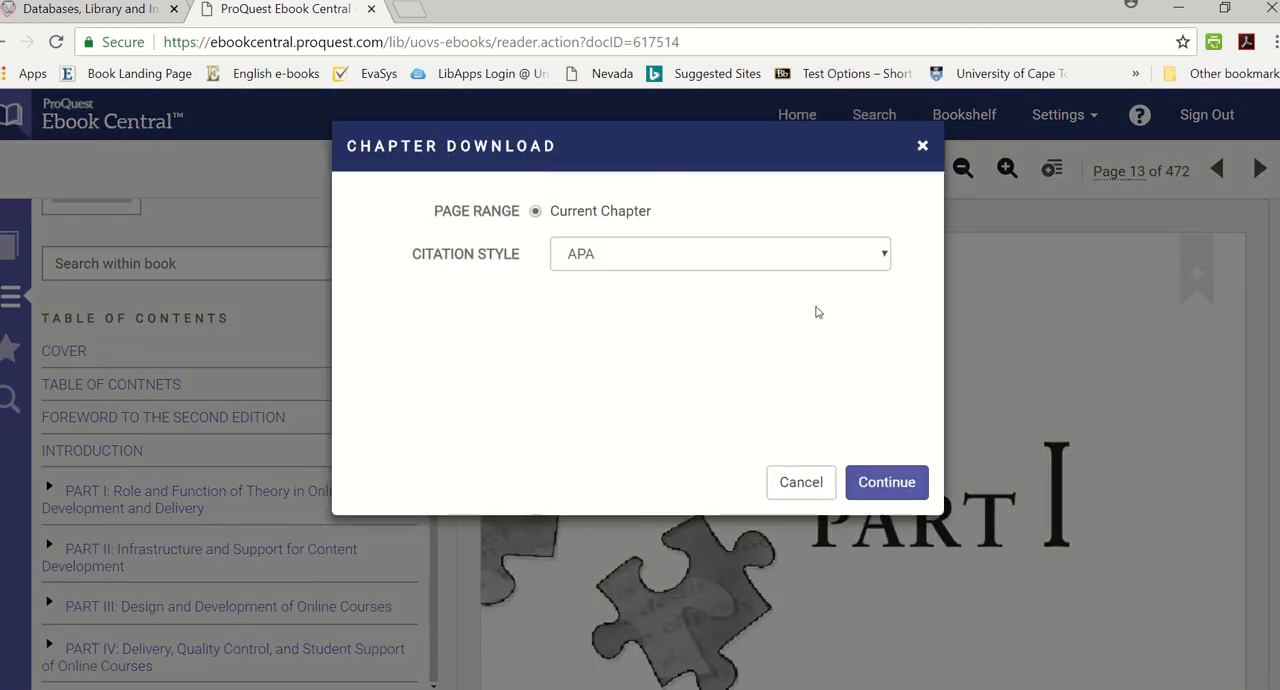
pyautogui.click(718, 252)
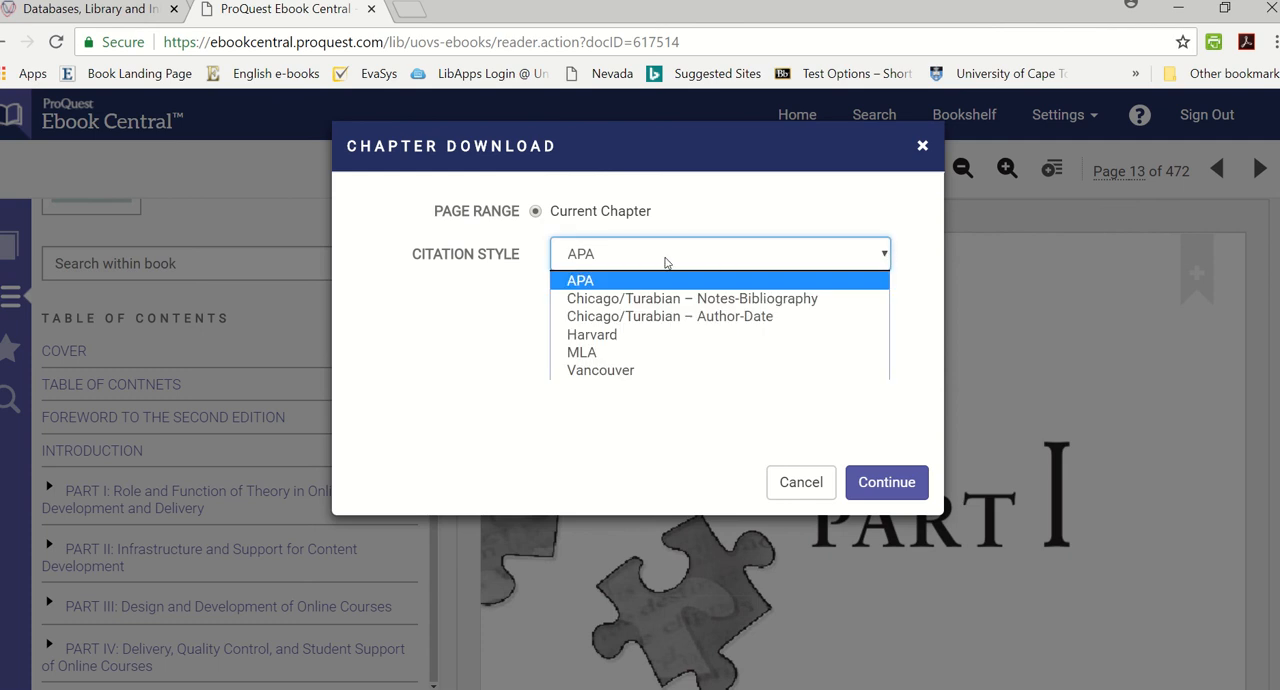
pyautogui.moveTo(600, 370)
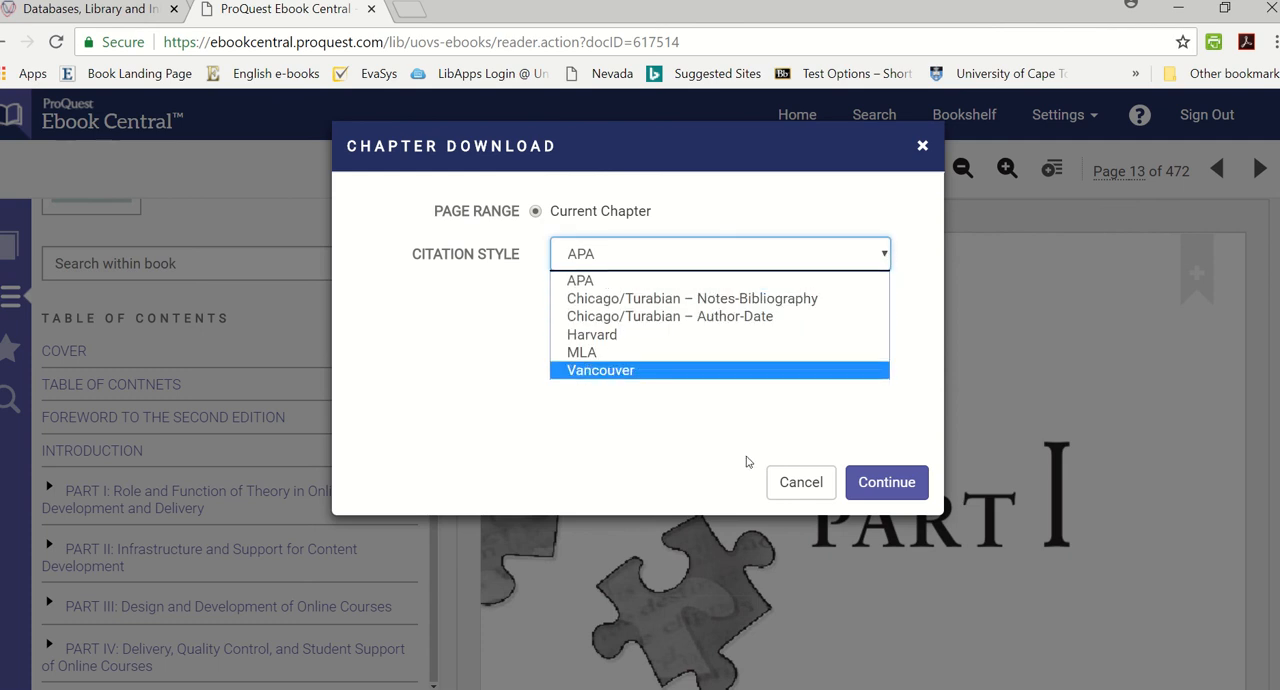
pyautogui.click(800, 482)
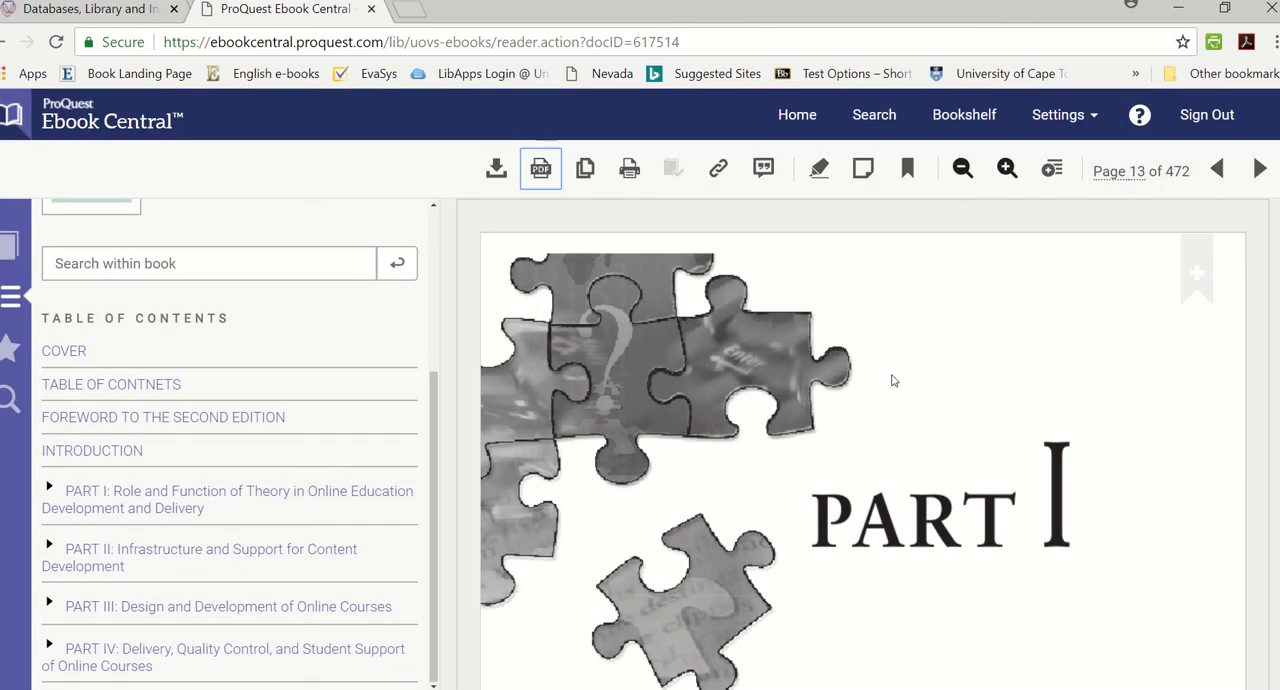
pyautogui.moveTo(812, 268)
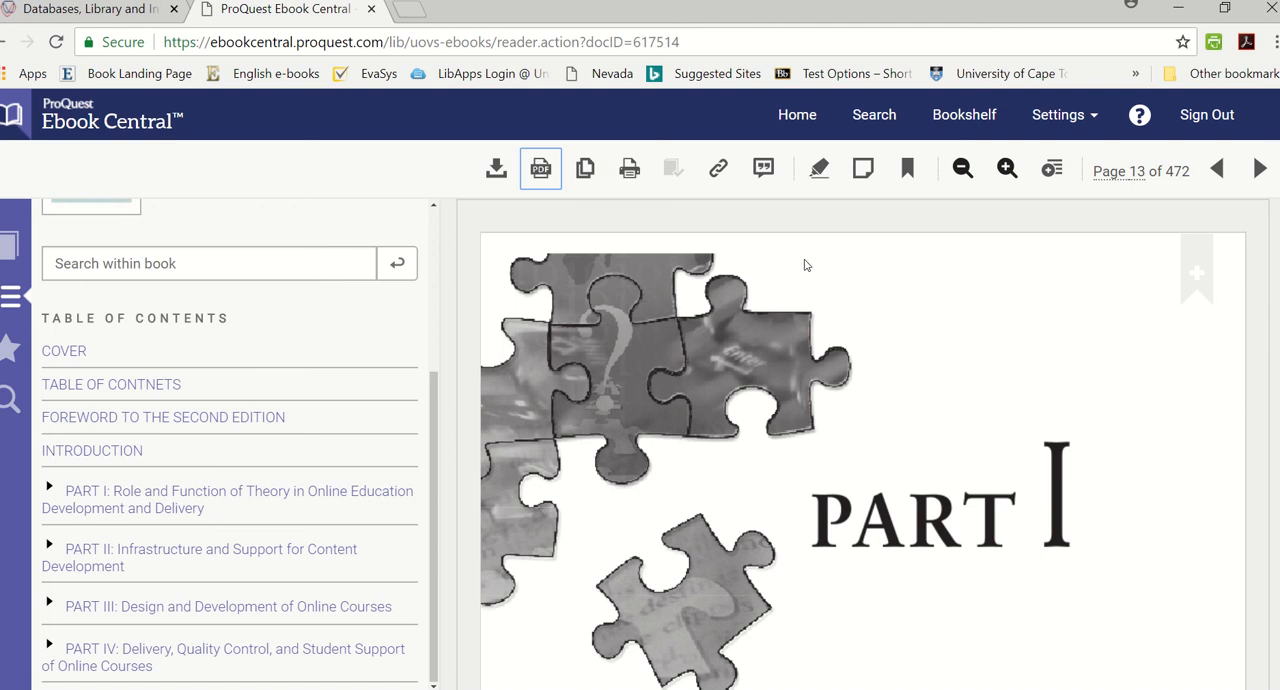
pyautogui.moveTo(1206, 114)
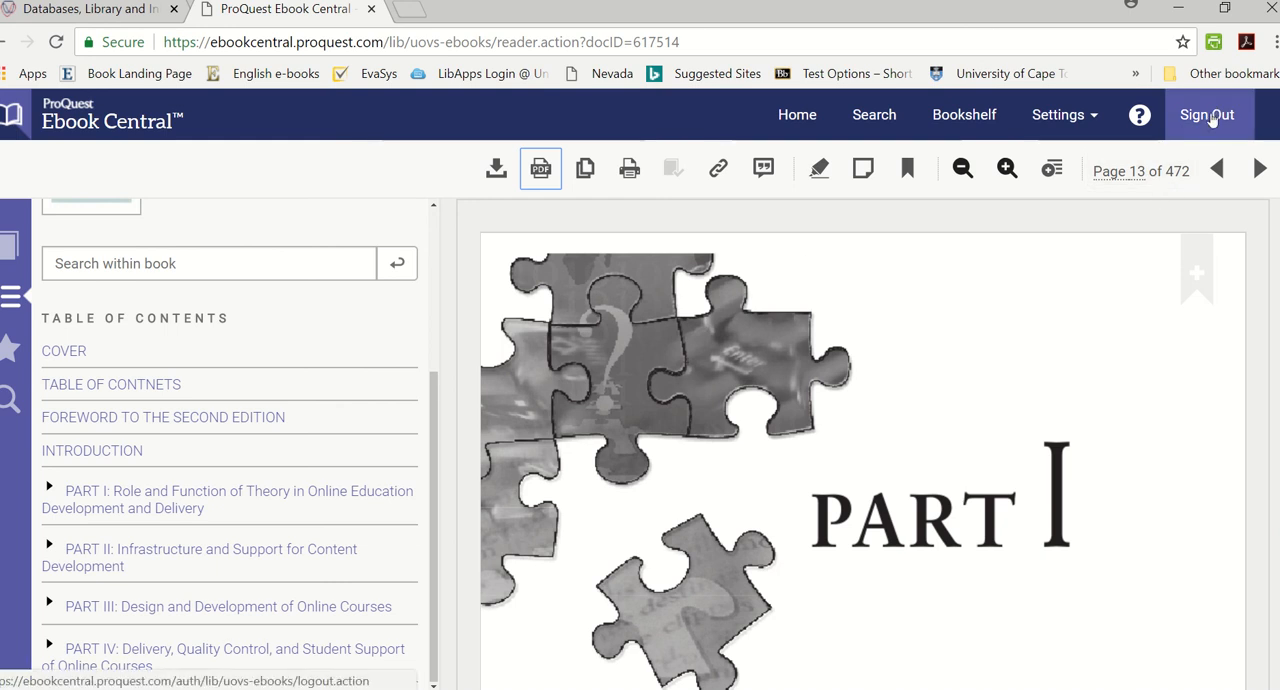
pyautogui.moveTo(1212, 118)
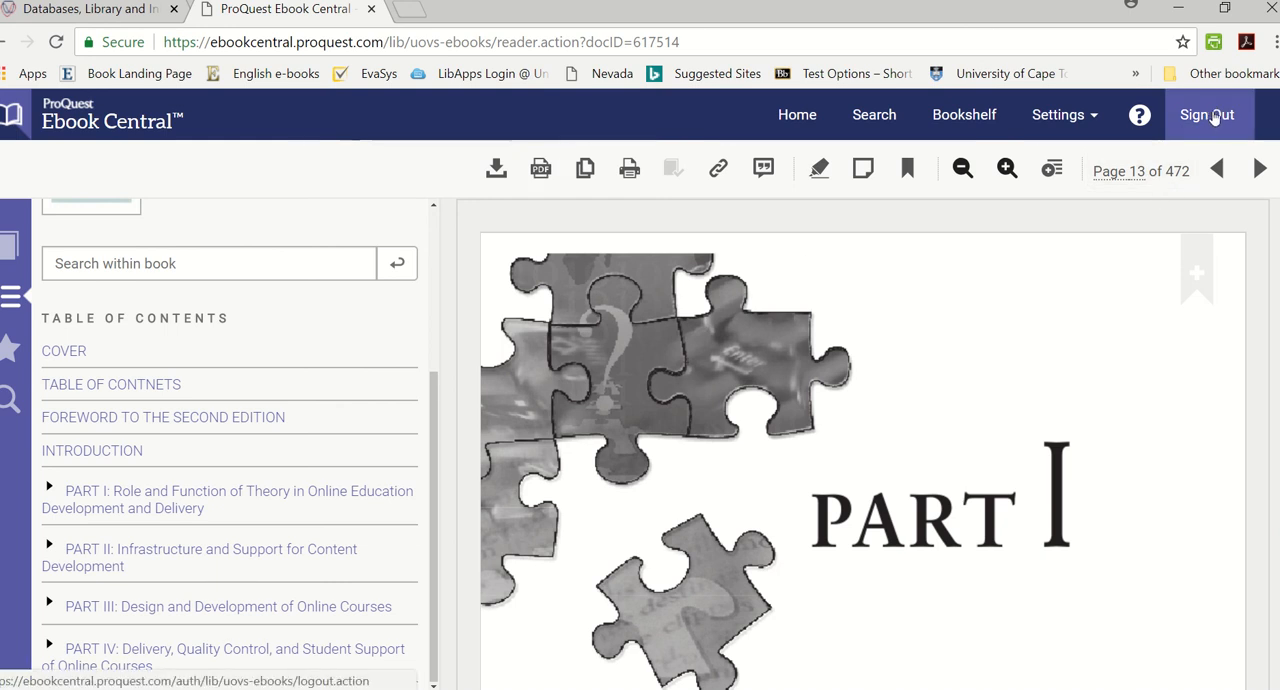
# Step: Sign out of Ebook Central, reaching the sign-out confirmation page
pyautogui.click(1208, 114)
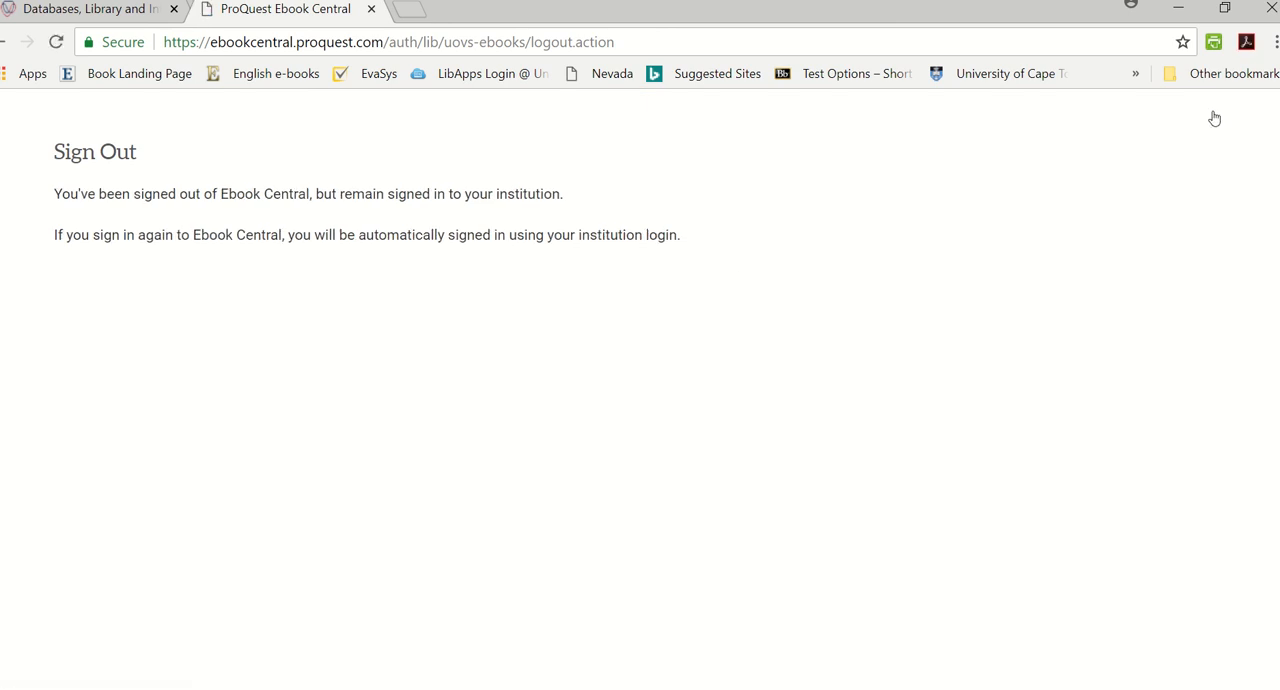
pyautogui.moveTo(1172, 64)
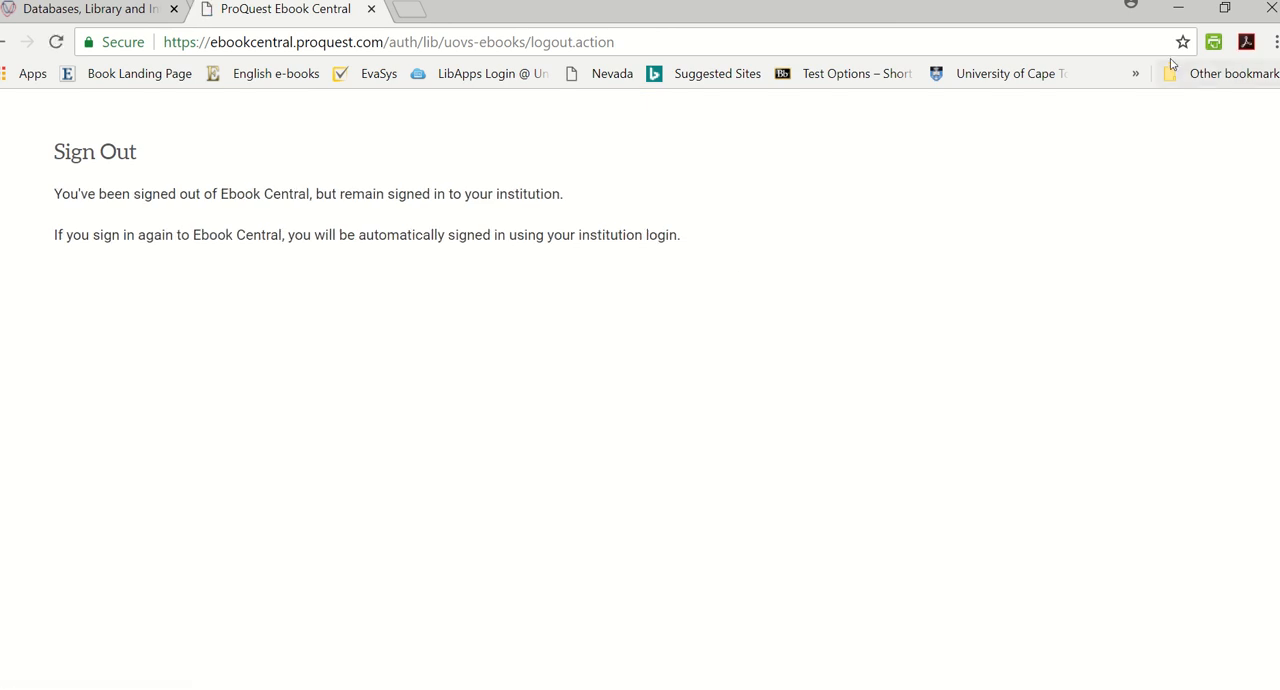